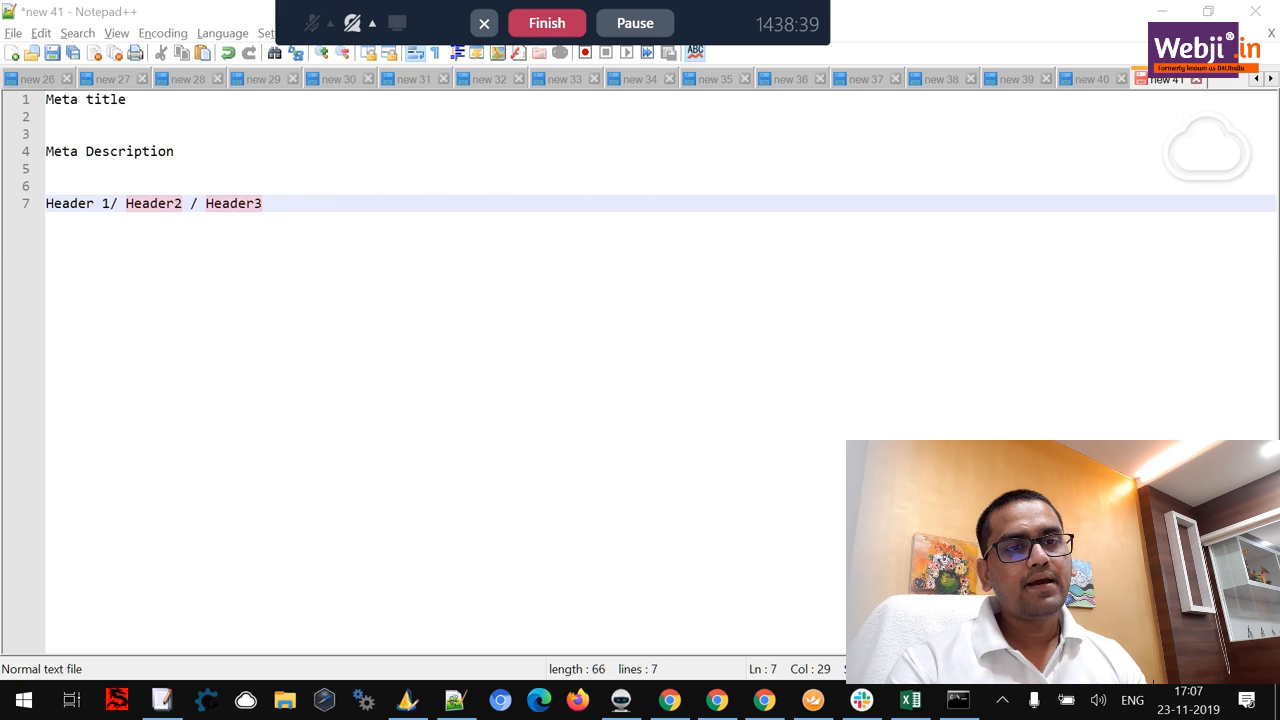
Step: Write a temporary 'how to have Q&A' line below the header and delete it again
key(Enter)
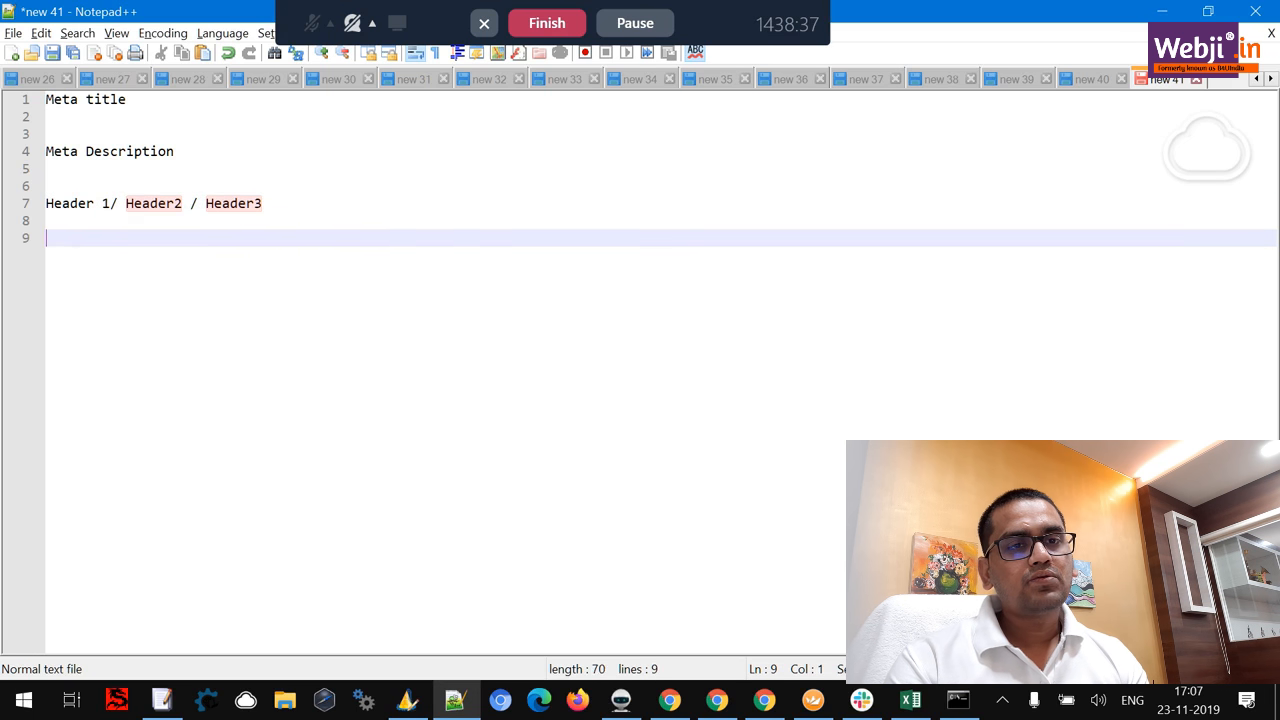
text(how to have Q^)
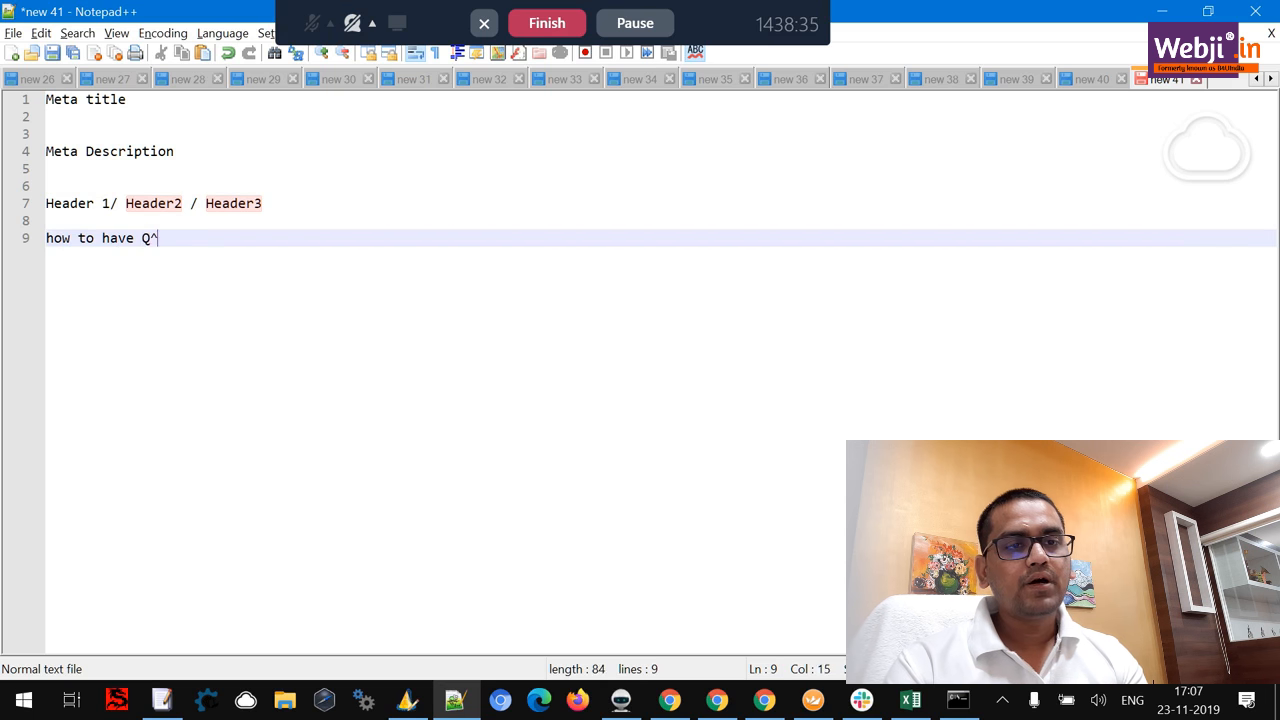
text(&A)
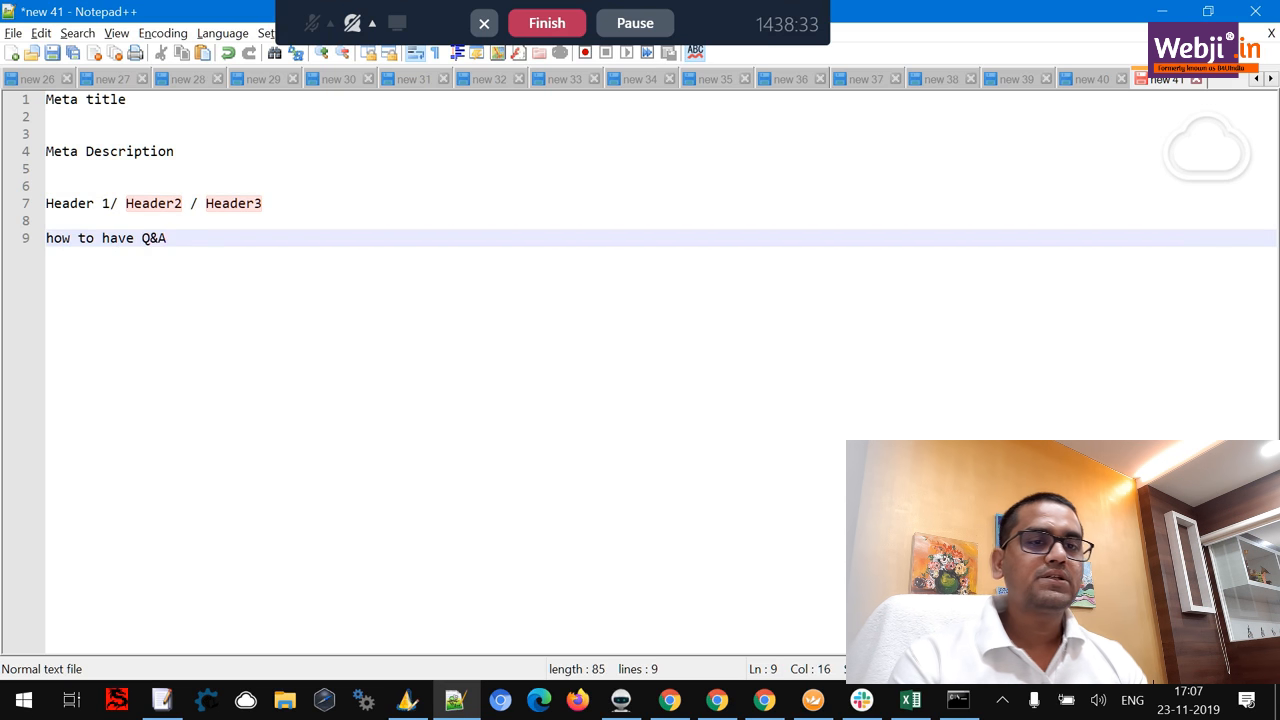
key(ctrl+shift+k)
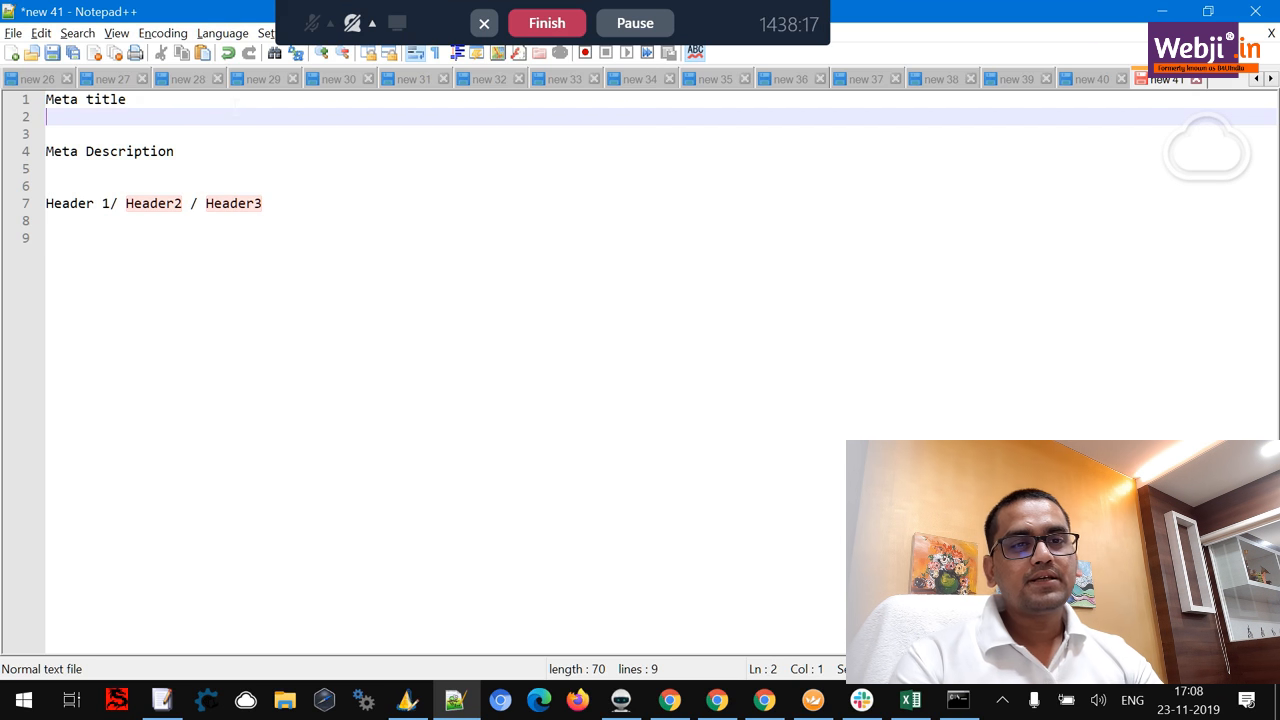
Step: Add 'Keyword 1, Keyword 2 - Websitename.com' under Meta title and a blank line under Meta Description
key(Enter)
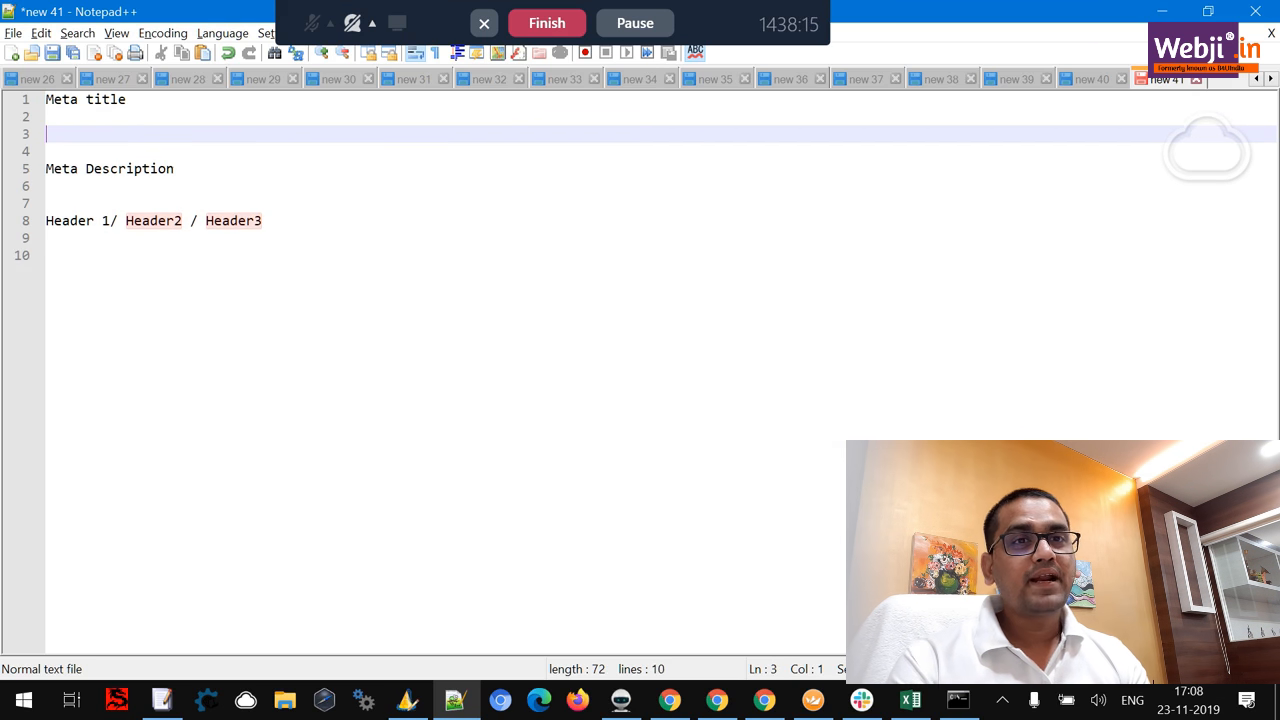
text(Ke)
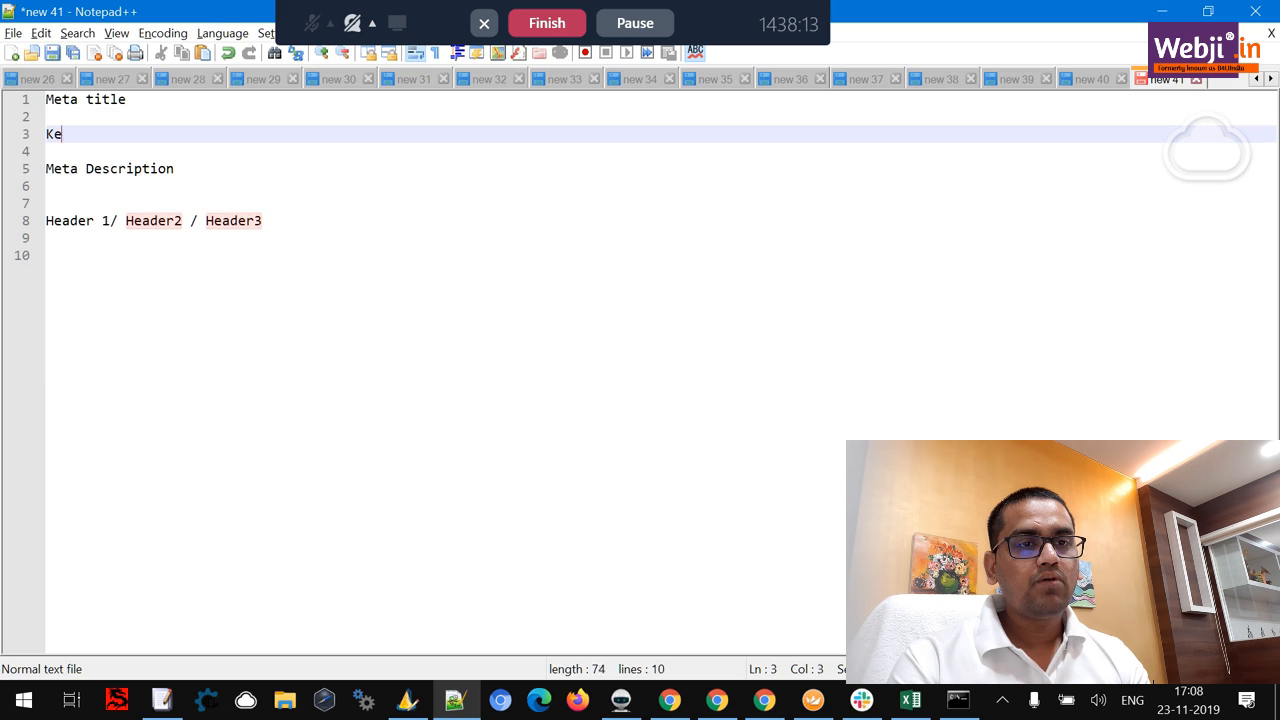
text(yword 1)
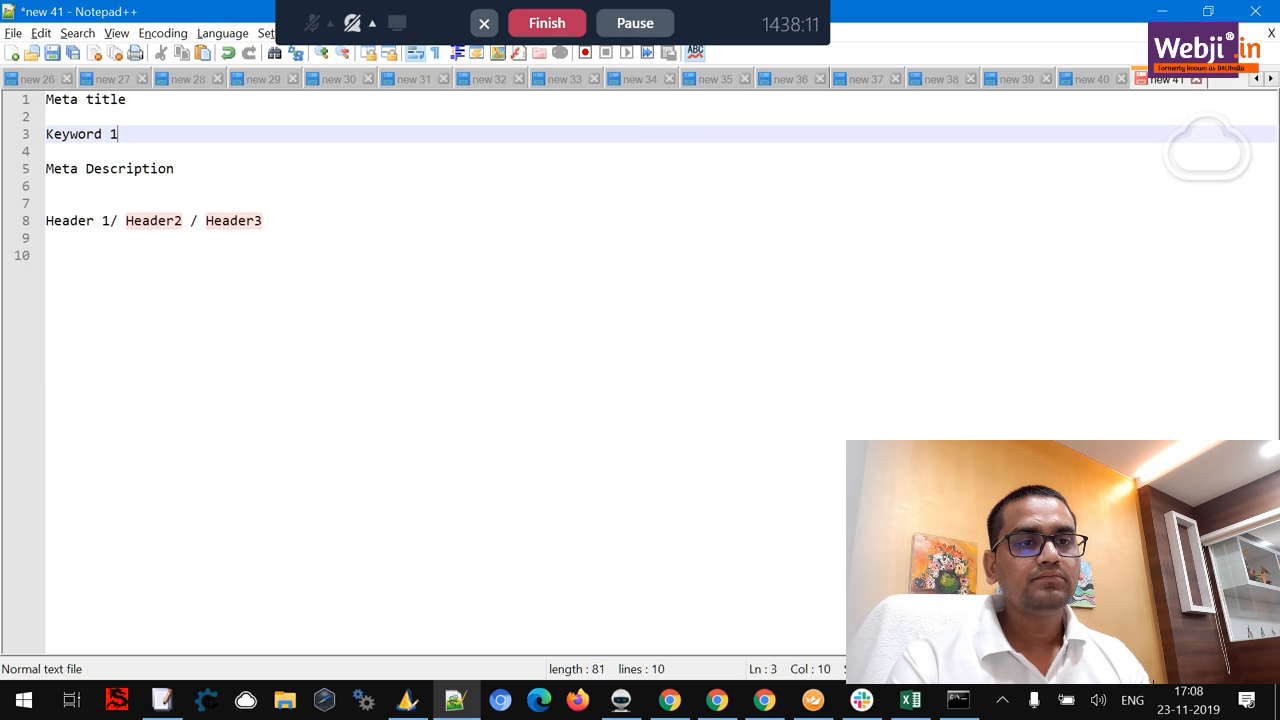
text(| keywor)
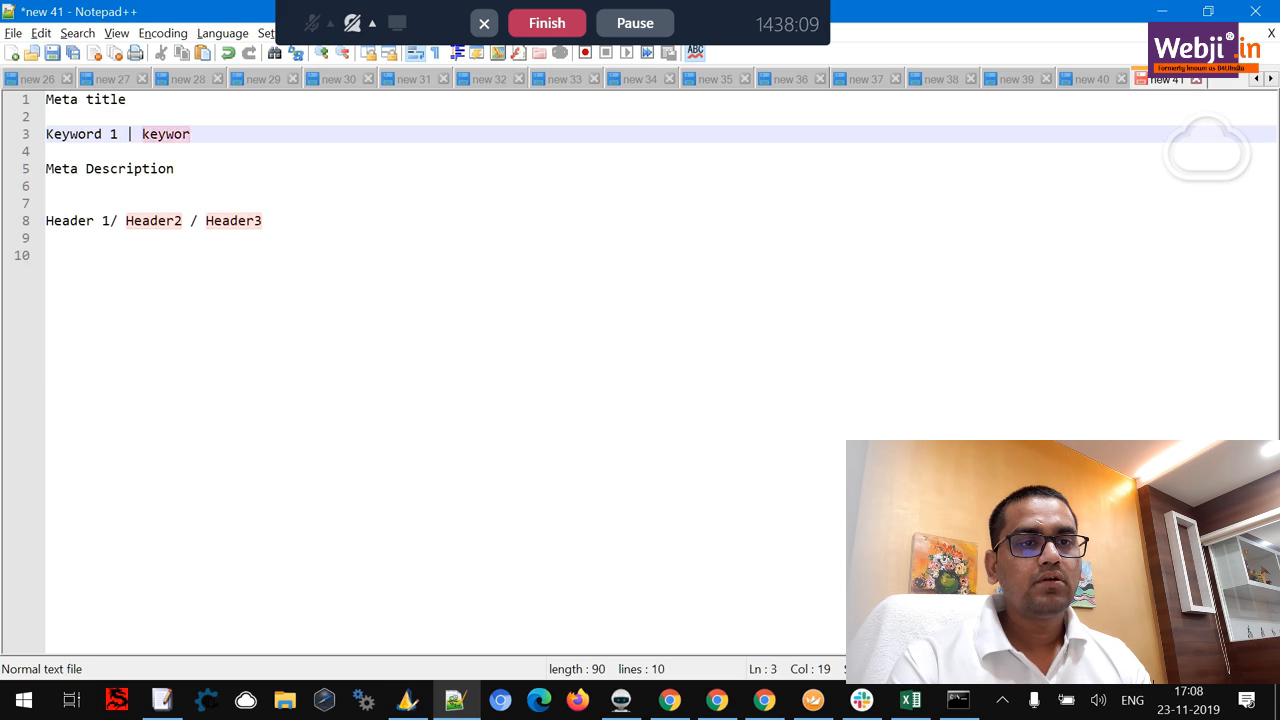
text(, Keyword)
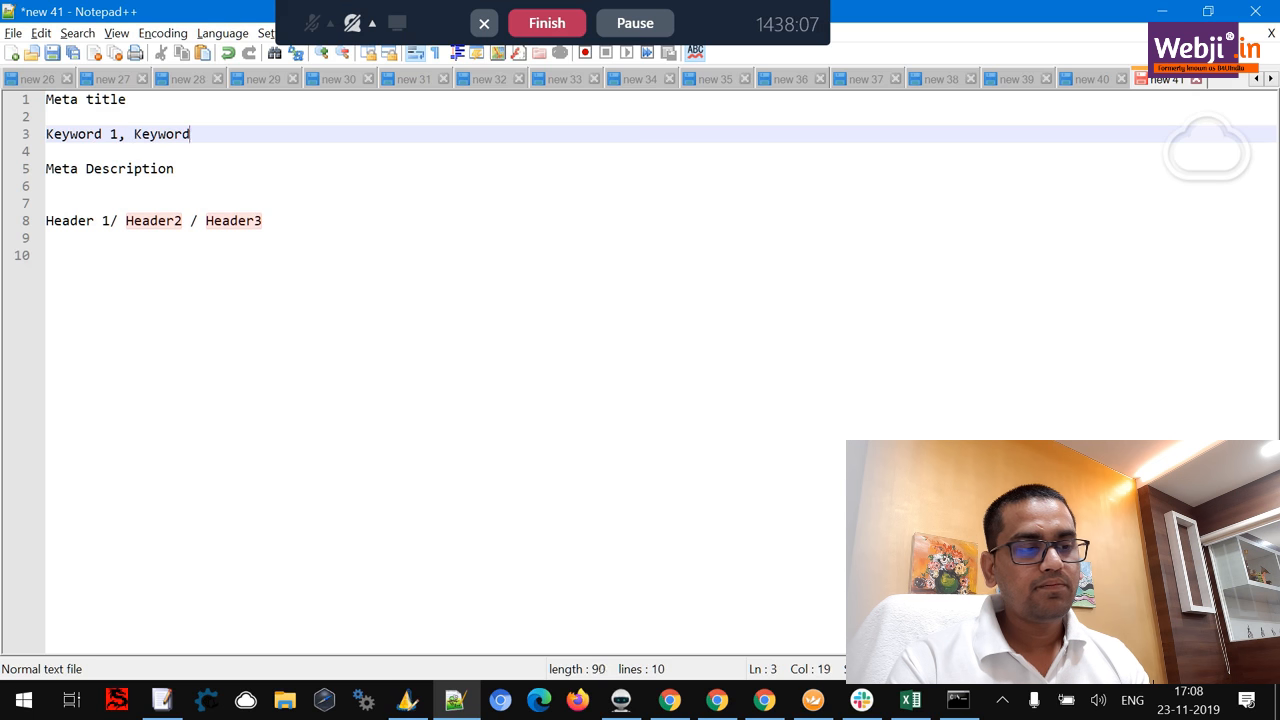
text(2 - Website)
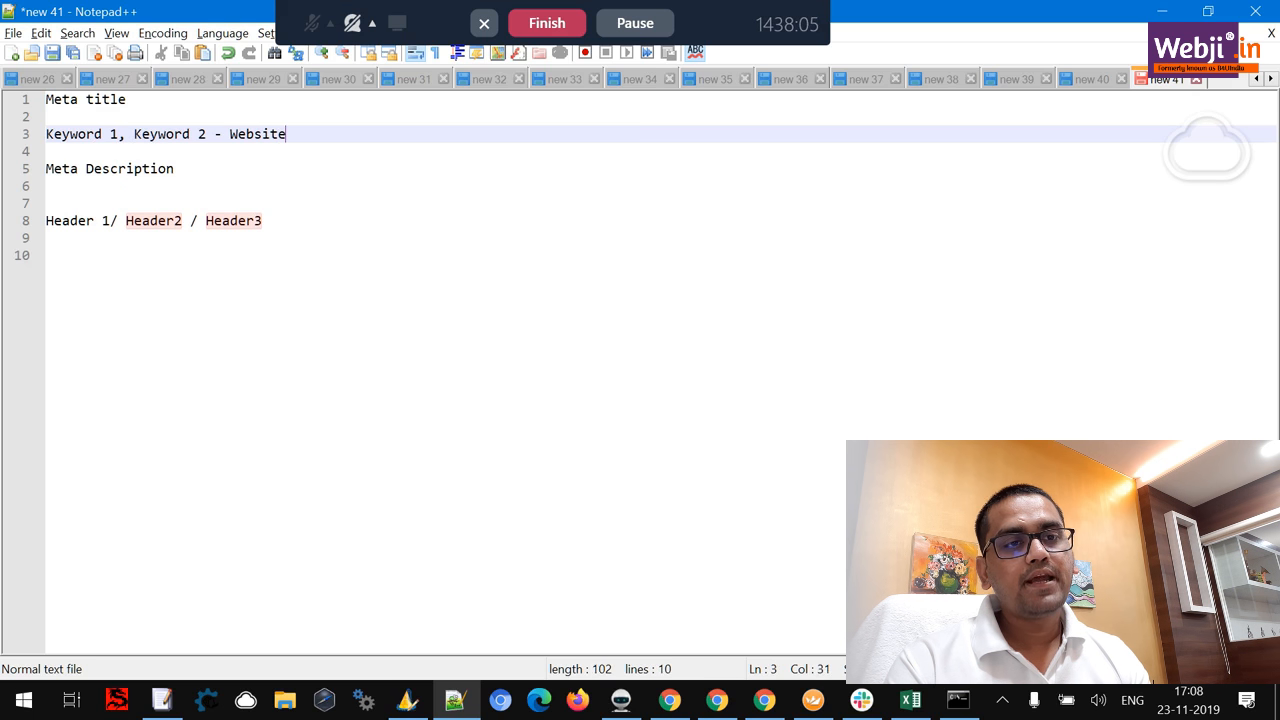
text(name.com)
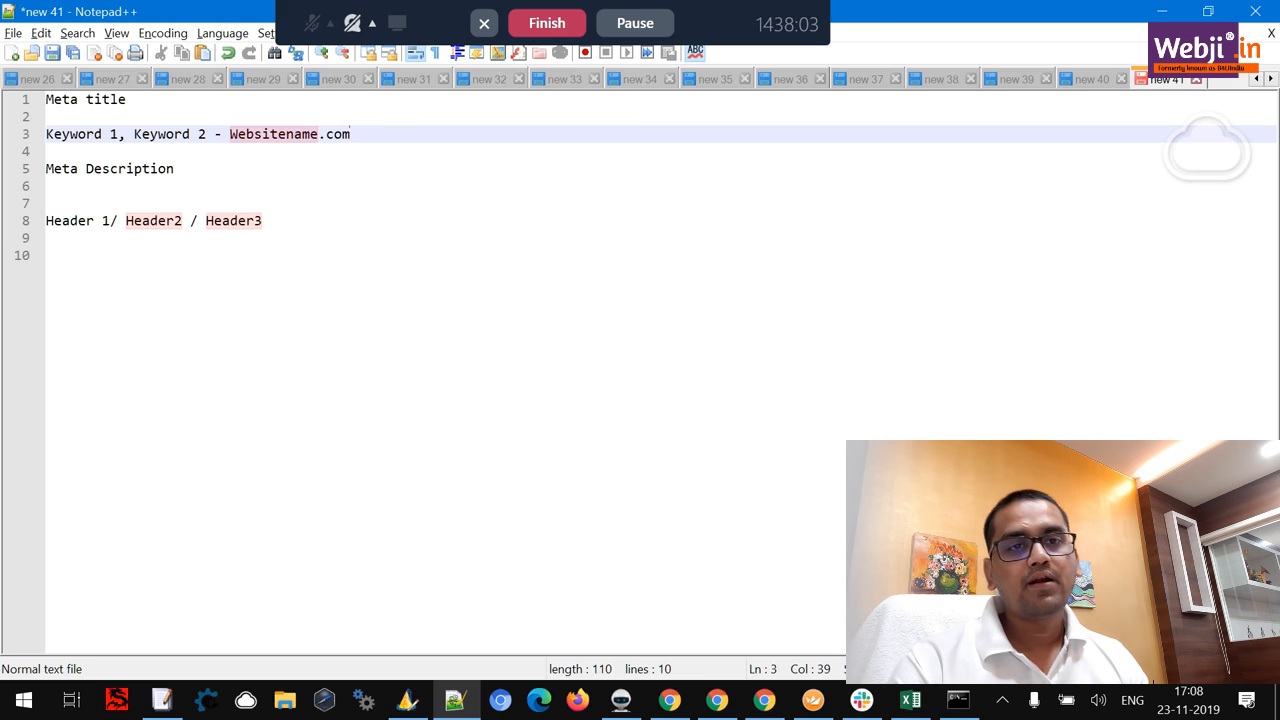
key(enter)
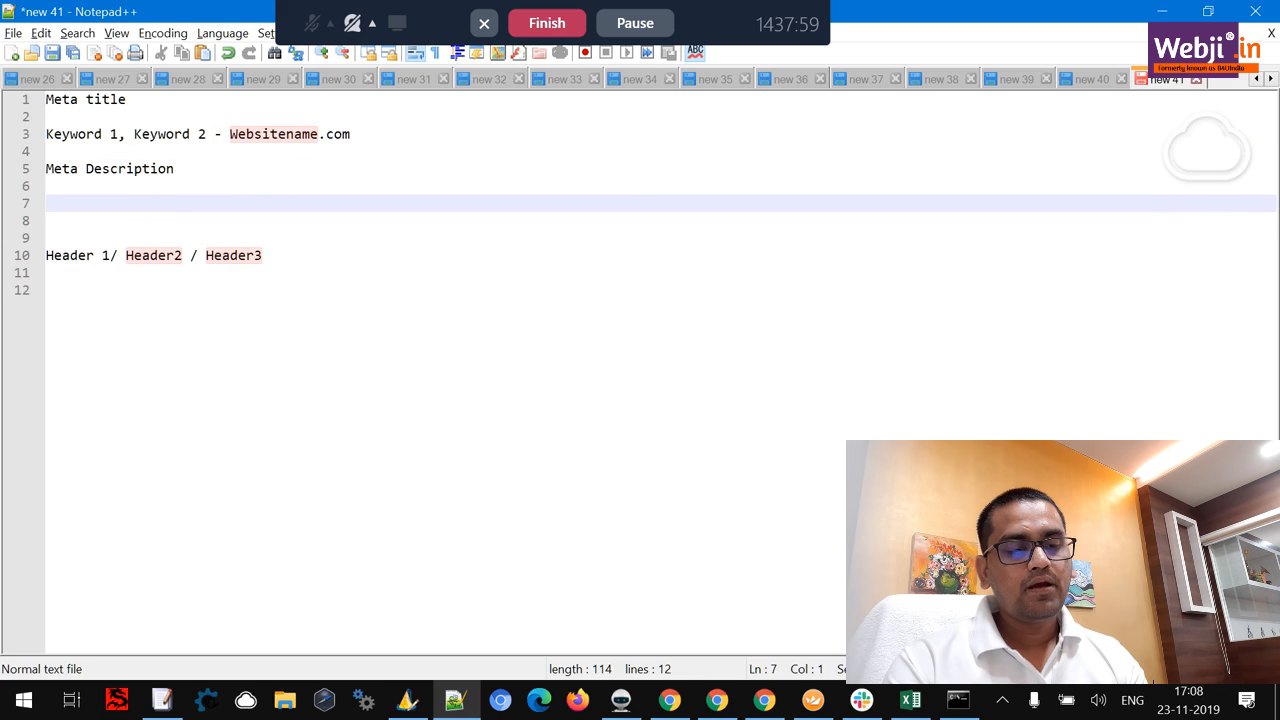
Step: Write the guideline: club 3-4 related keywords from ubersuggest, google suggestions, lines ending with call to action
text(club 3)
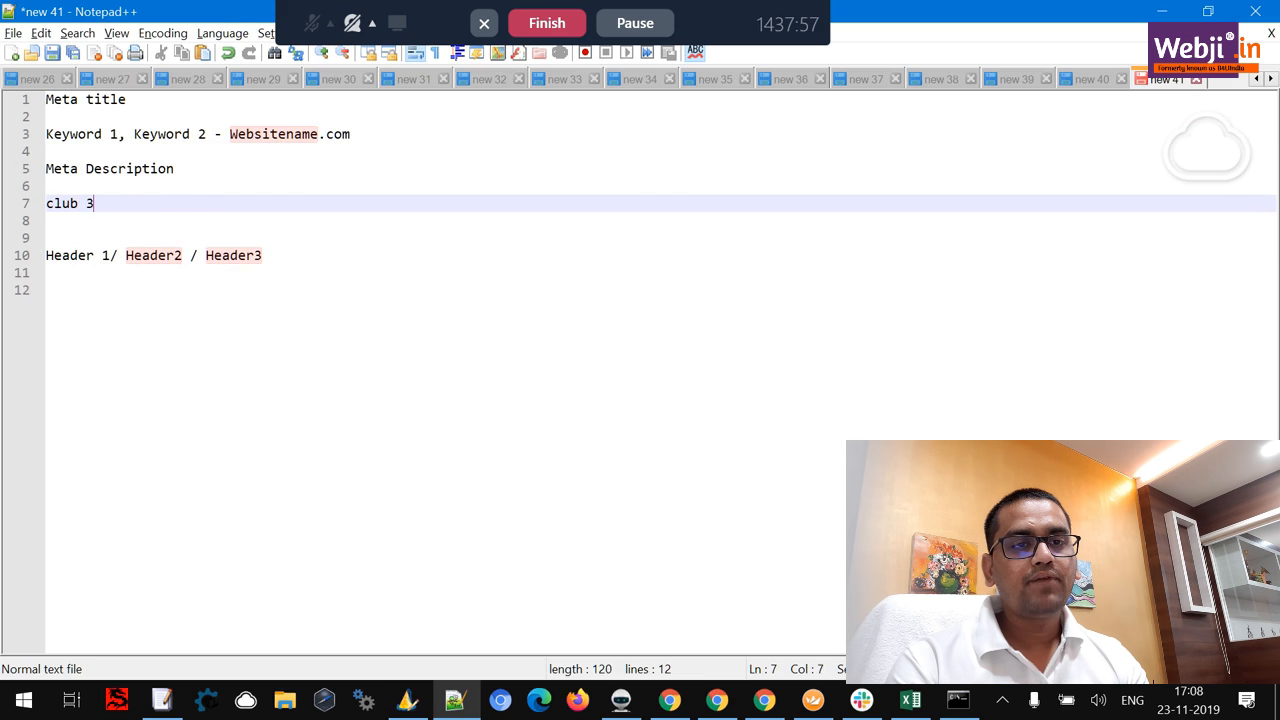
text(-4 related ke)
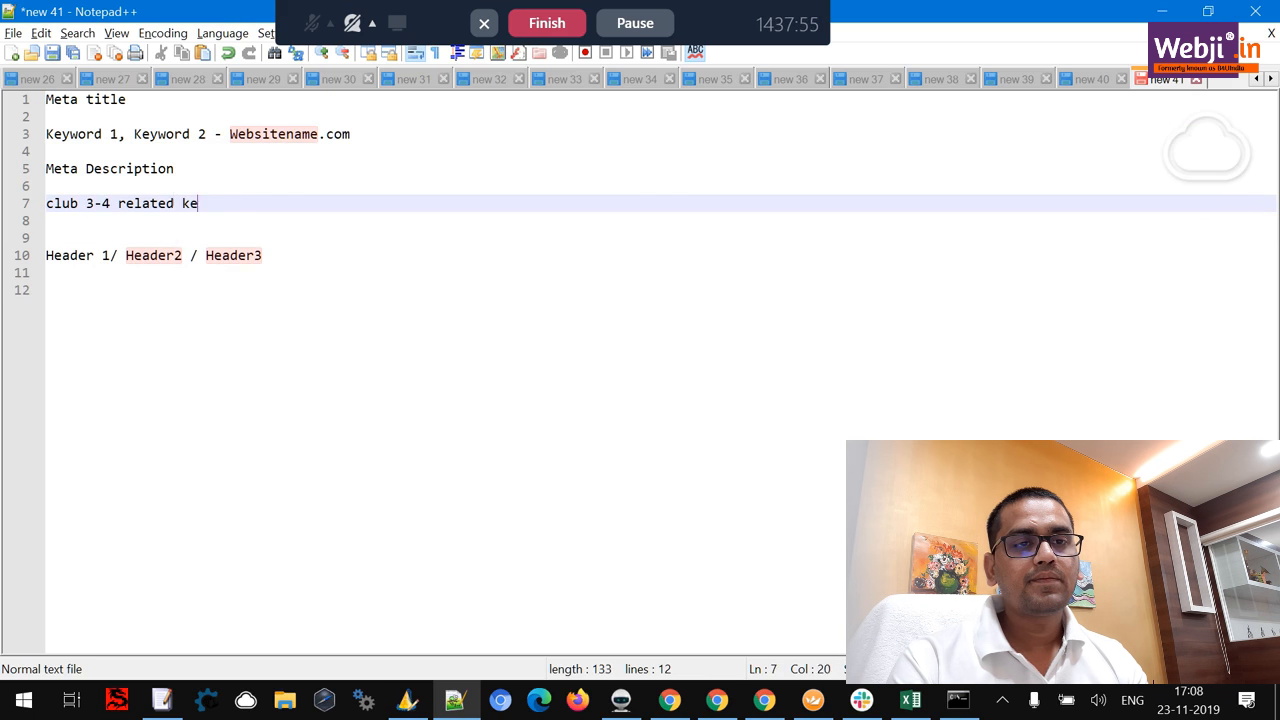
text(ywords)
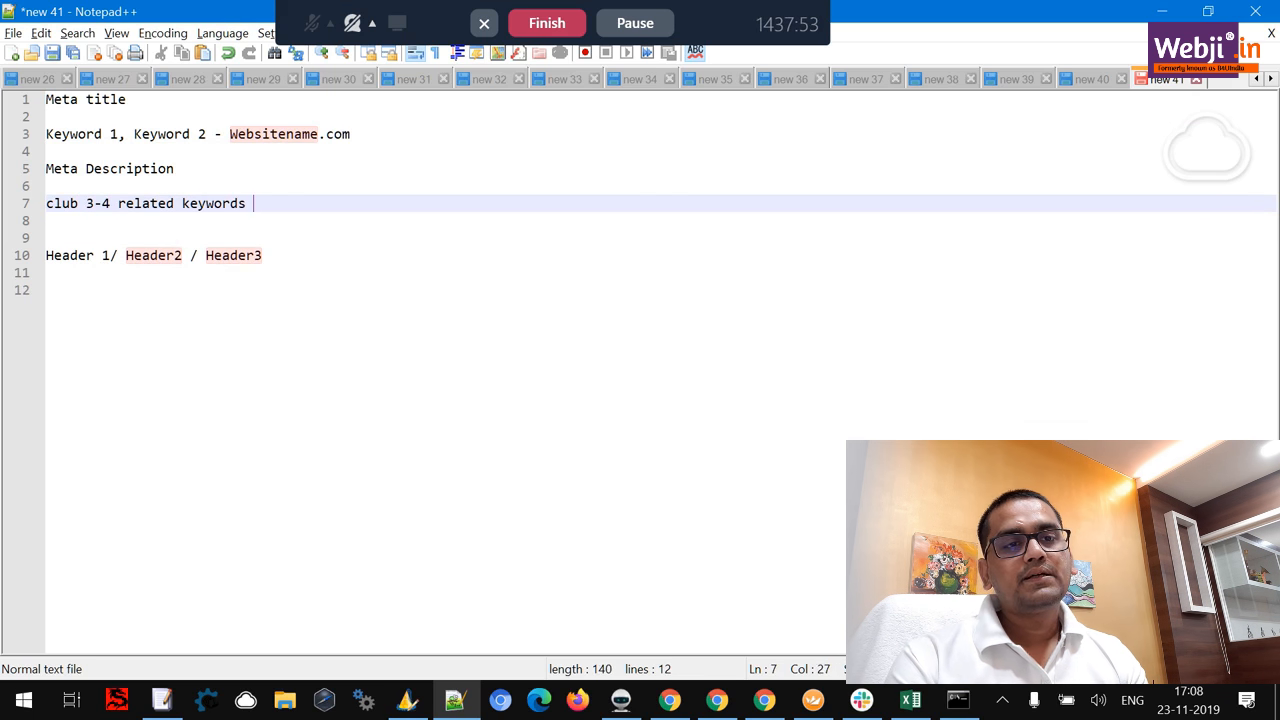
text(from uber)
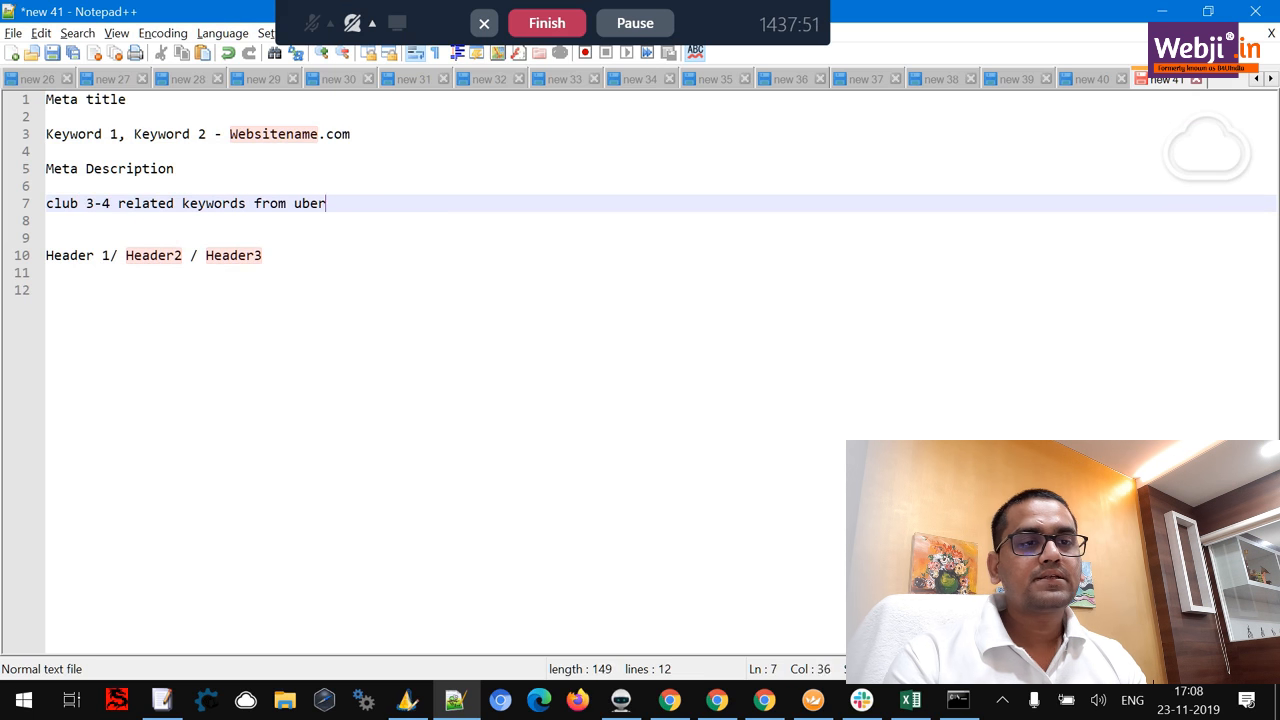
text(suggest)
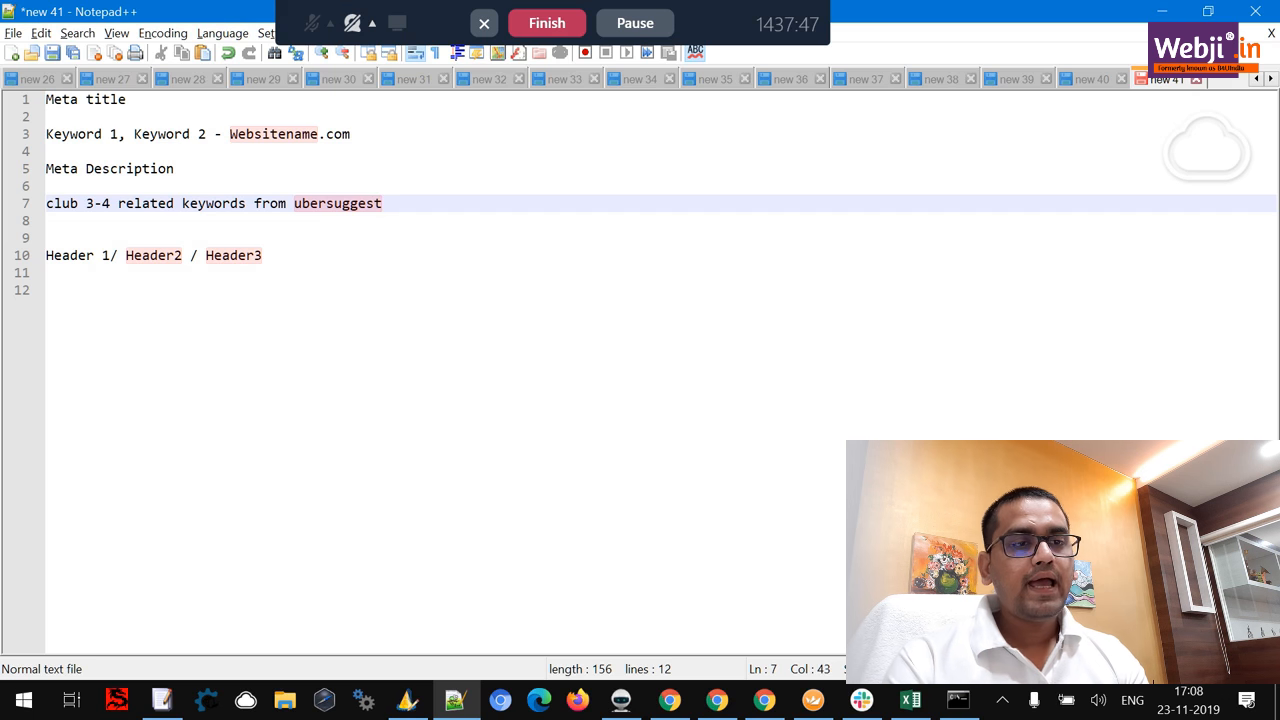
text(, google)
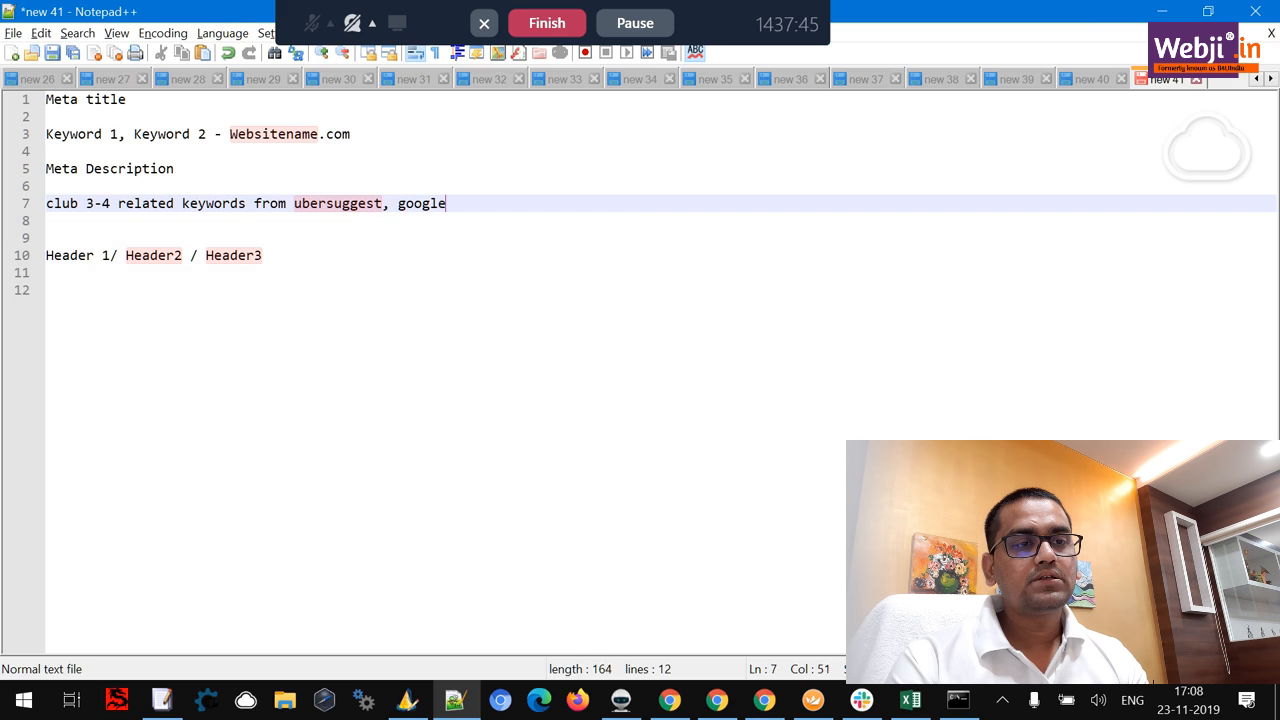
text(suggestios and have 2)
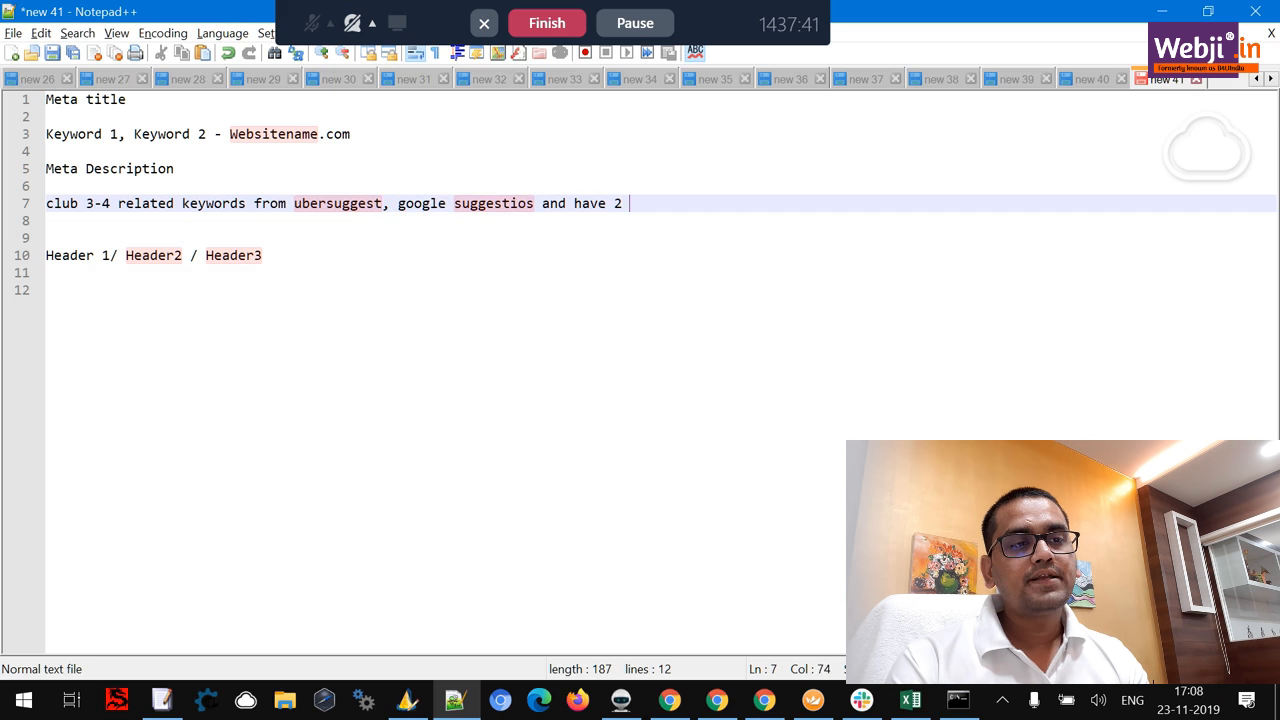
text(lines ending with)
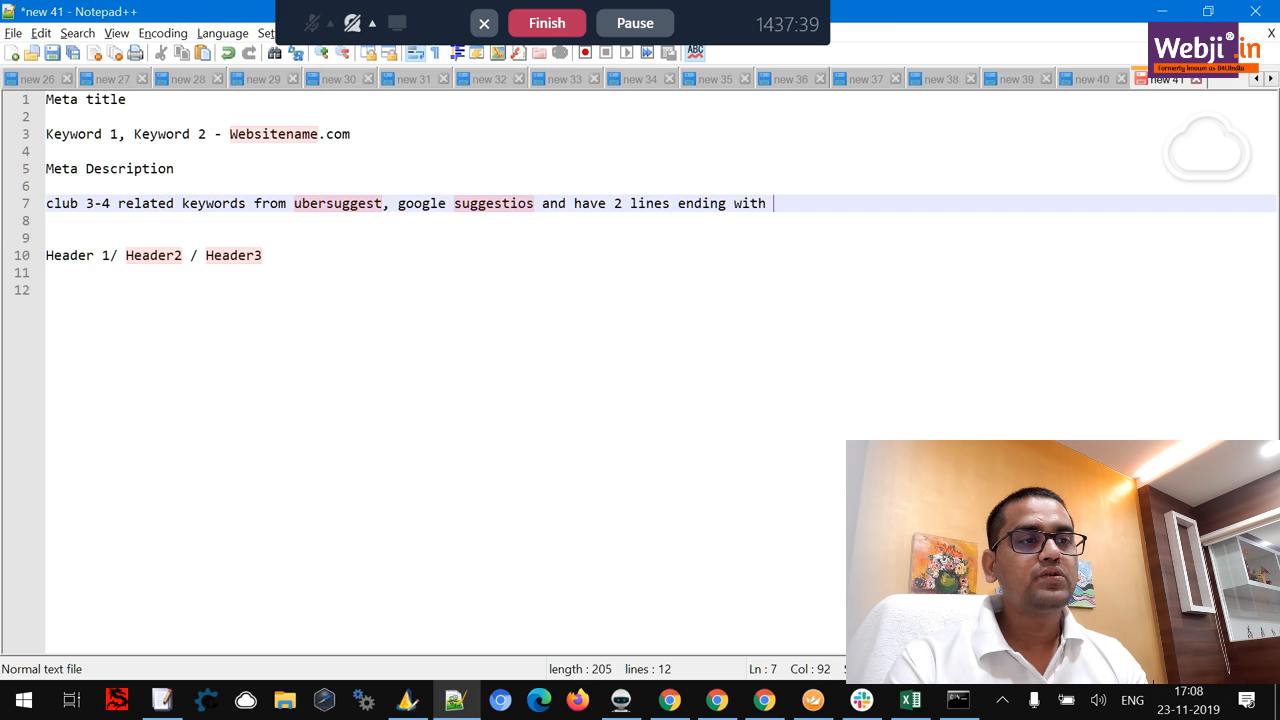
text(call to action.)
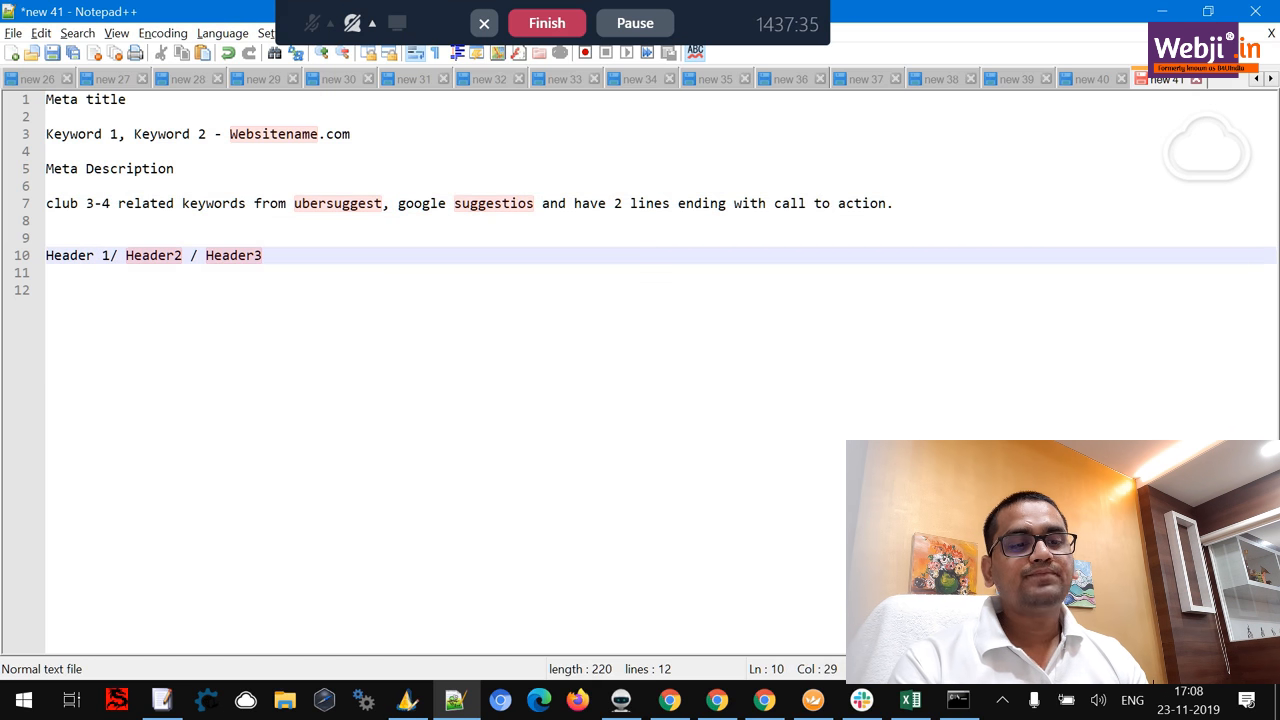
Step: Write H1 => Main keywords, H2 => Secondary keywords, H3 => Related Keywords on separate lines
text(H1 =)
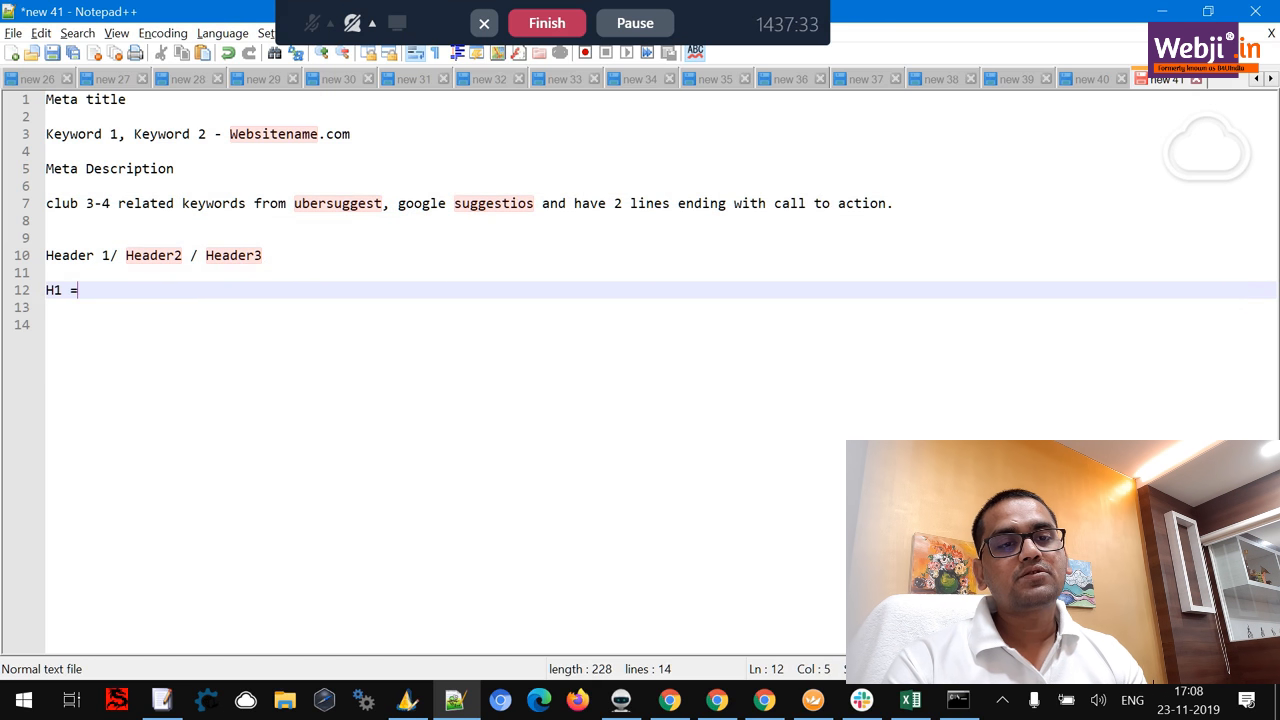
text(=> Main keywords)
click(660, 308)
text(H2)
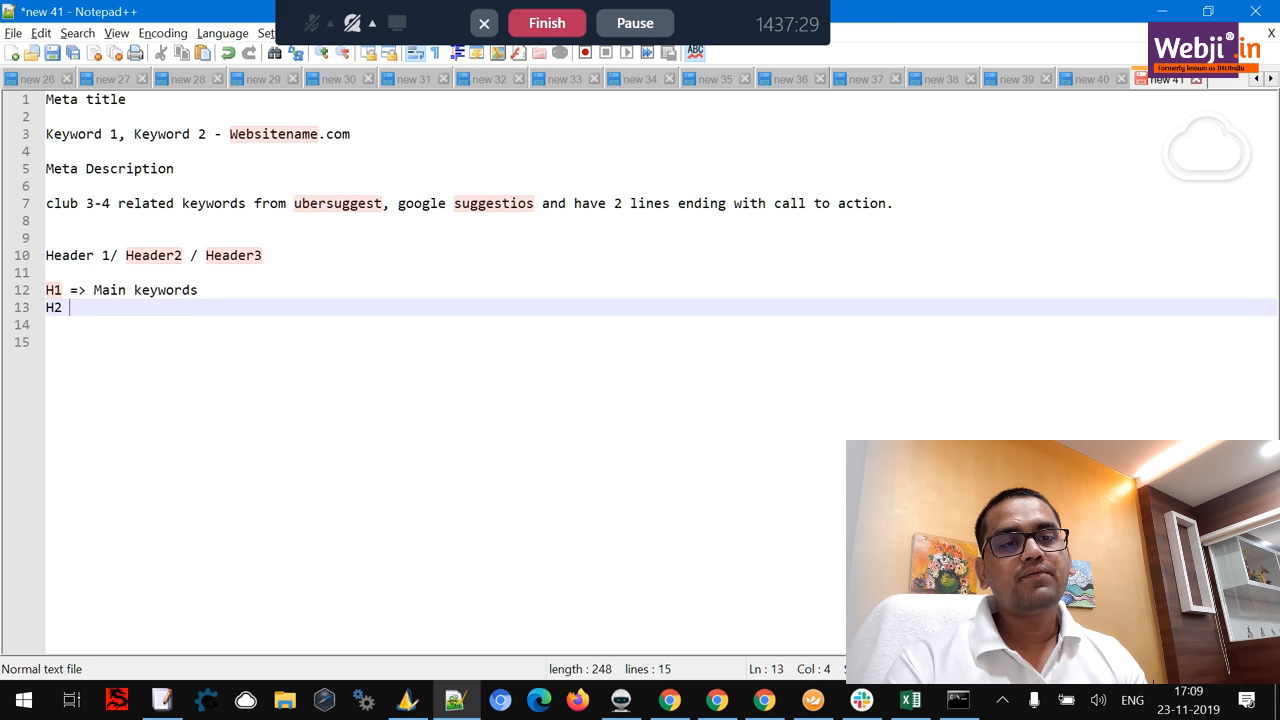
text(=> Secondary keywords)
click(660, 324)
text(H)
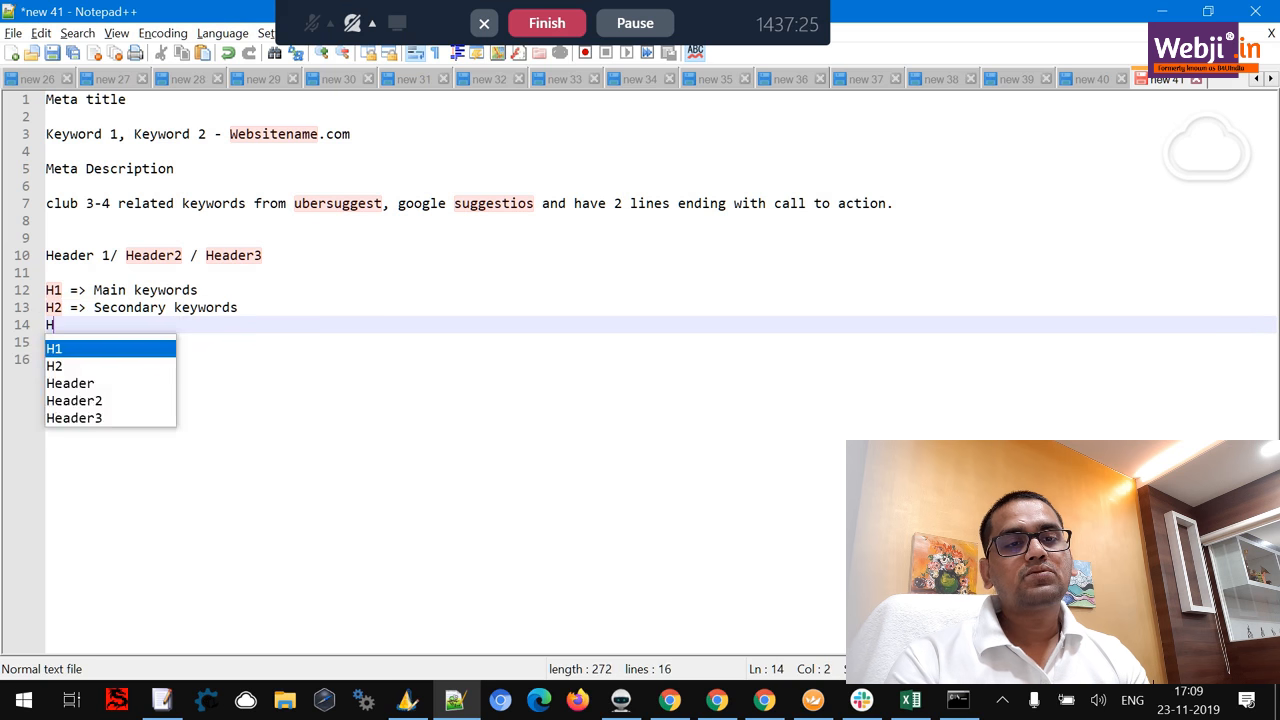
text(3 =>)
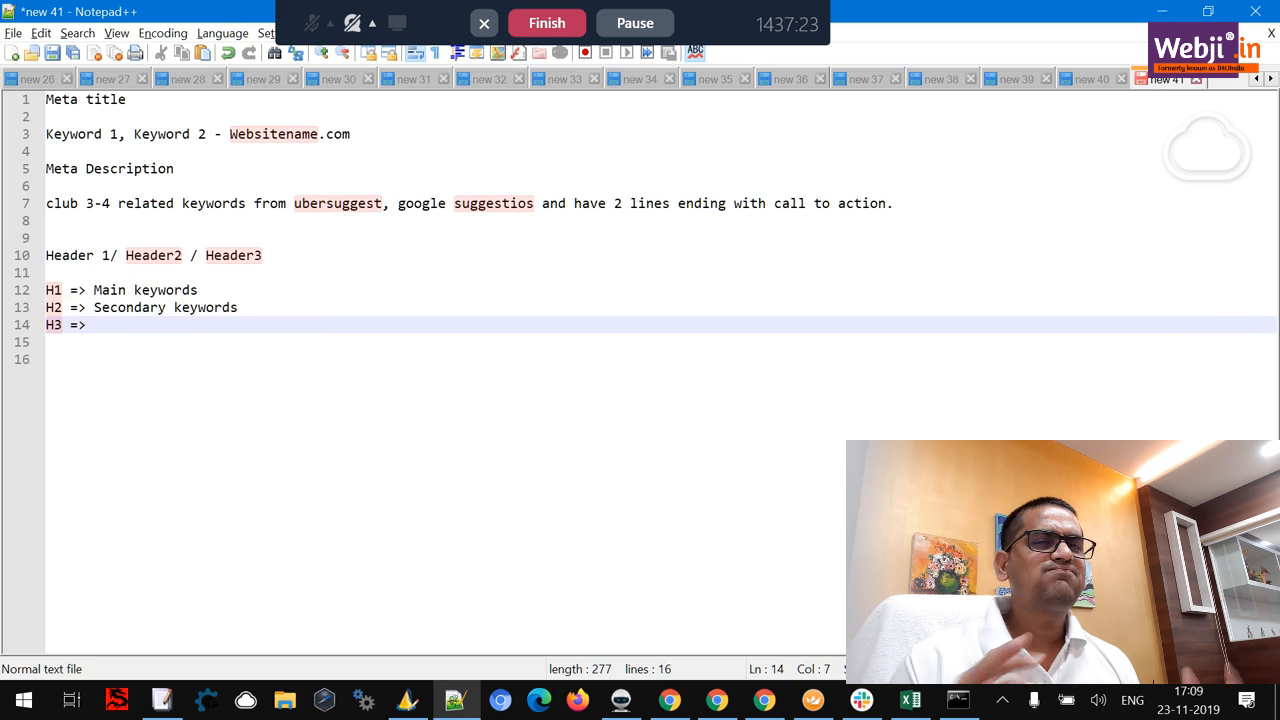
text(Related eywrod)
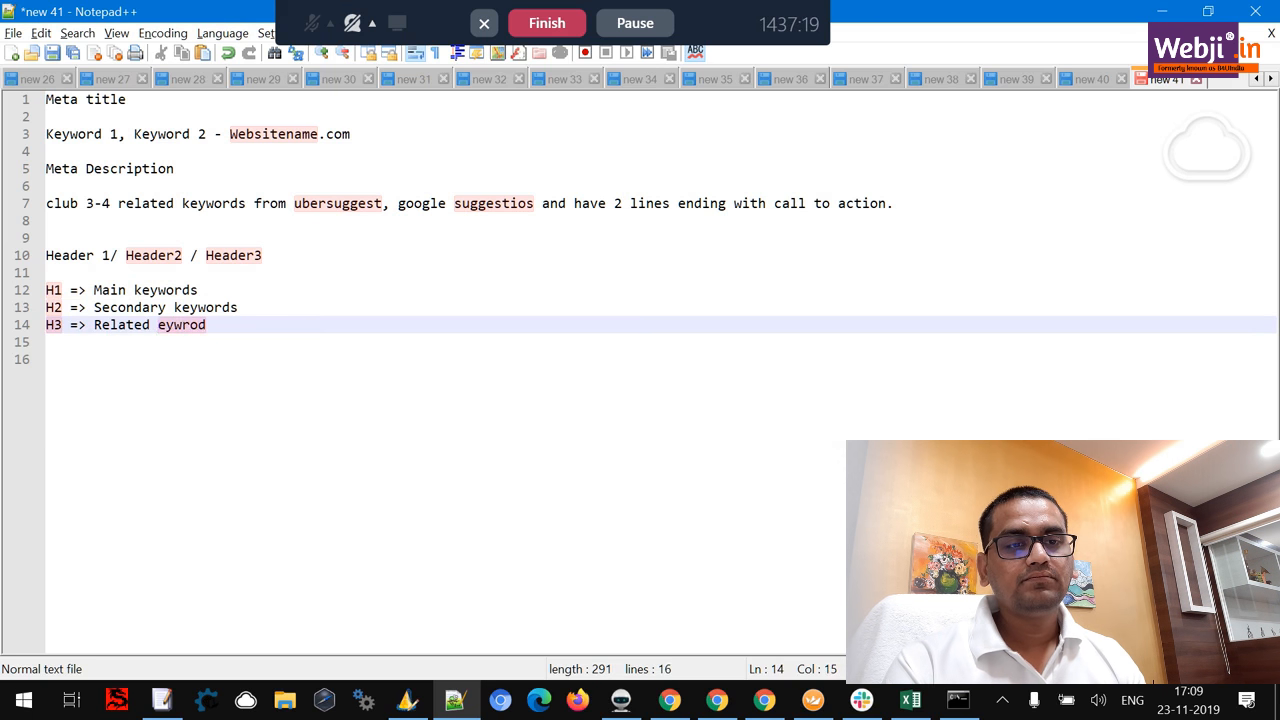
text(Keyw)
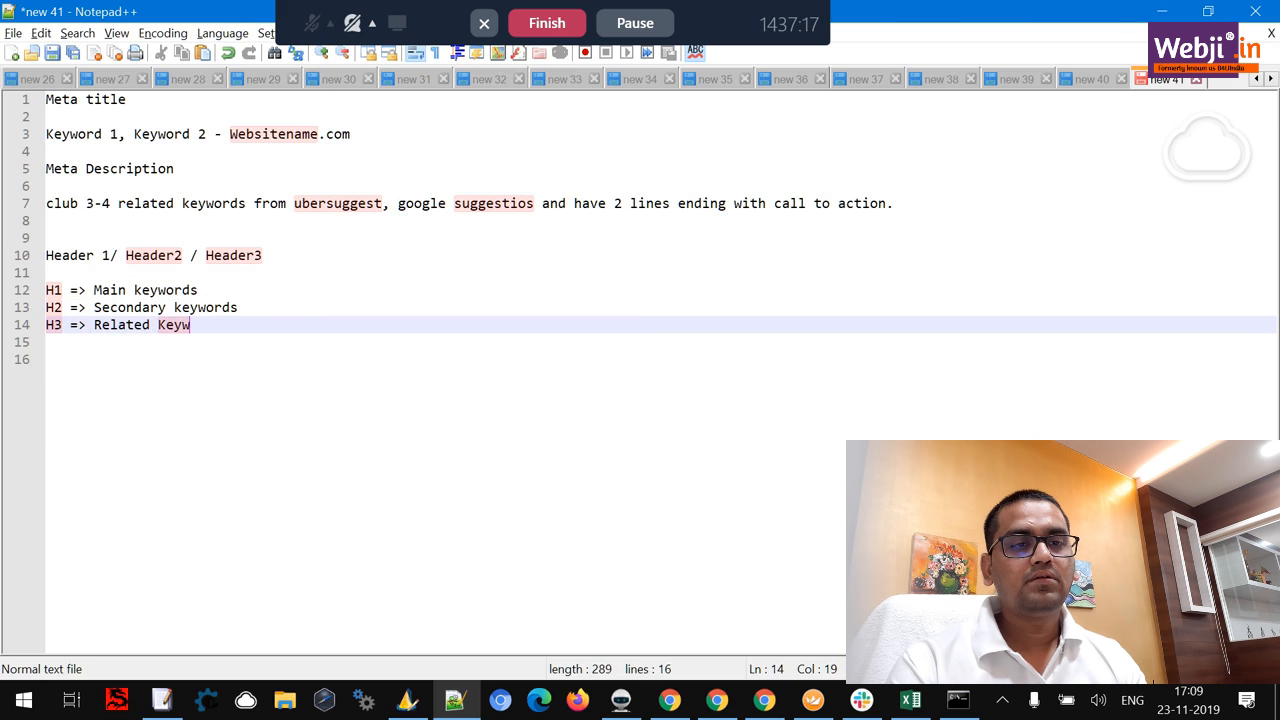
text(ords.)
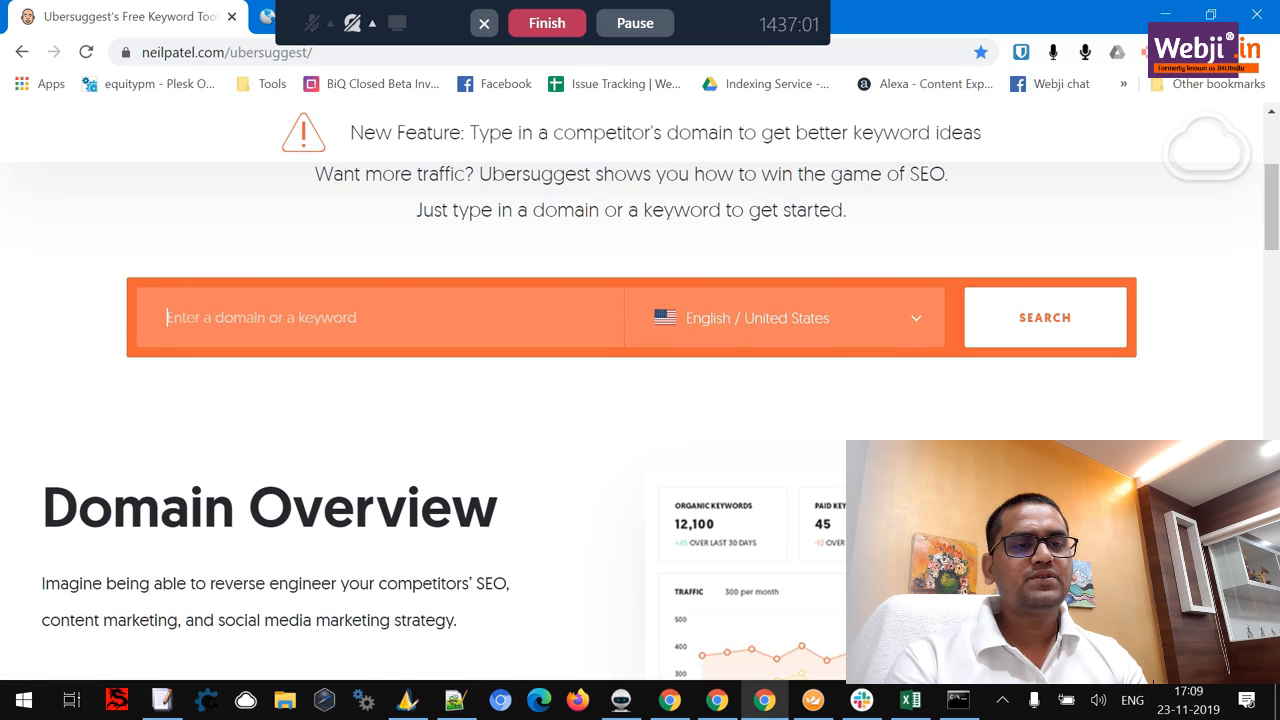
Step: Search Ubersuggest for the keyword 'web hosting services'
text(web hosting)
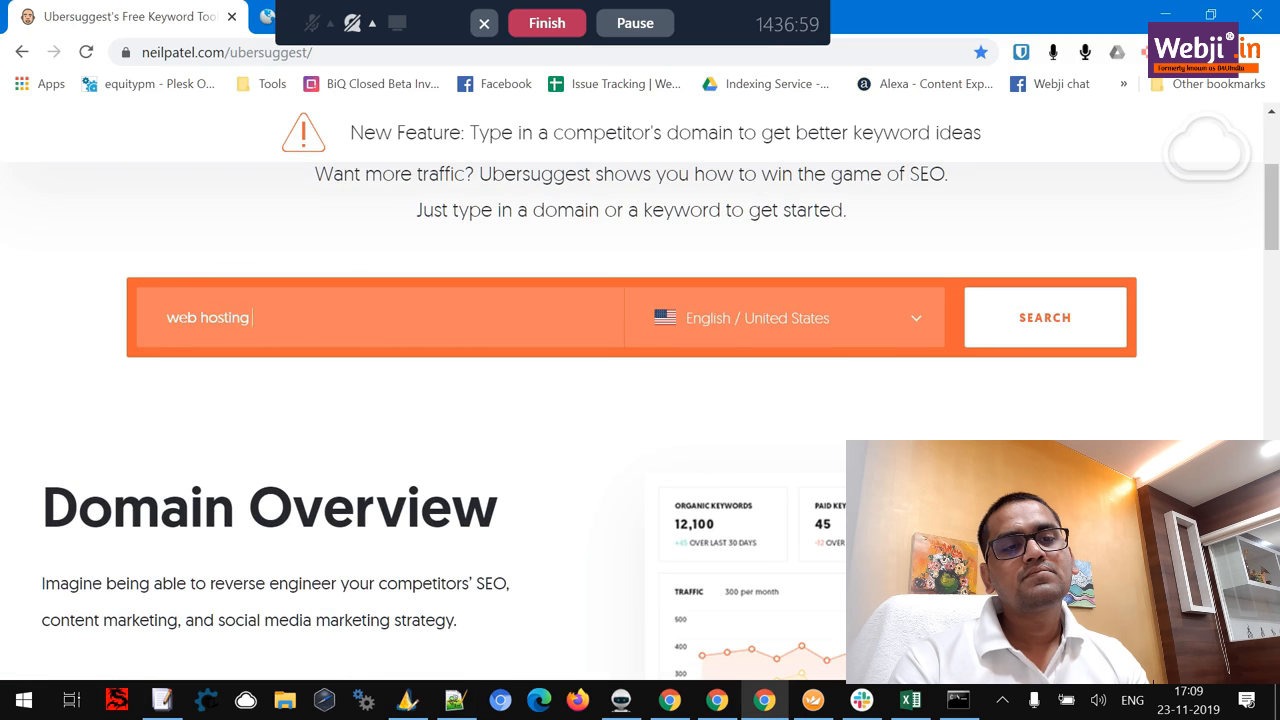
text(services)
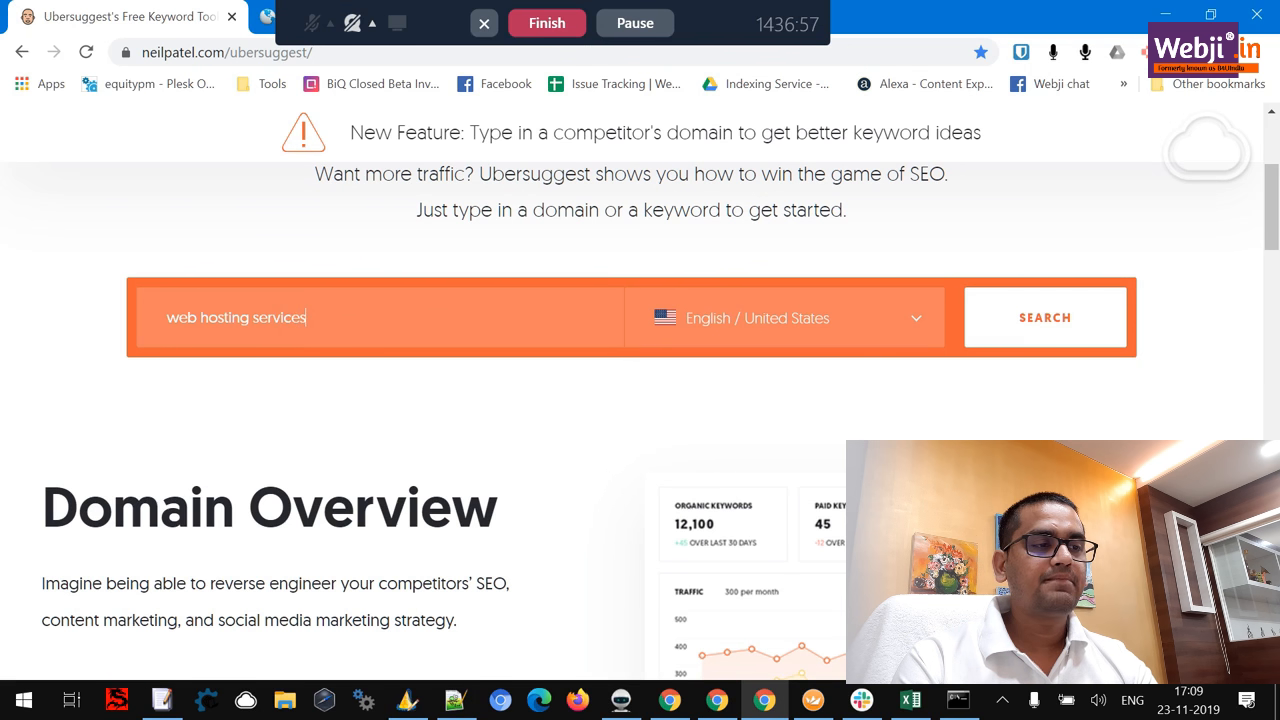
click(1044, 316)
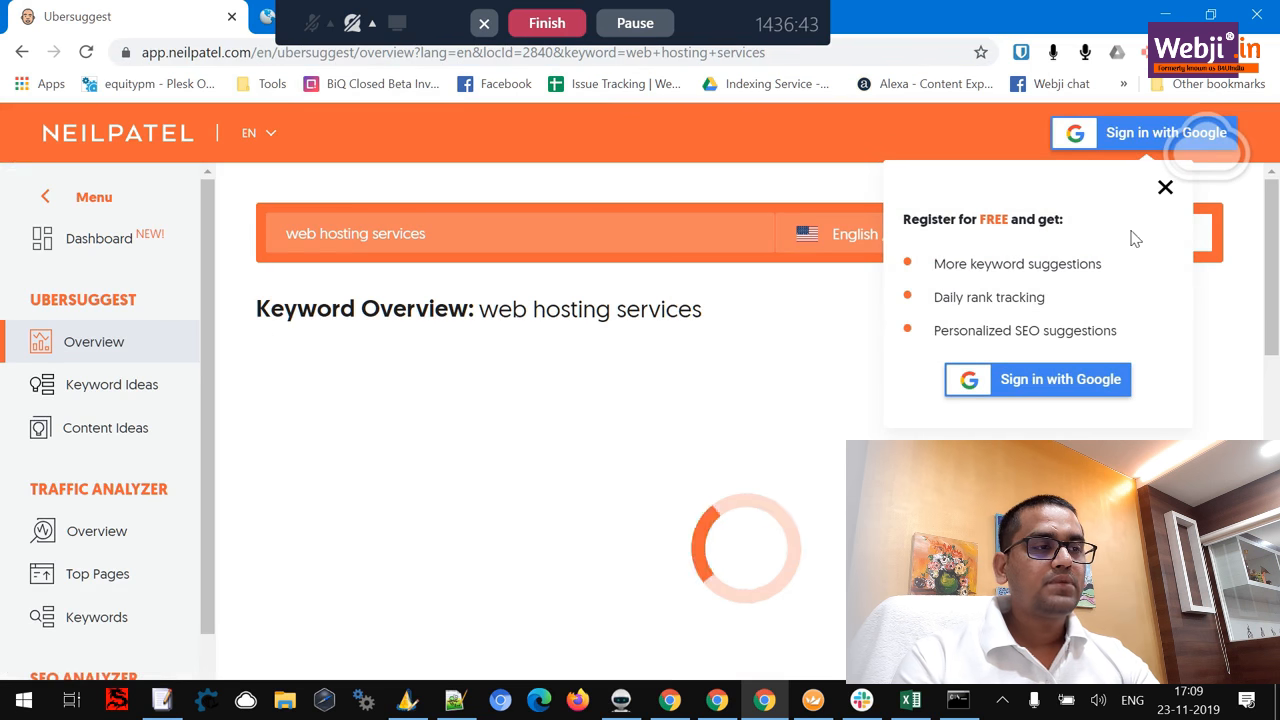
Step: Dismiss the registration prompt, check the language/country list, and go to Keyword Ideas
click(1164, 188)
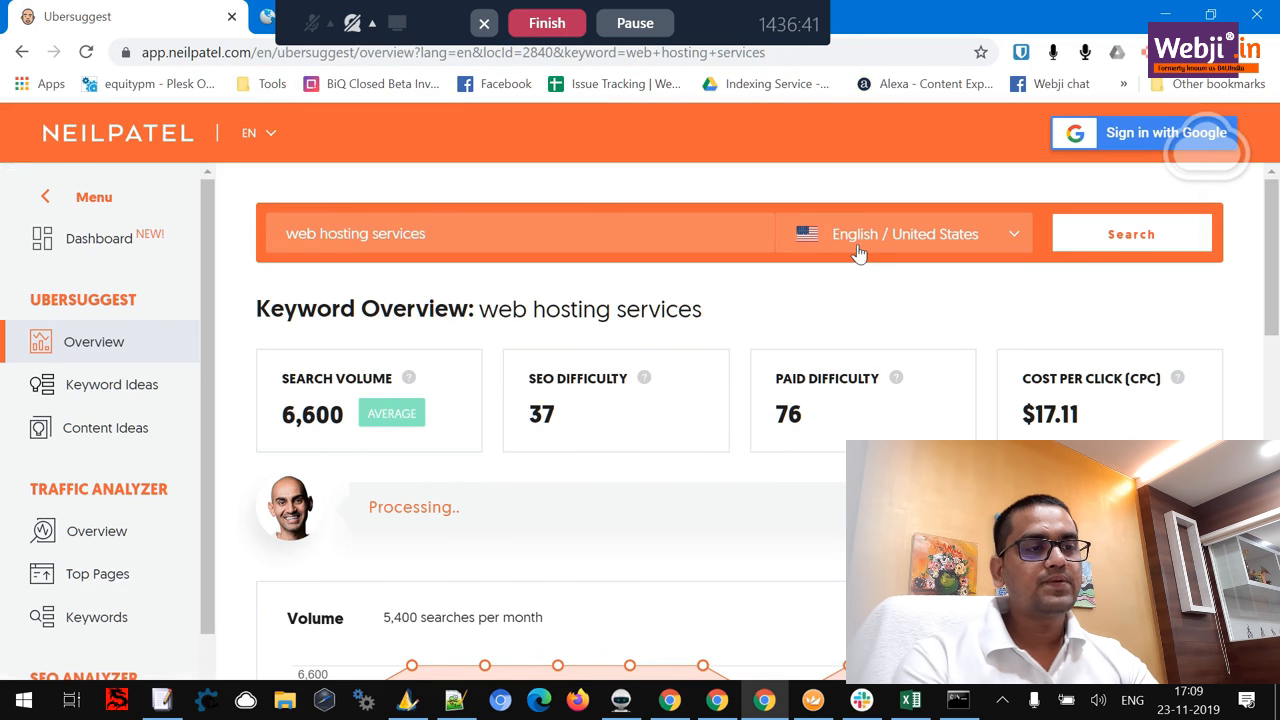
click(904, 232)
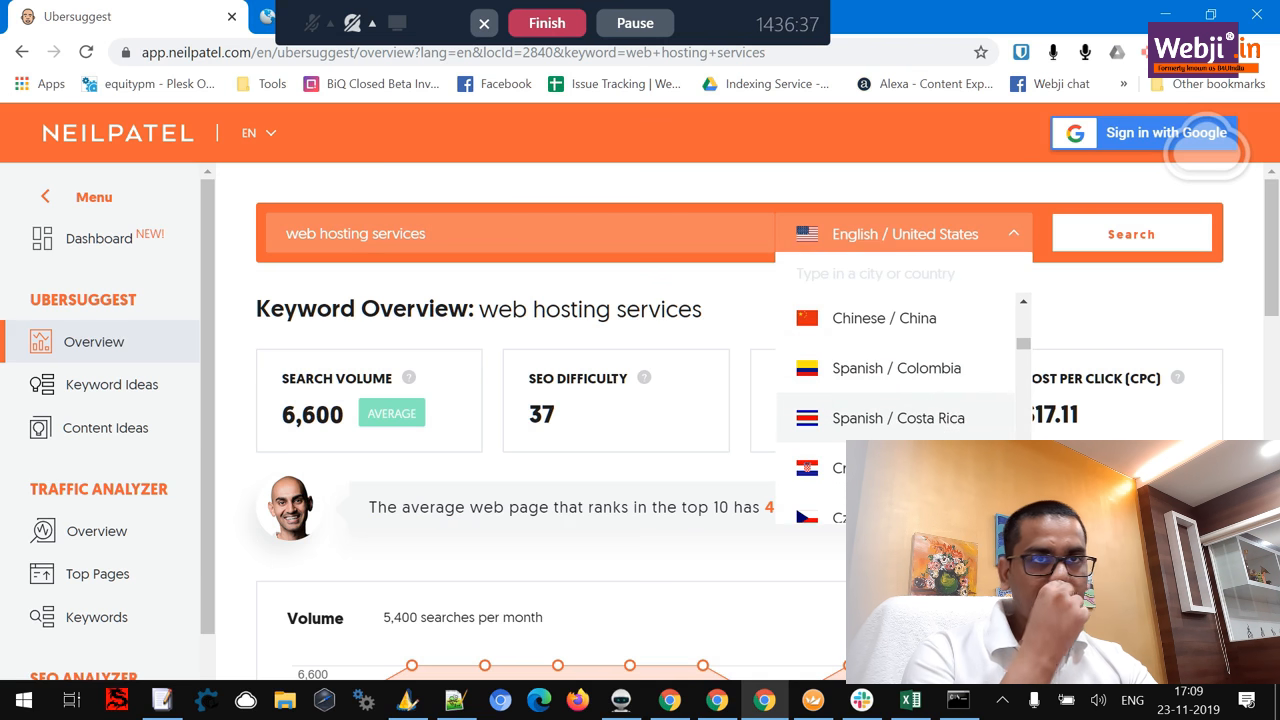
mouse_move(732, 332)
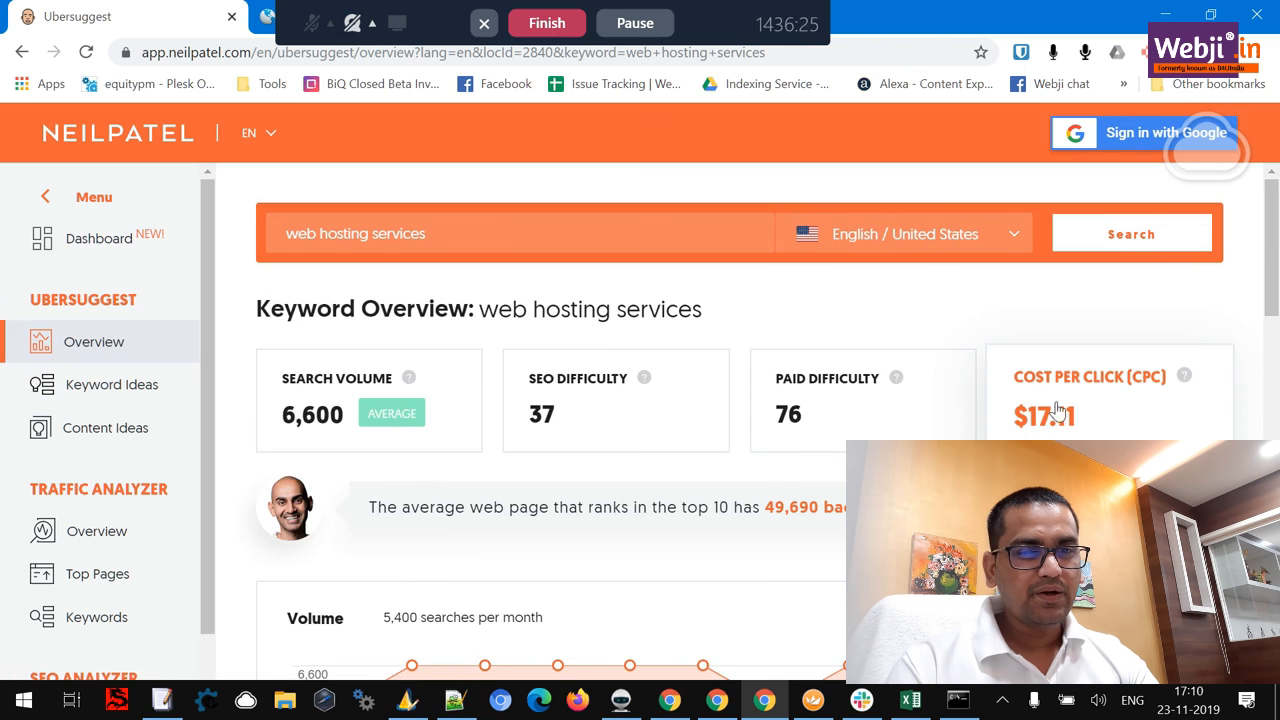
click(112, 384)
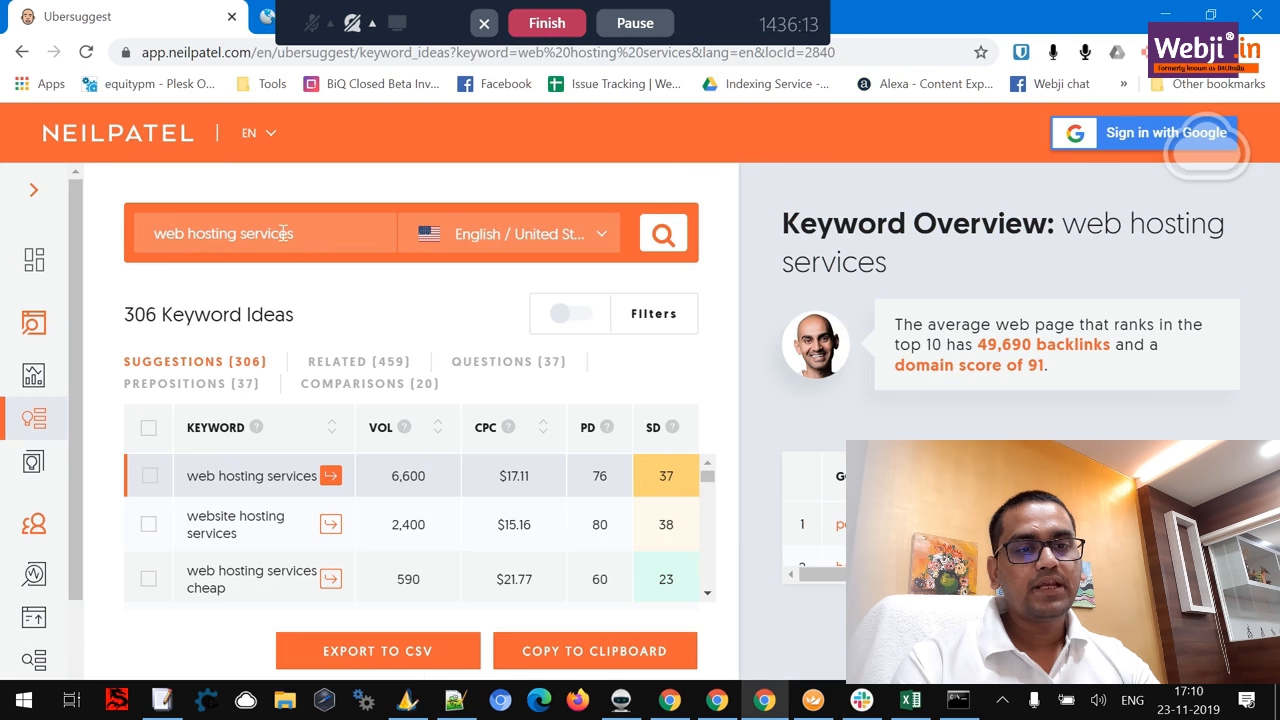
mouse_move(284, 232)
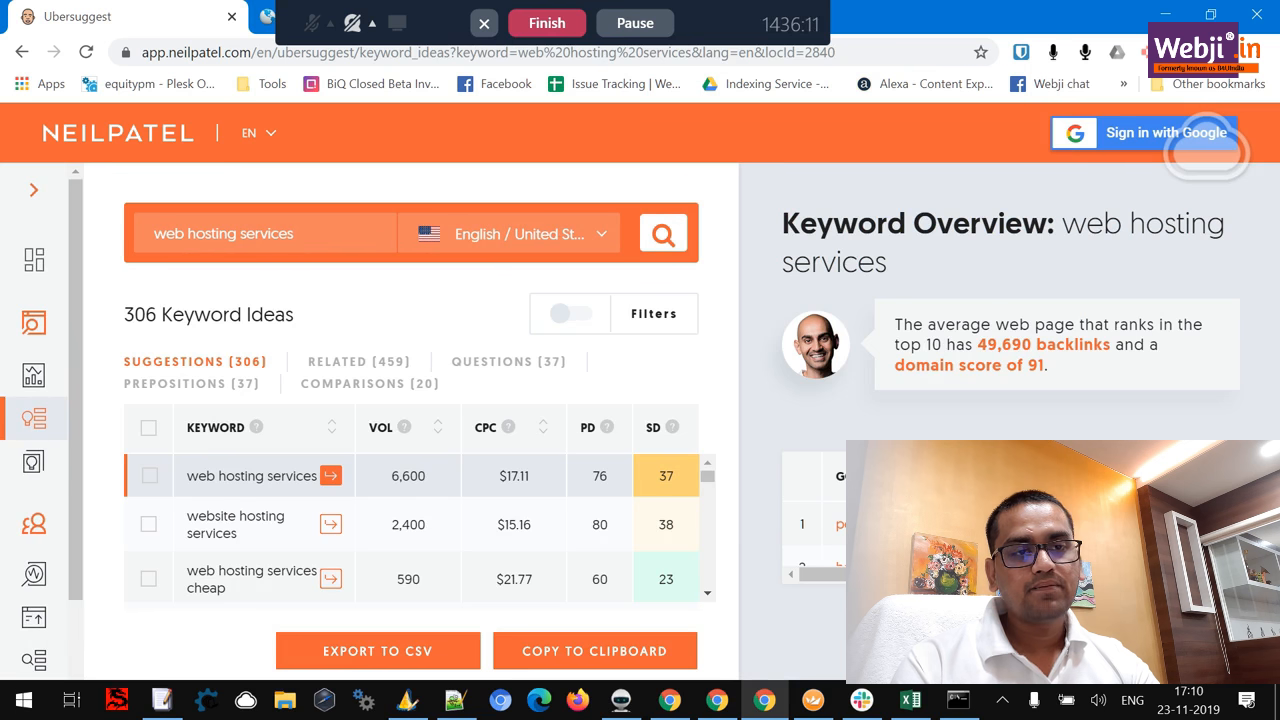
mouse_move(32, 376)
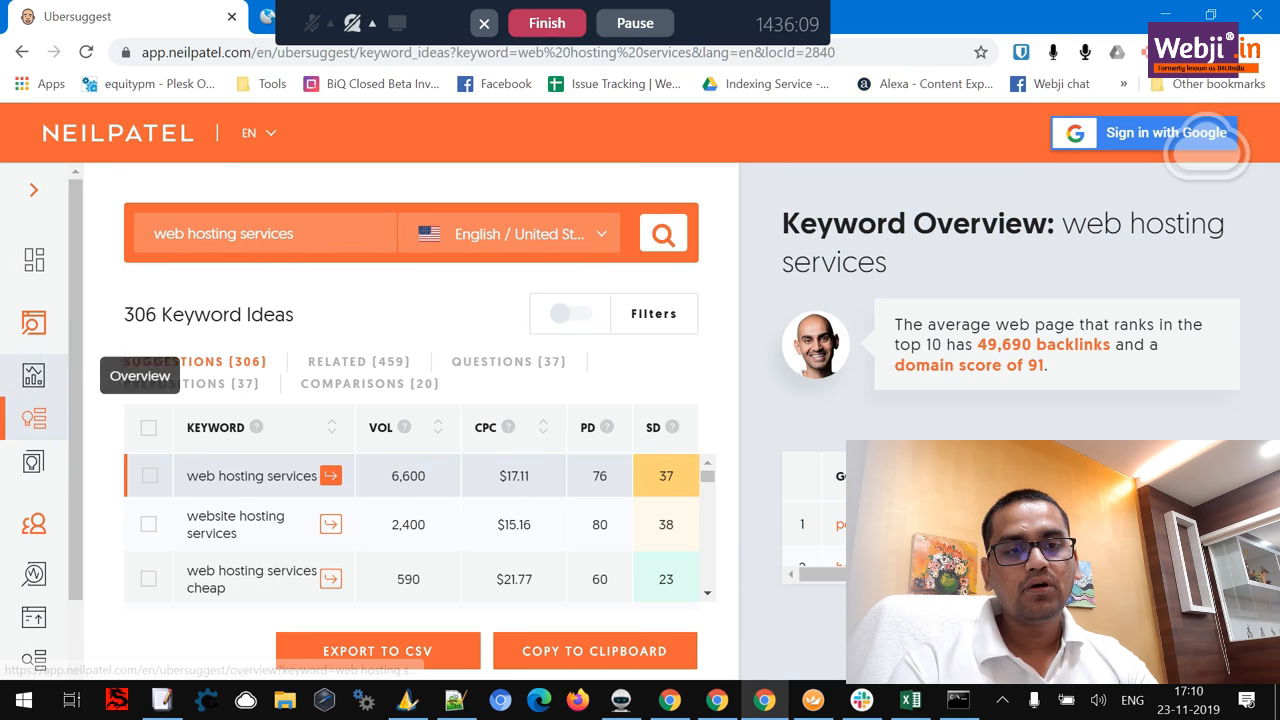
mouse_move(510, 368)
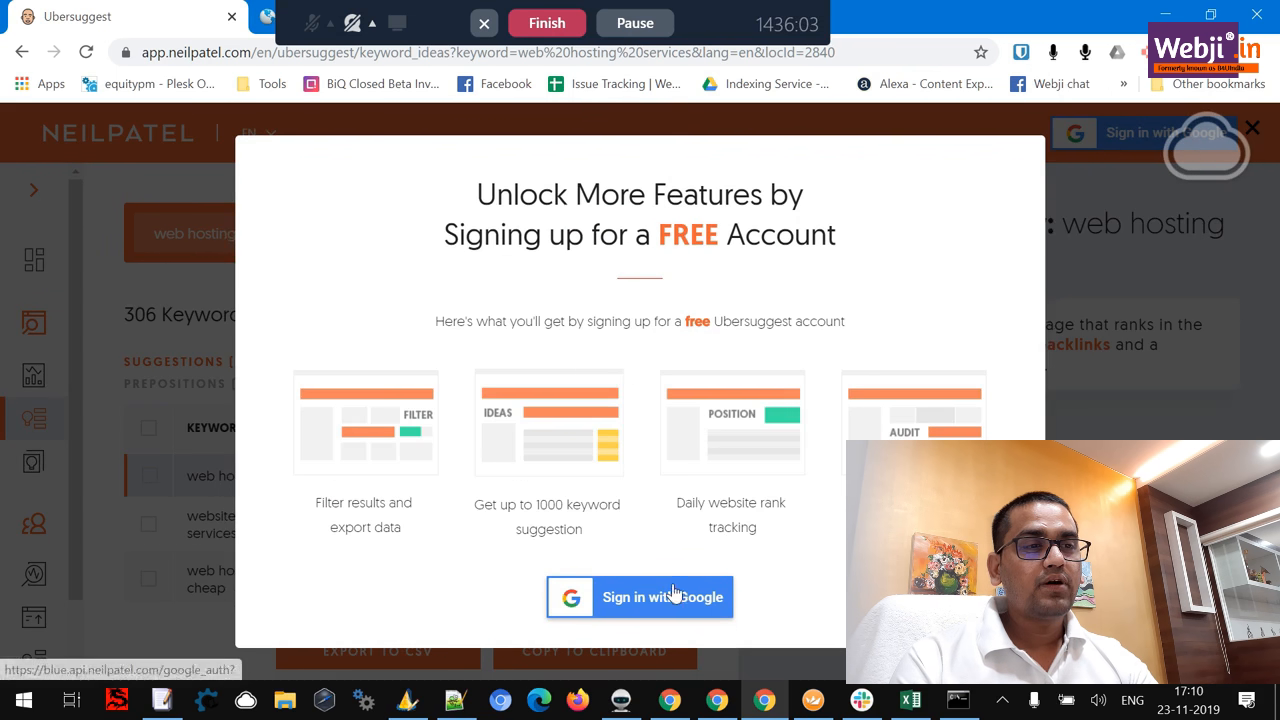
Step: Sign up for a free Ubersuggest account with Google
click(640, 596)
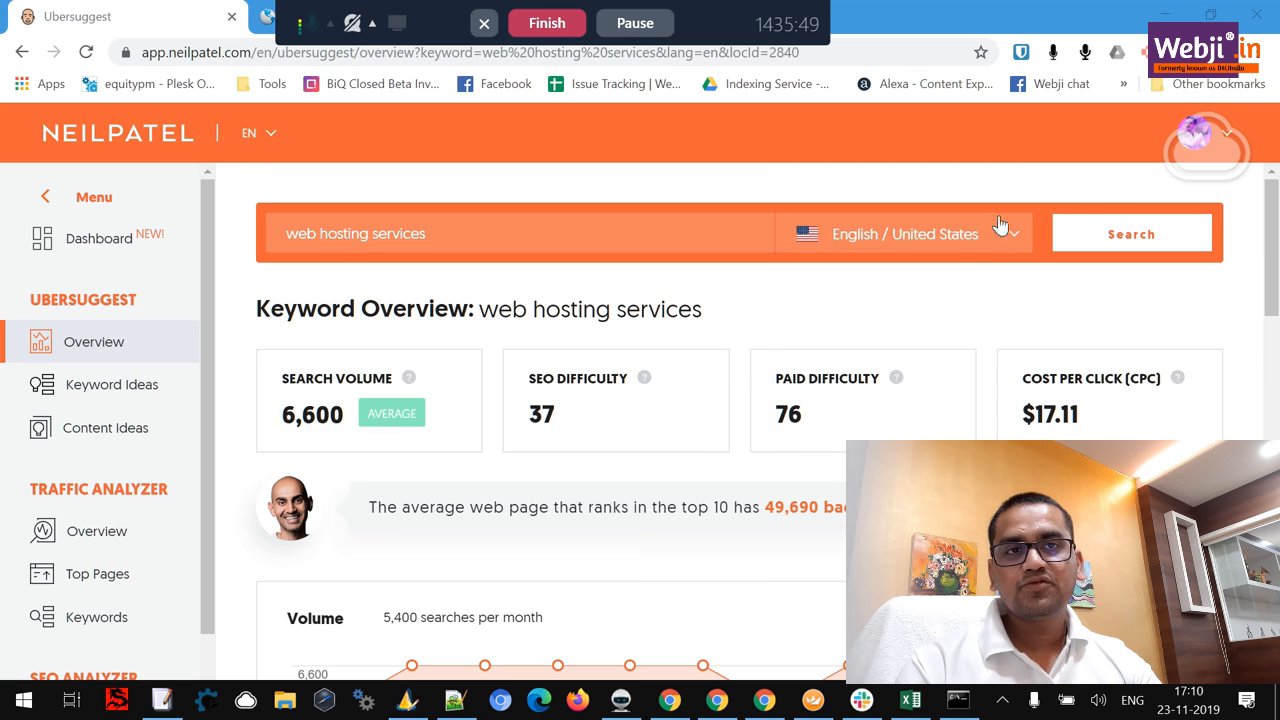
mouse_move(1216, 244)
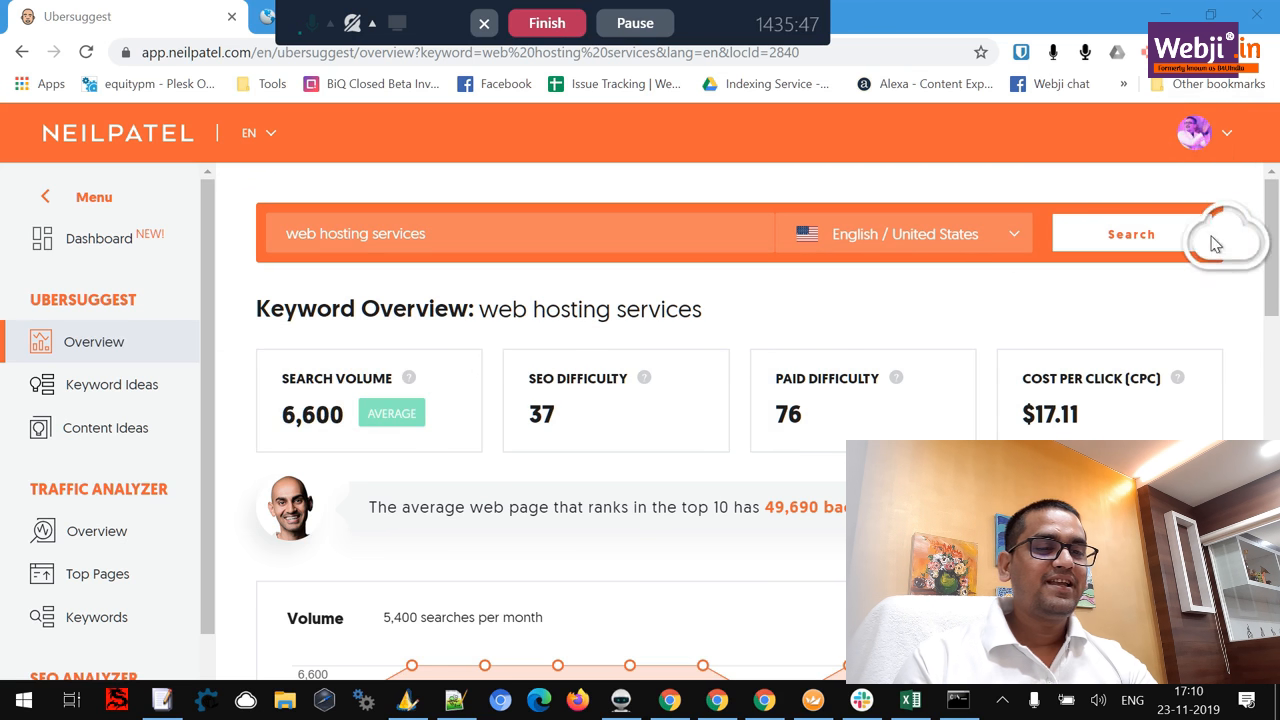
mouse_move(168, 400)
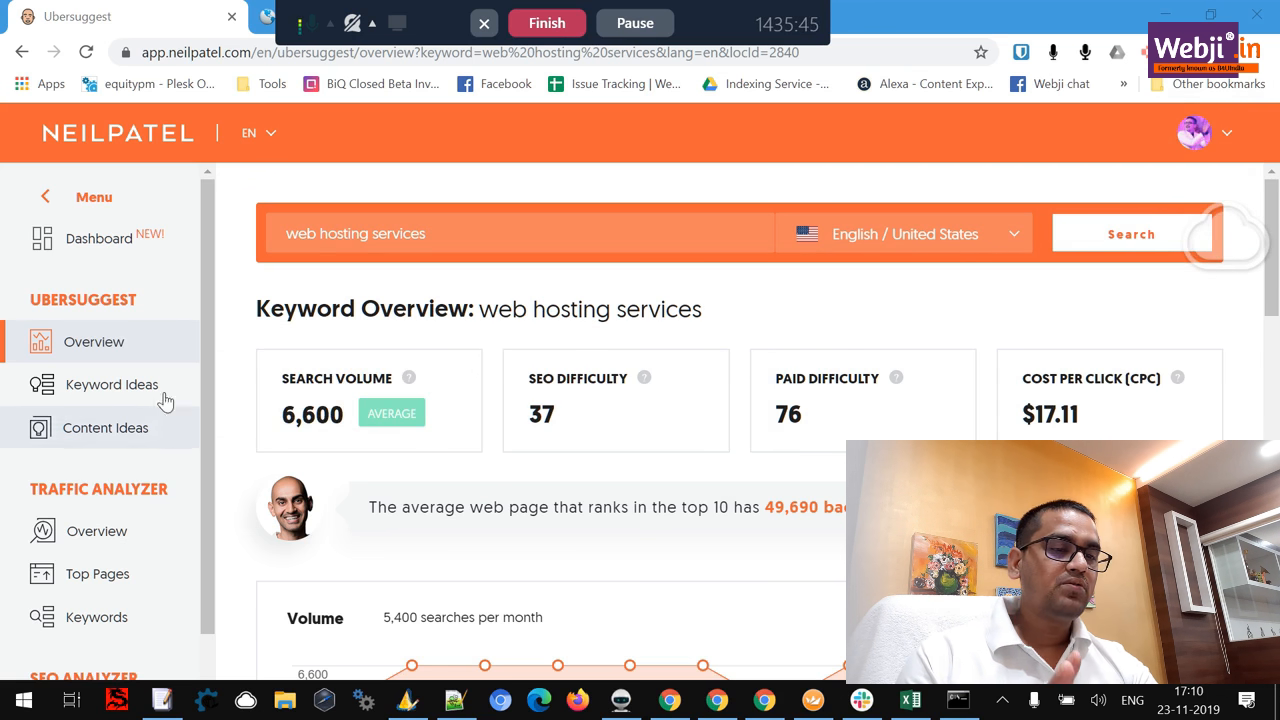
Step: Reopen Keyword Ideas for web hosting services and scroll through the suggestions table
click(112, 384)
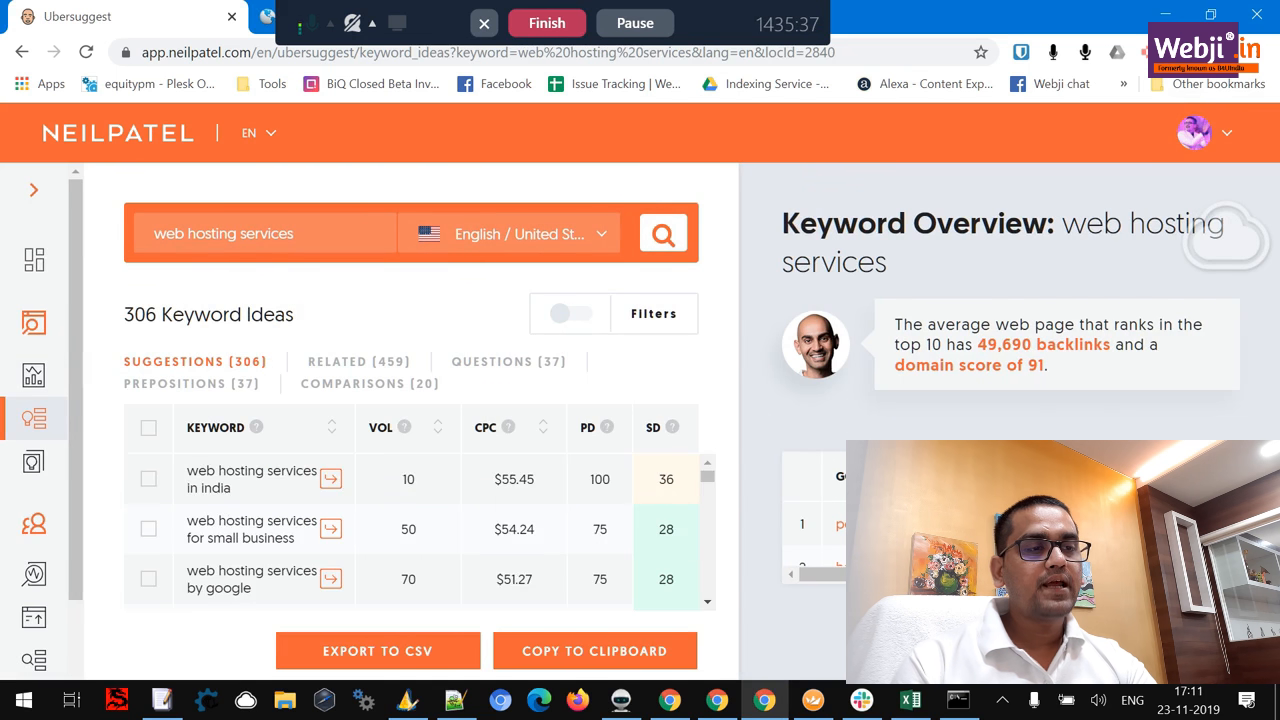
scroll(down, 3)
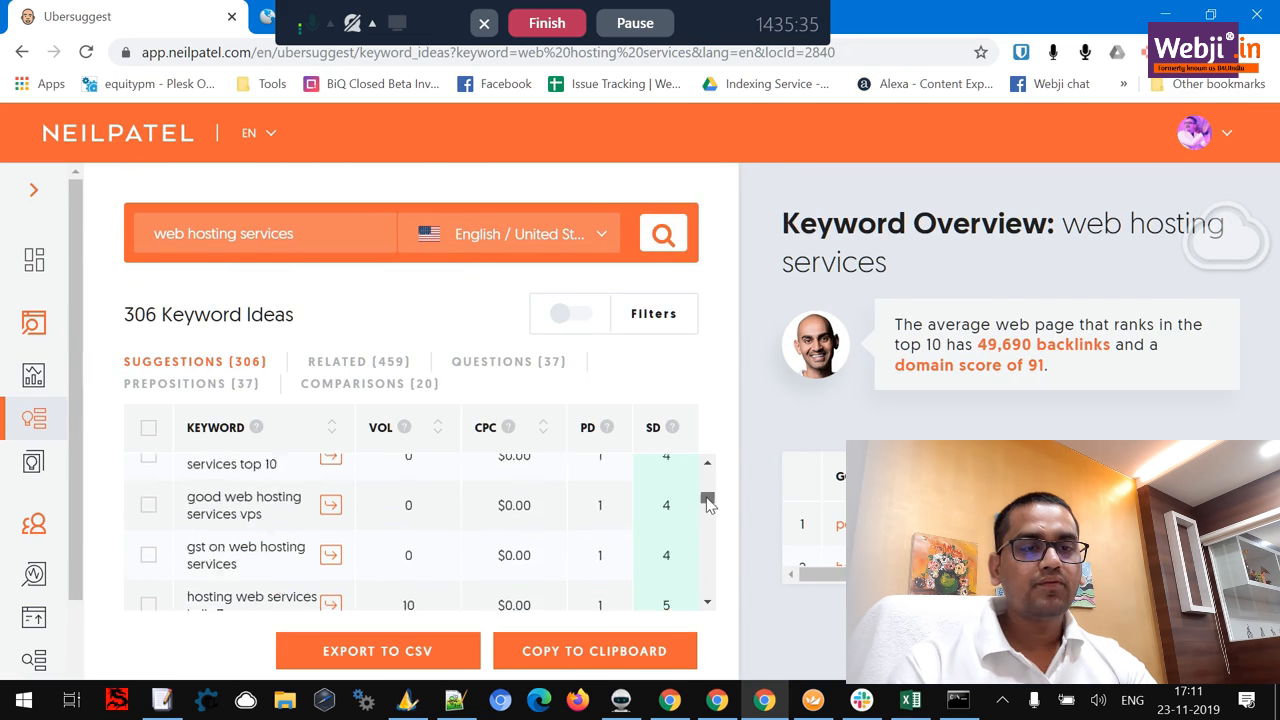
scroll(down, 3)
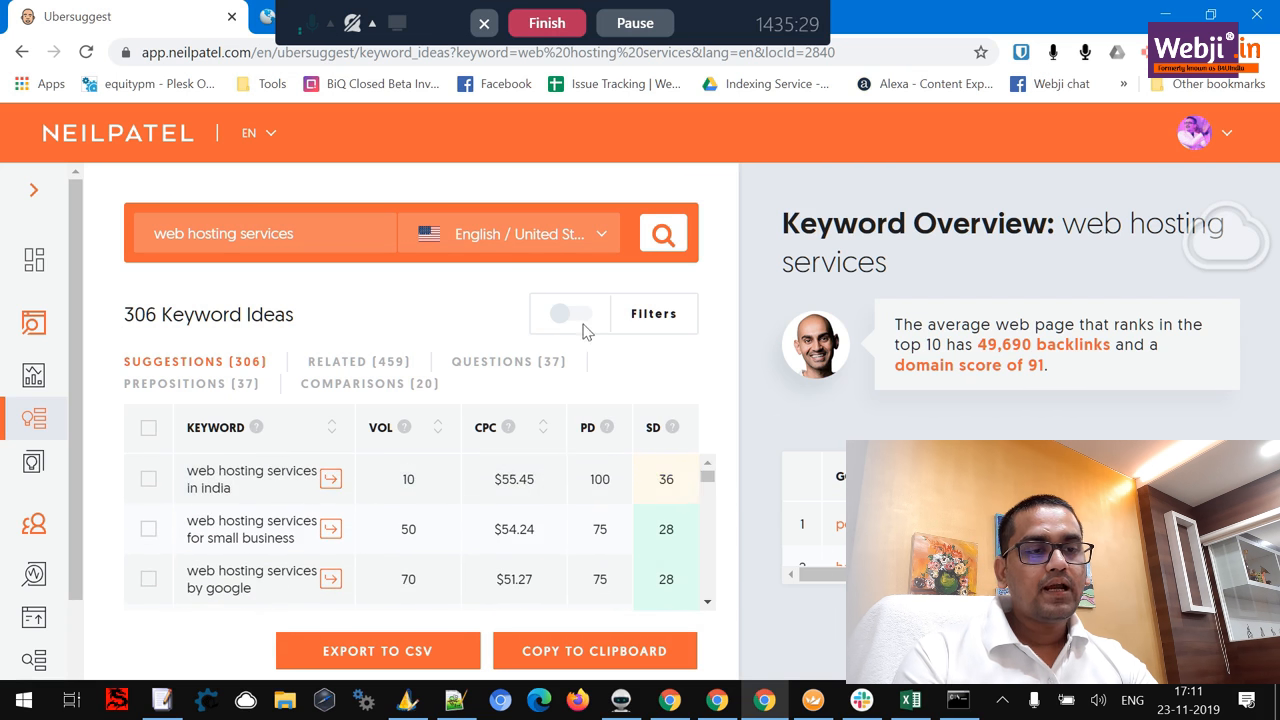
Step: Toggle the keyword Filters panel on and off and scroll the default ideas list
click(570, 312)
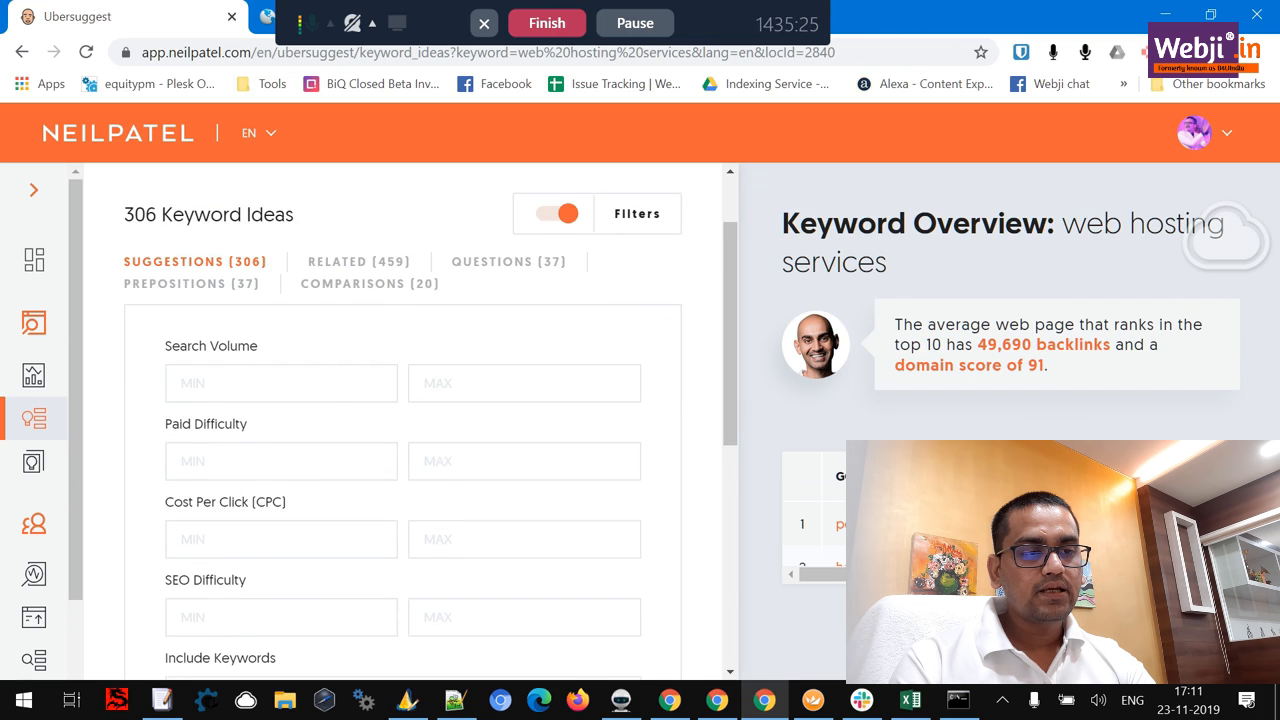
click(280, 384)
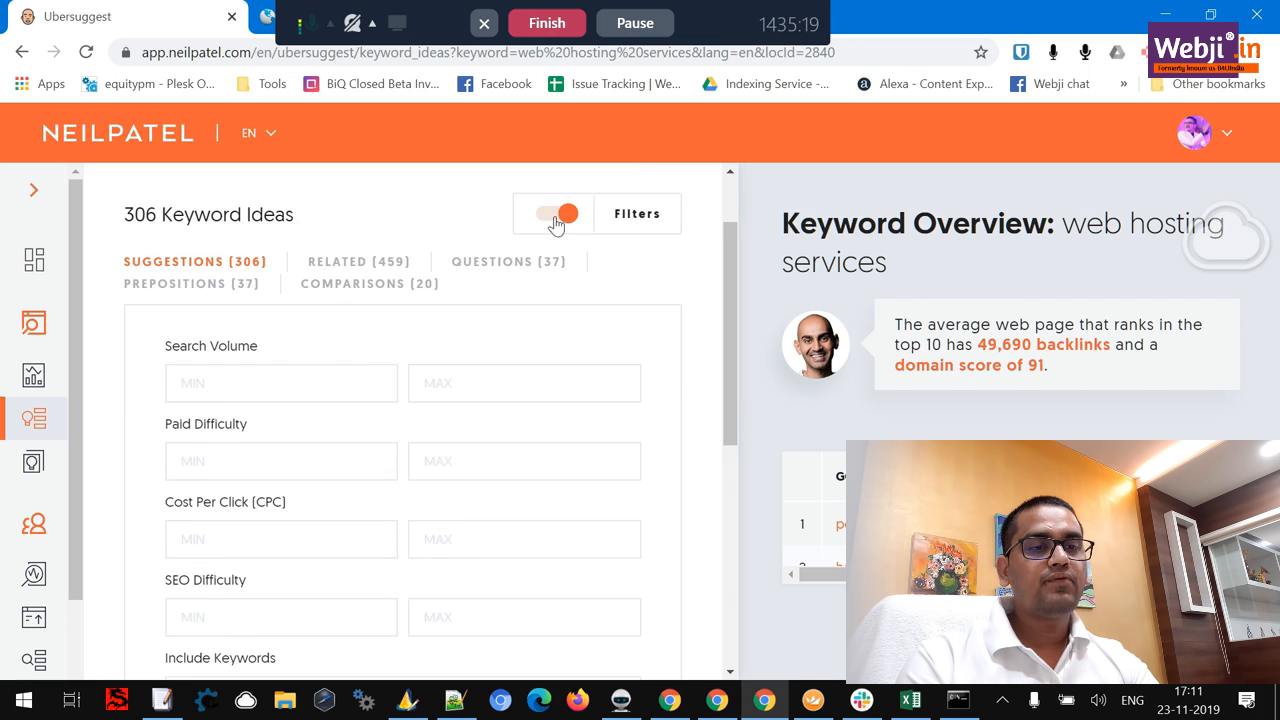
click(552, 212)
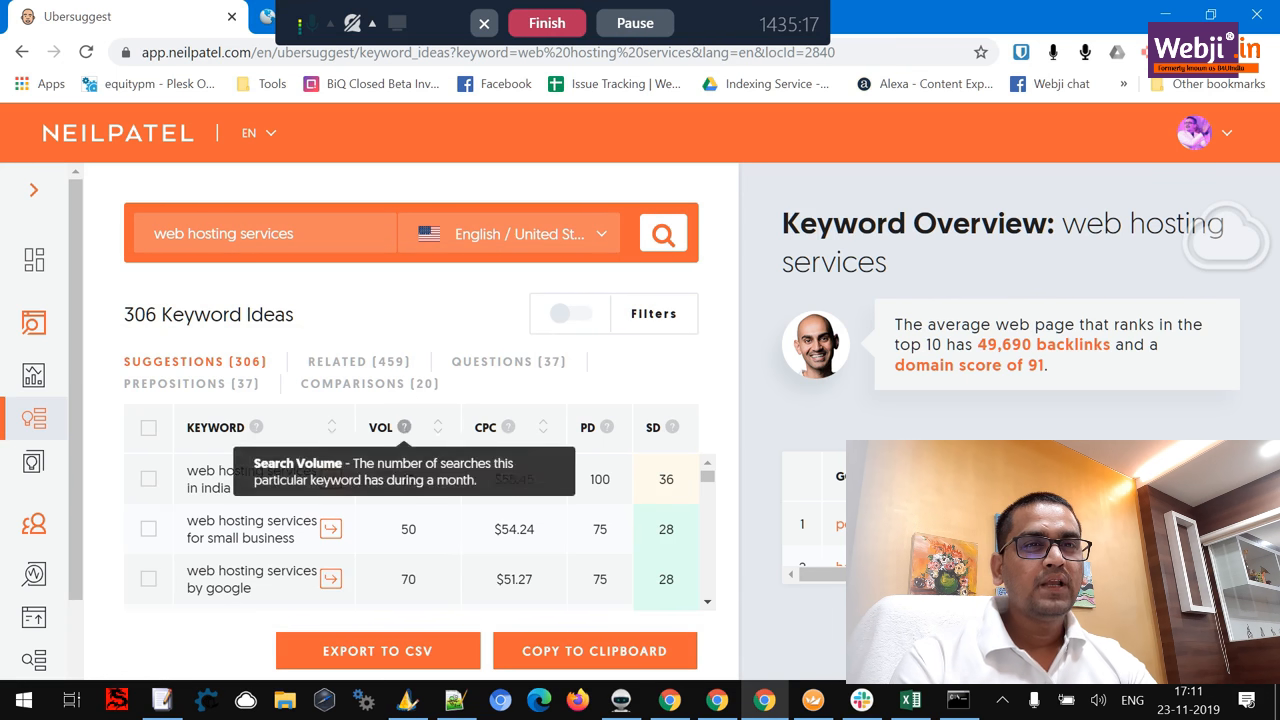
mouse_move(388, 390)
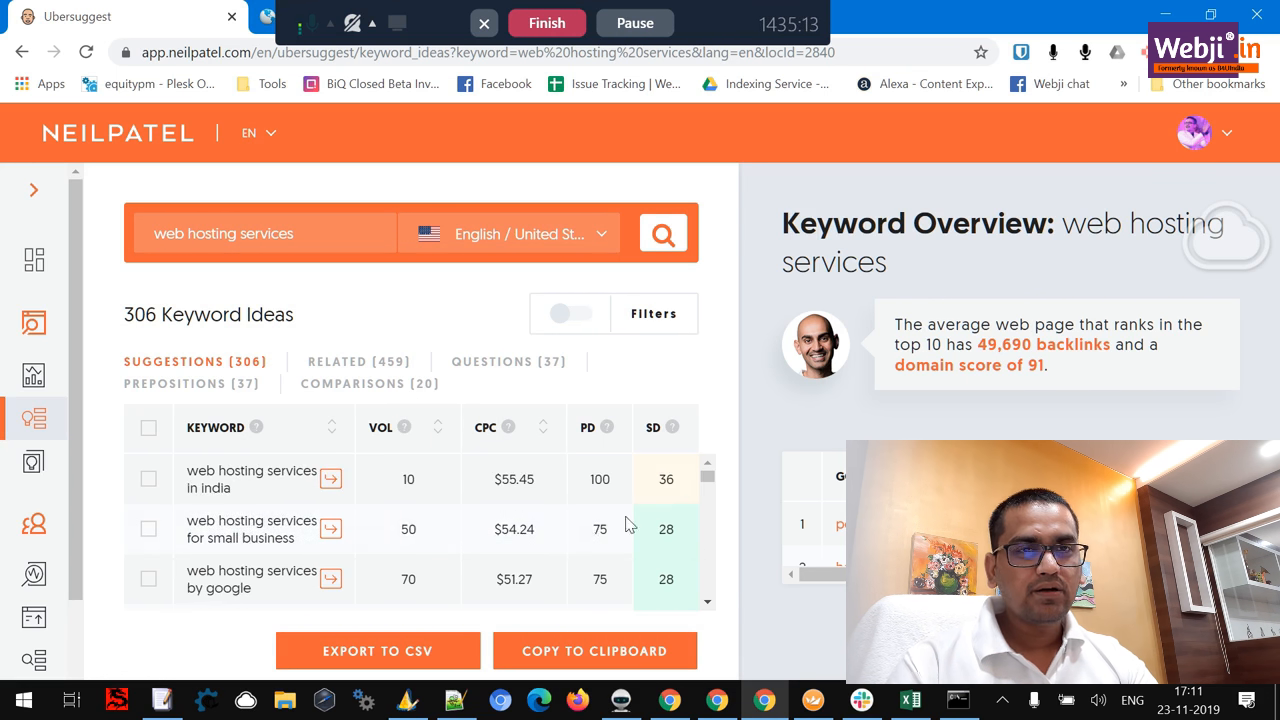
scroll(down, 3)
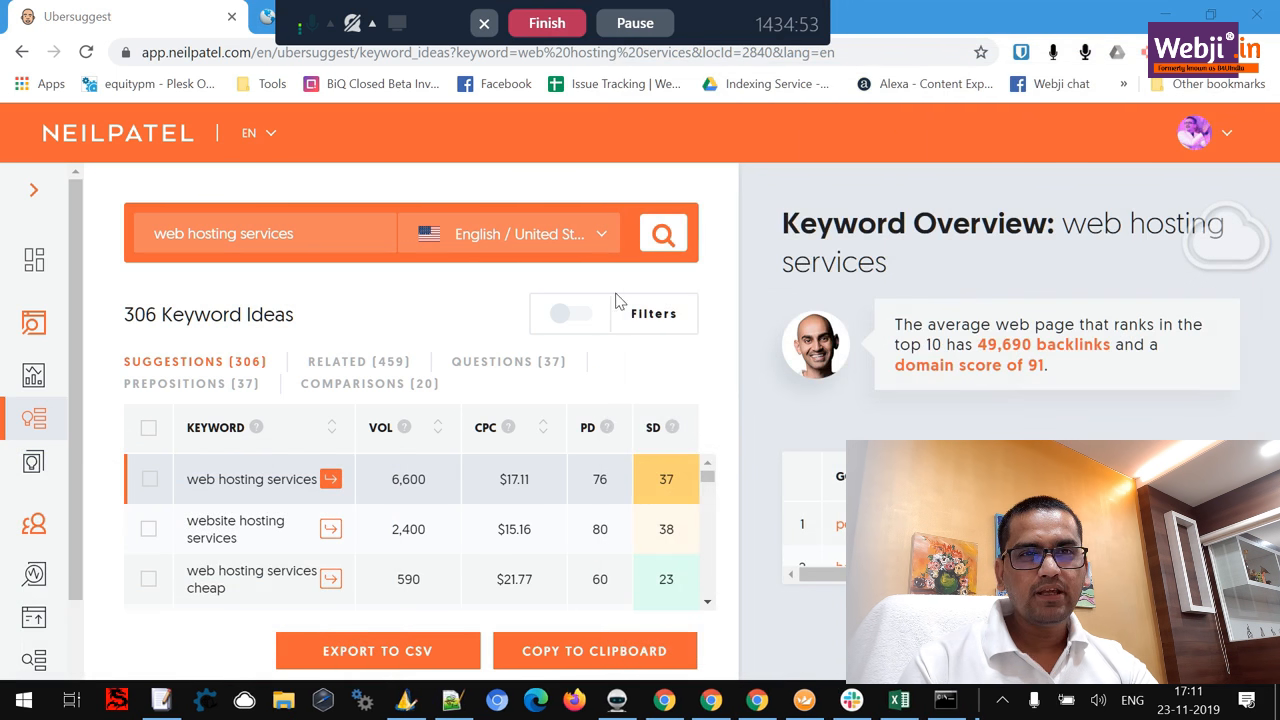
Step: Reopen Filters and enter a minimum CPC of 1 without applying it
click(570, 312)
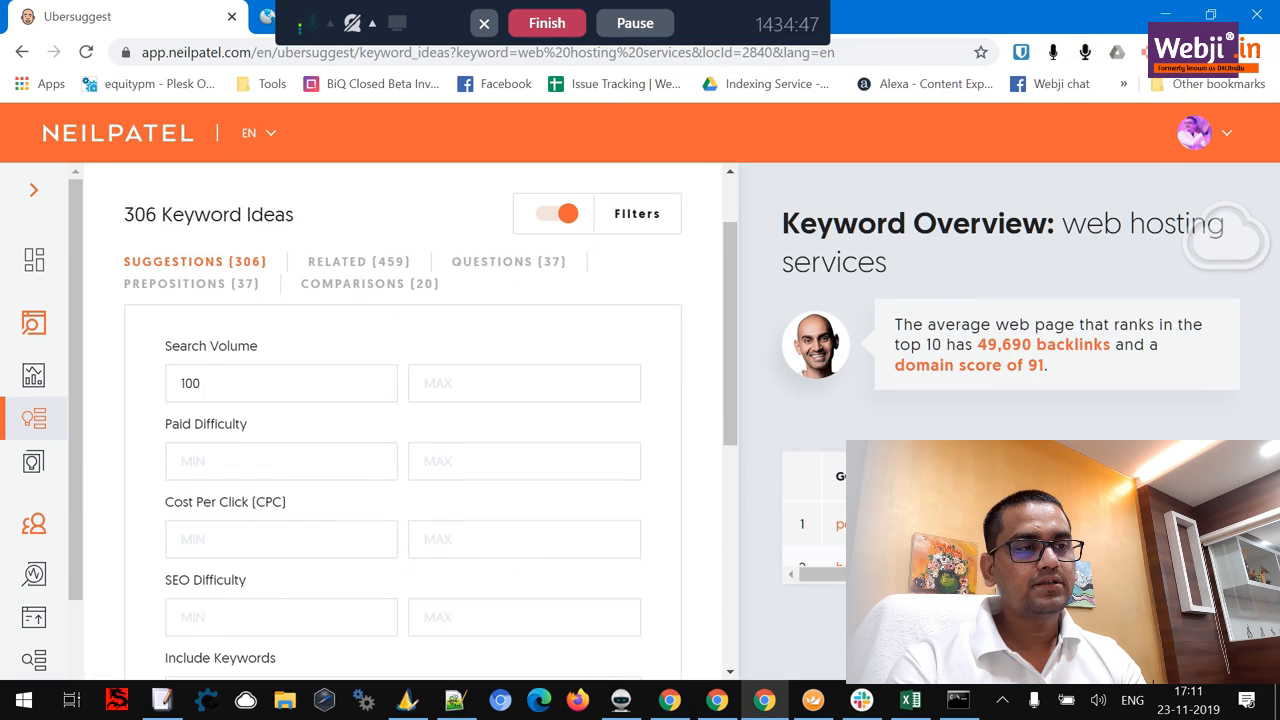
scroll(down, 3)
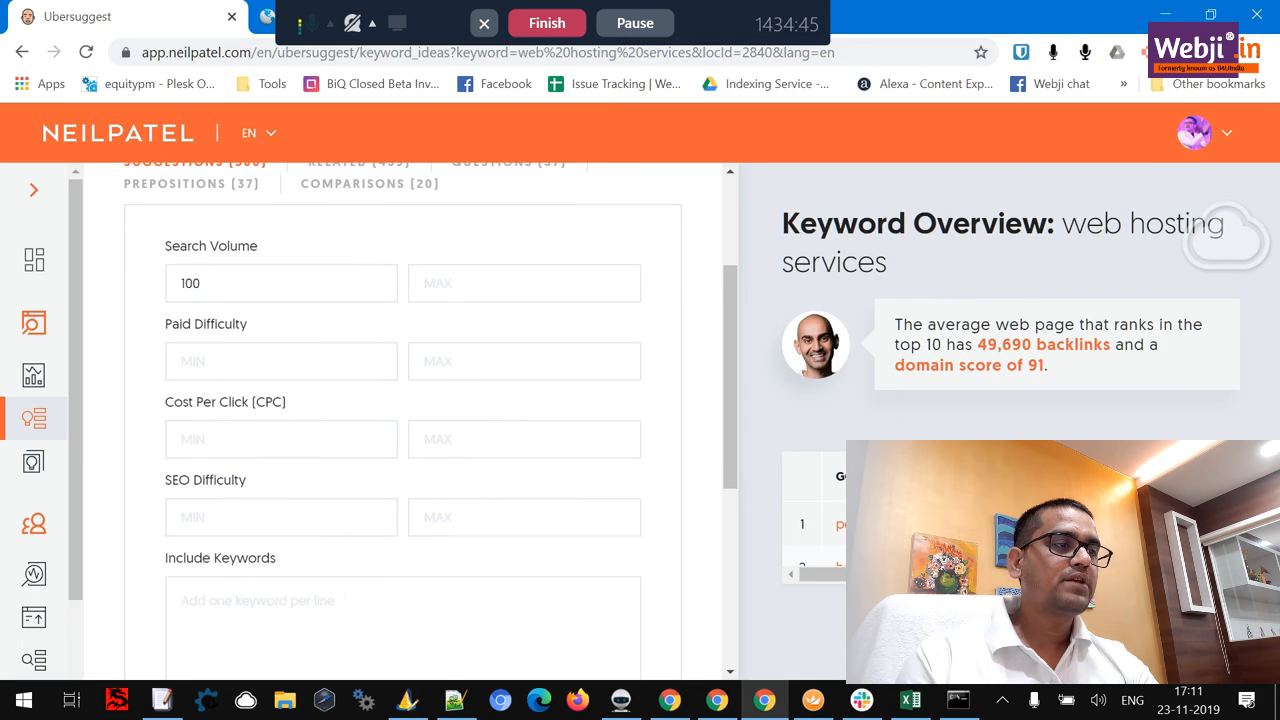
click(280, 438)
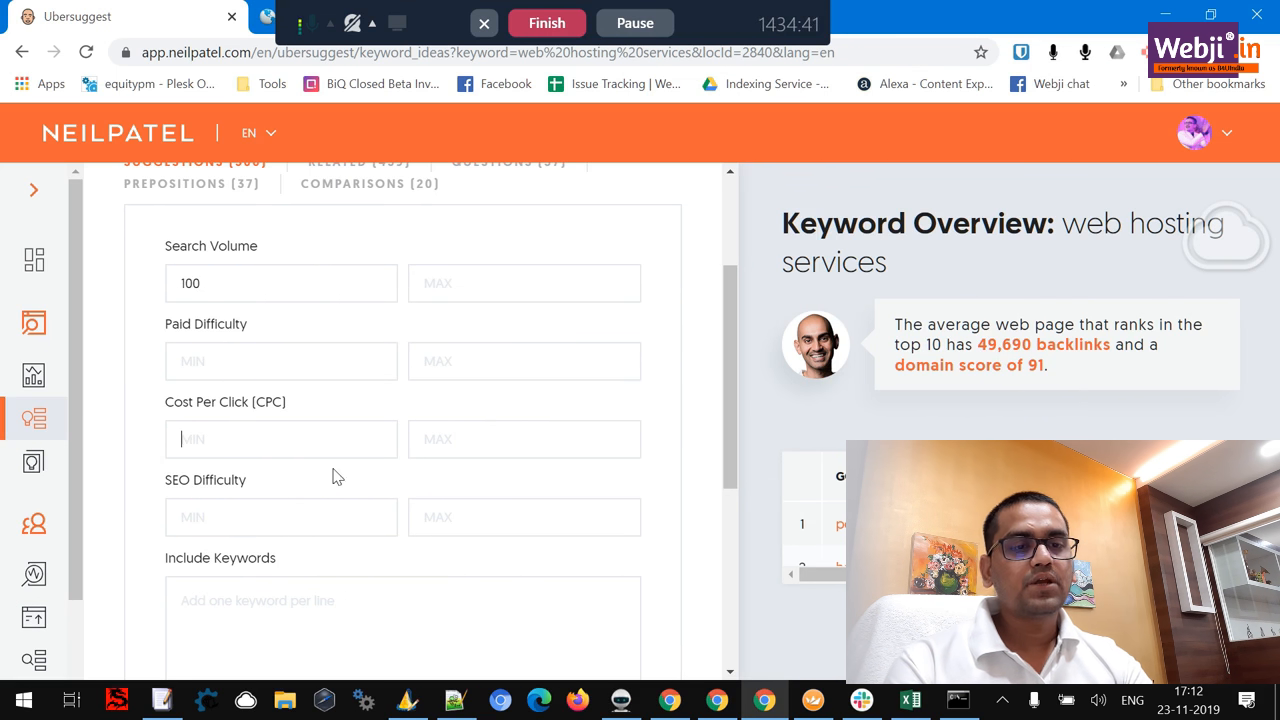
text(1)
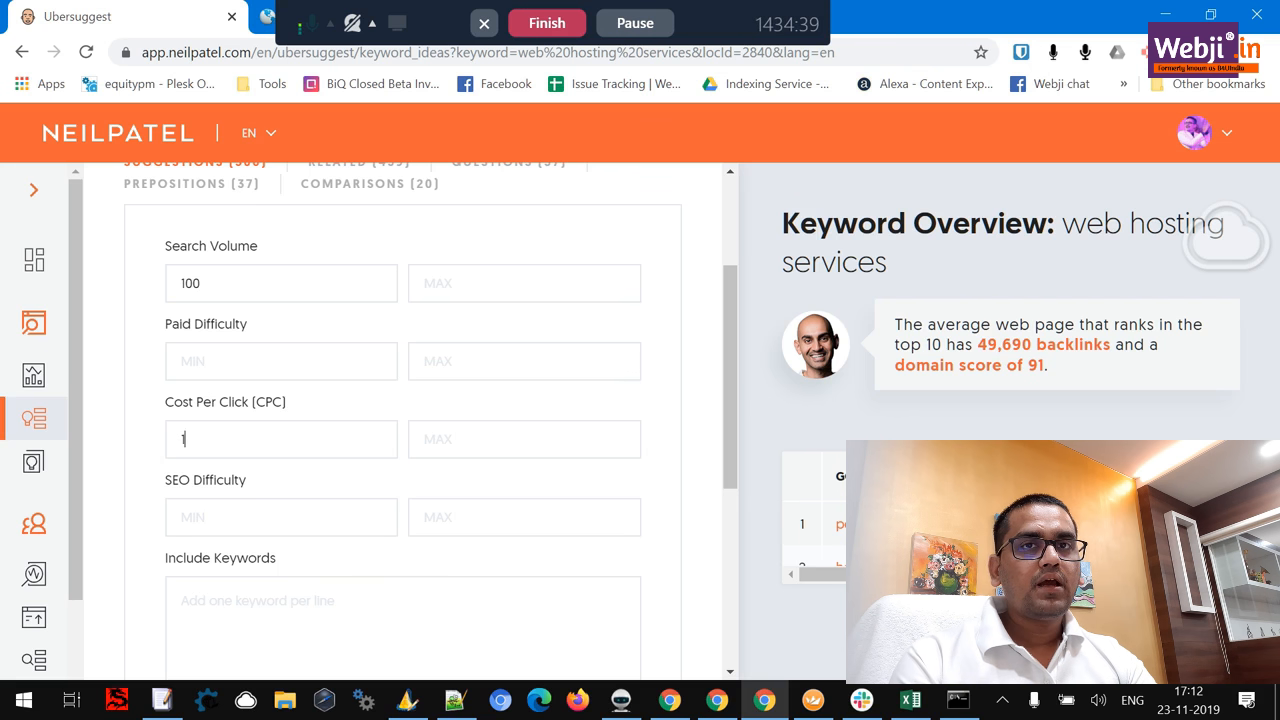
scroll(down, 3)
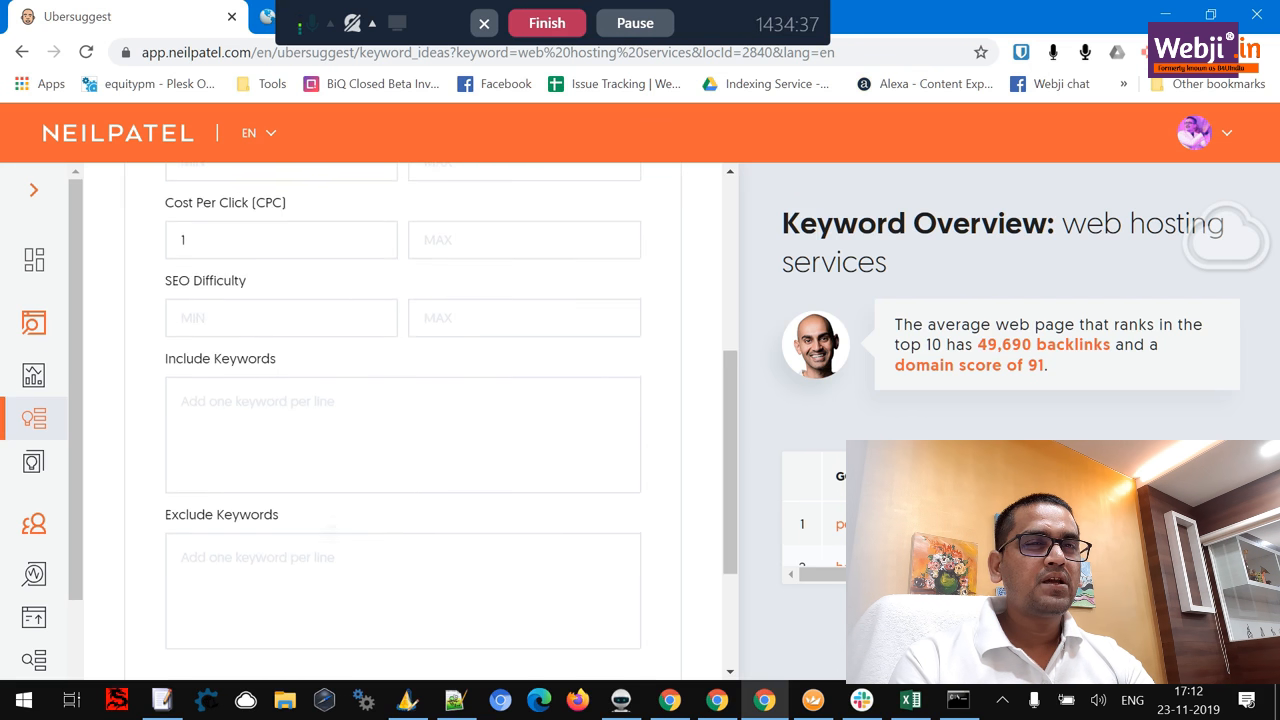
scroll(up, 3)
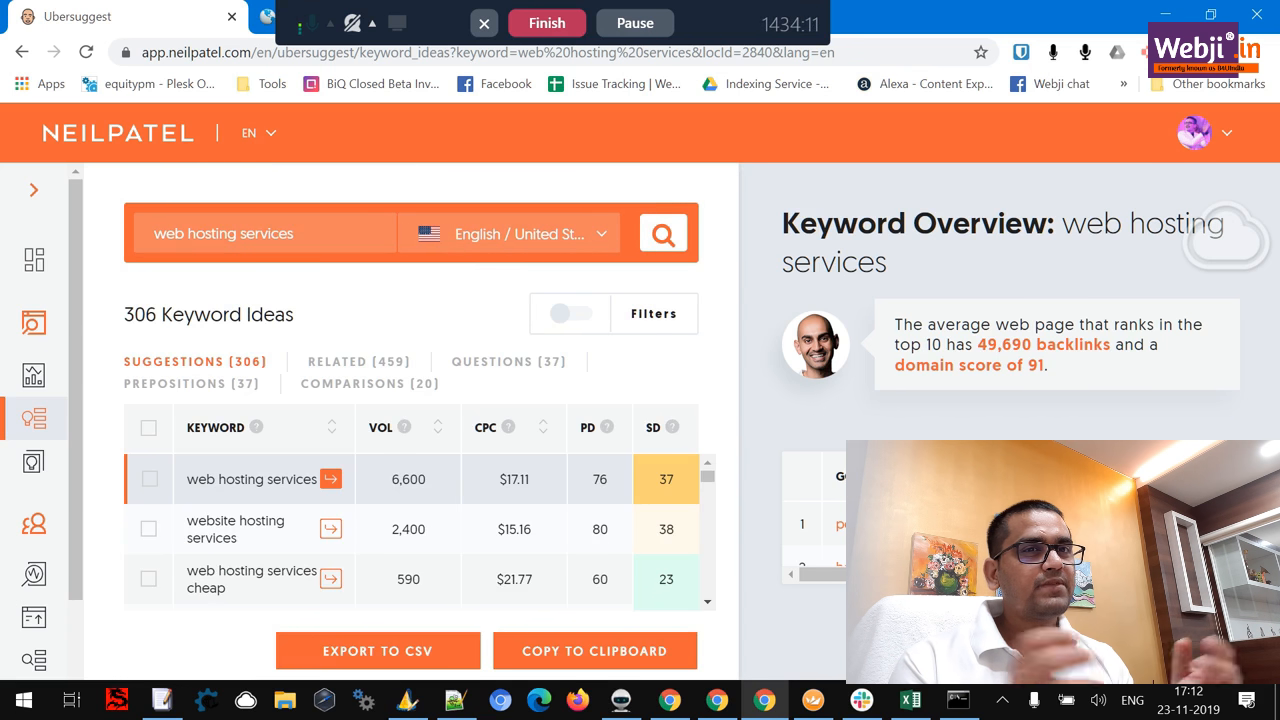
Step: In Filters, require search volume at least 100, CPC at least 1 and SEO difficulty at most 30
click(570, 312)
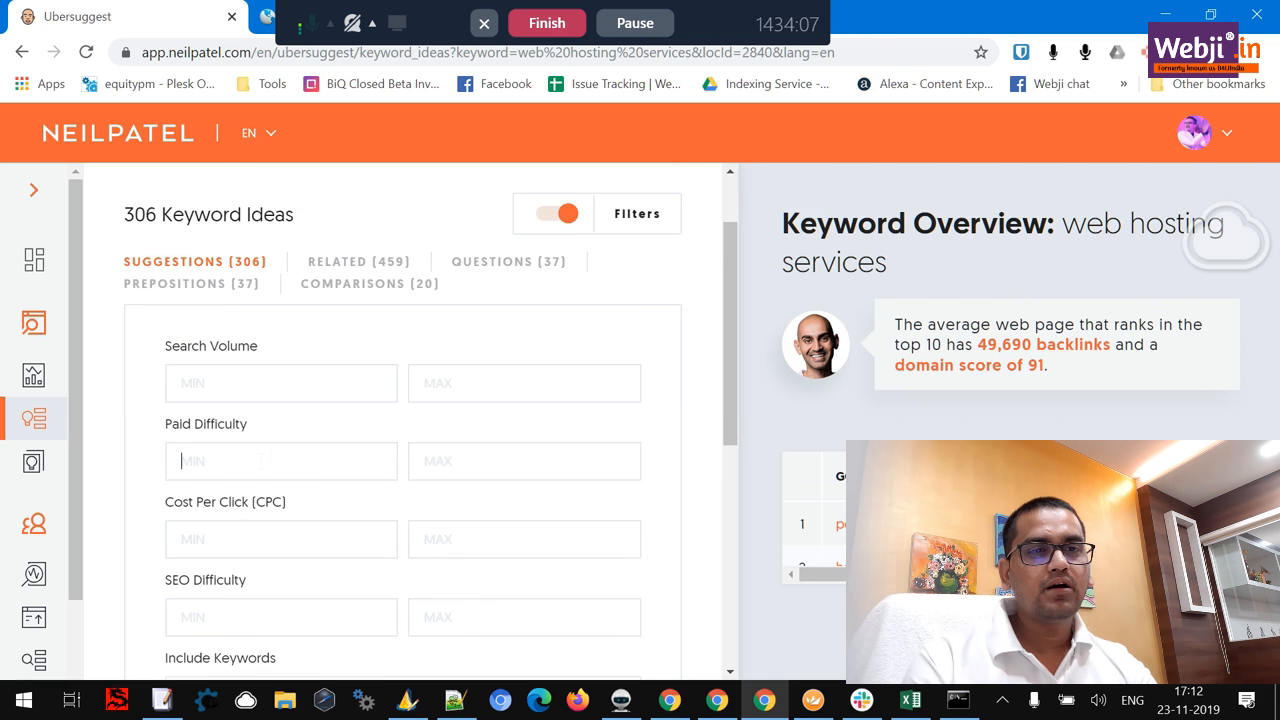
text(1)
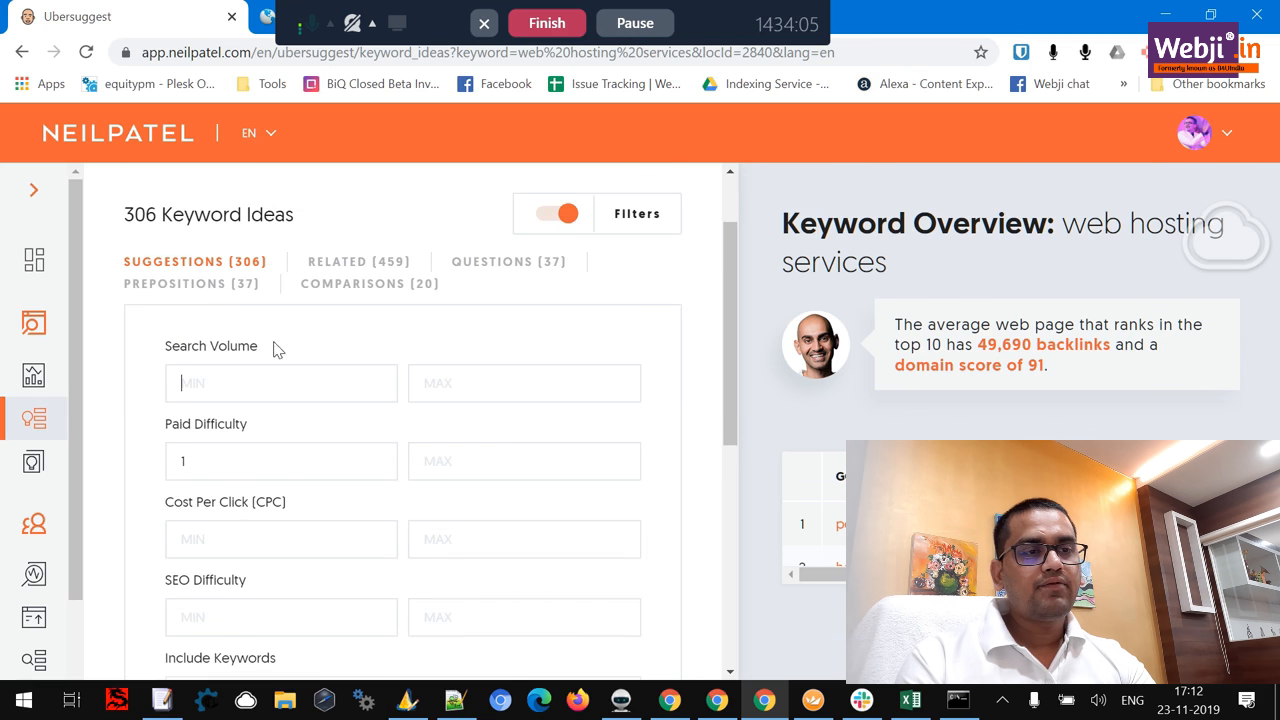
text(100)
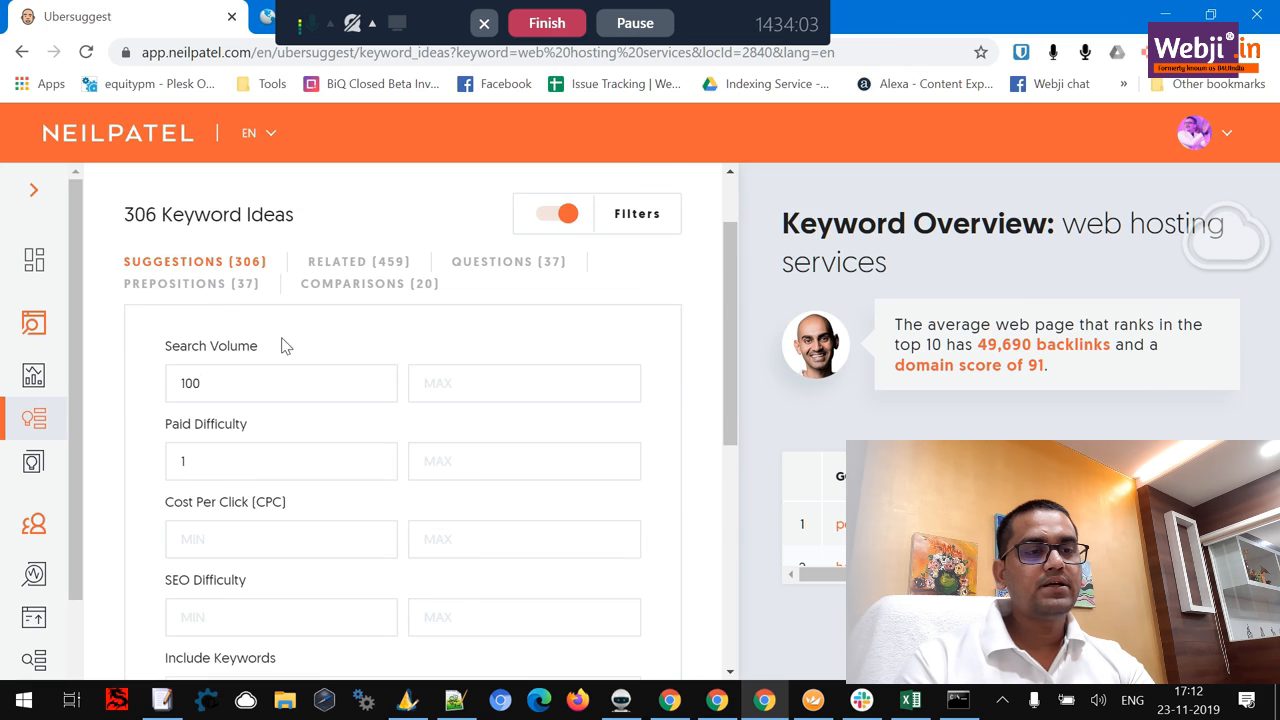
scroll(down, 3)
text(1)
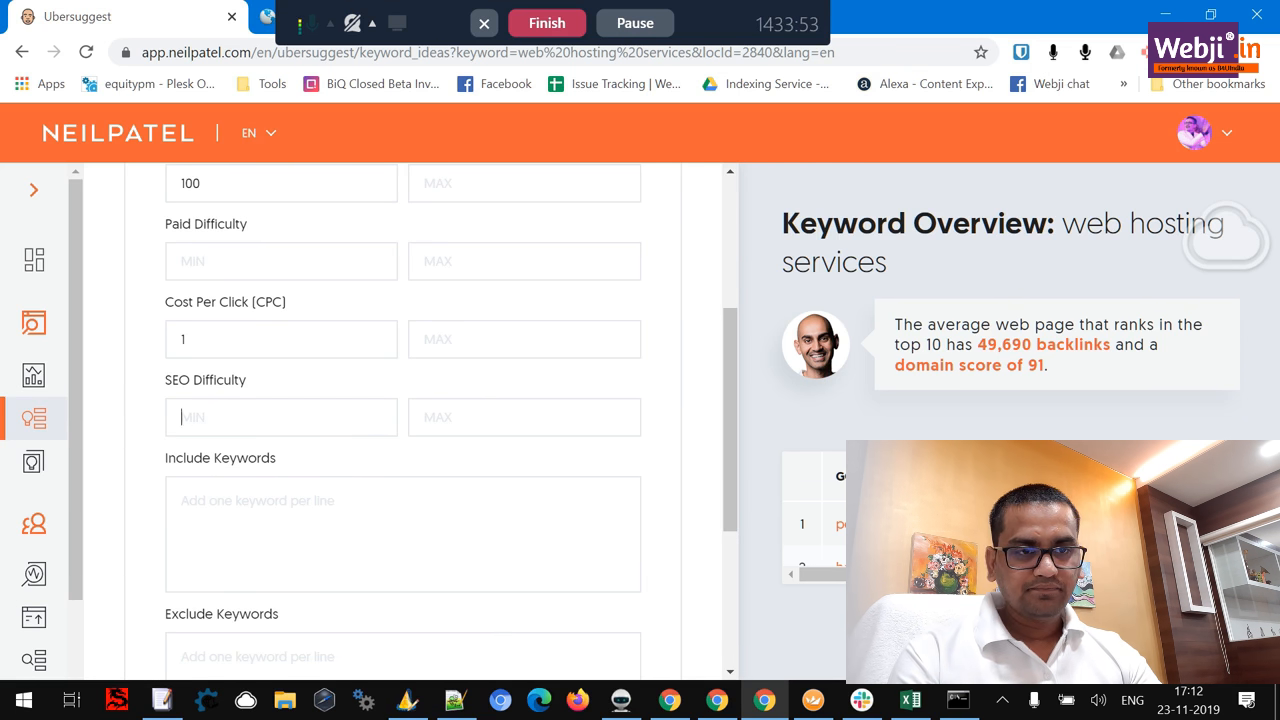
text(29)
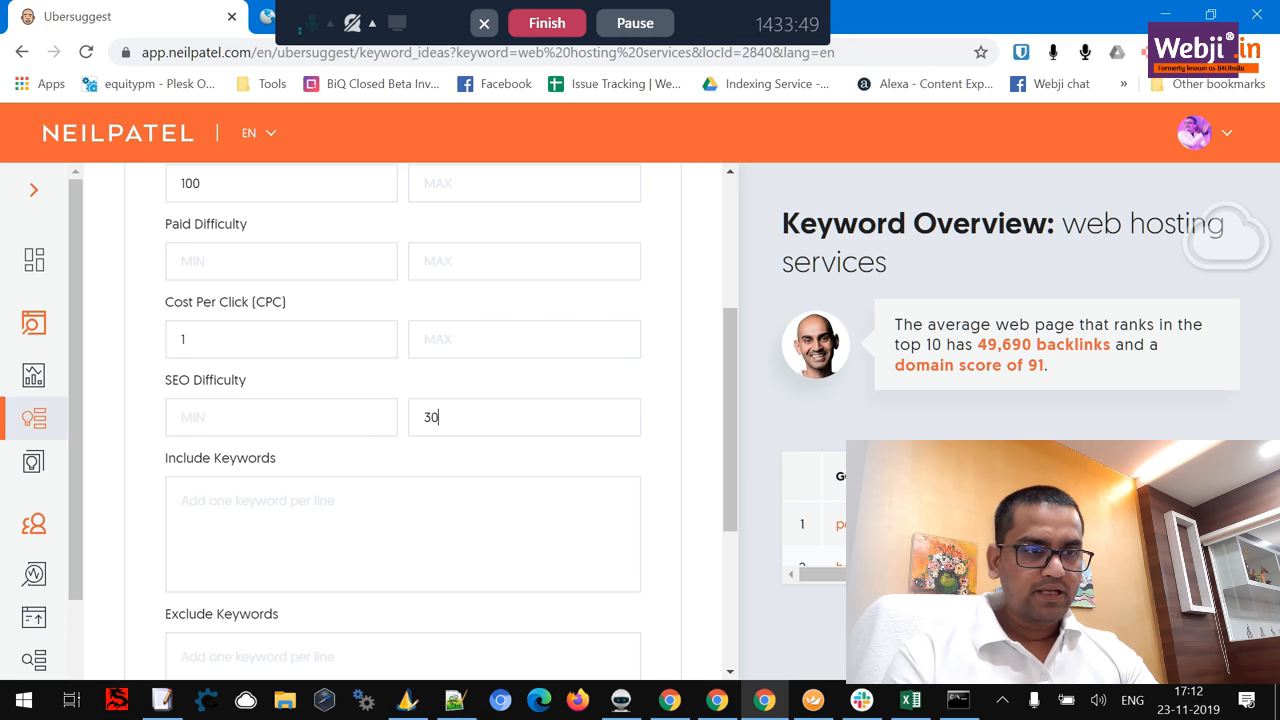
Step: Exclude keywords containing 'free' and 'how to', then apply the filters to get 8 ideas
scroll(down, 3)
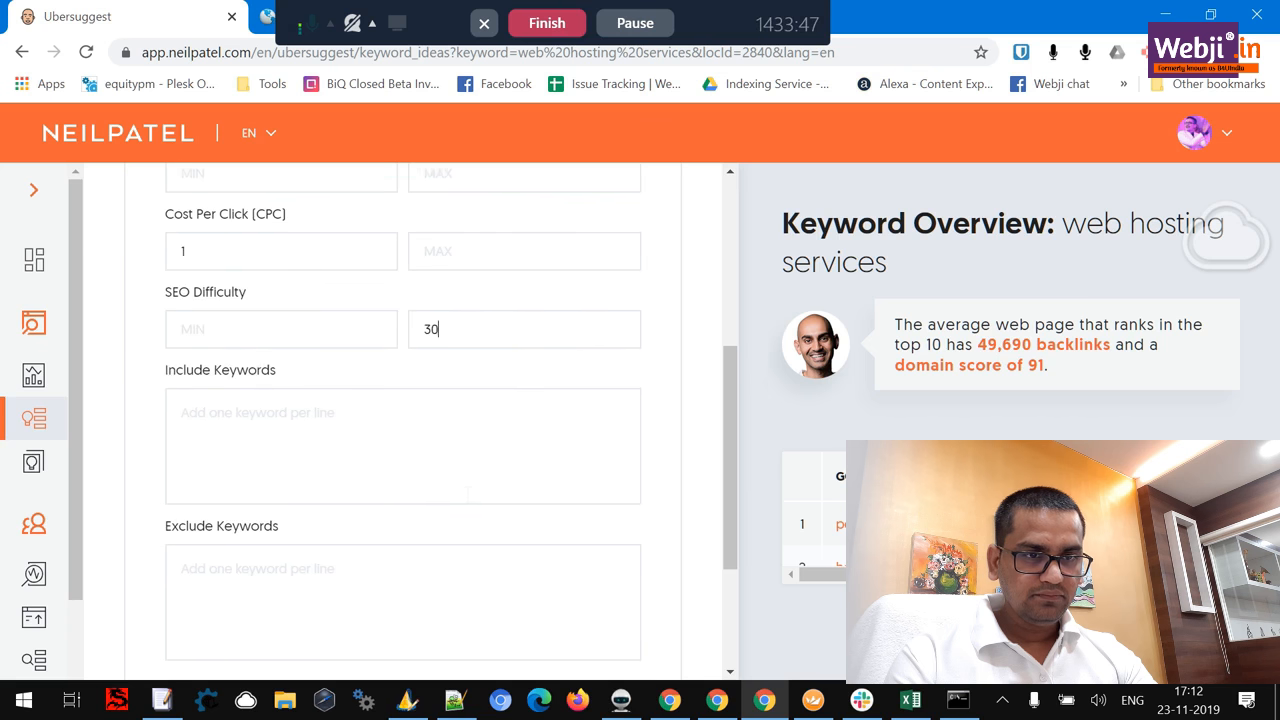
scroll(down, 3)
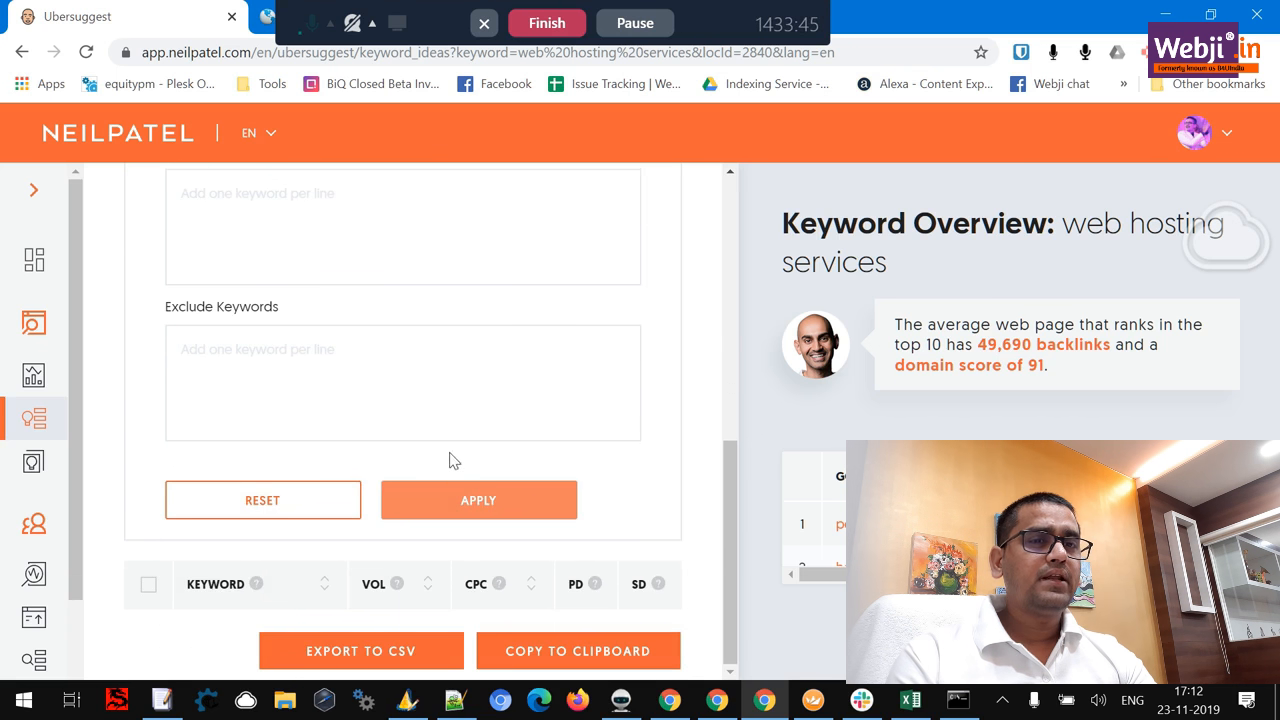
scroll(up, 3)
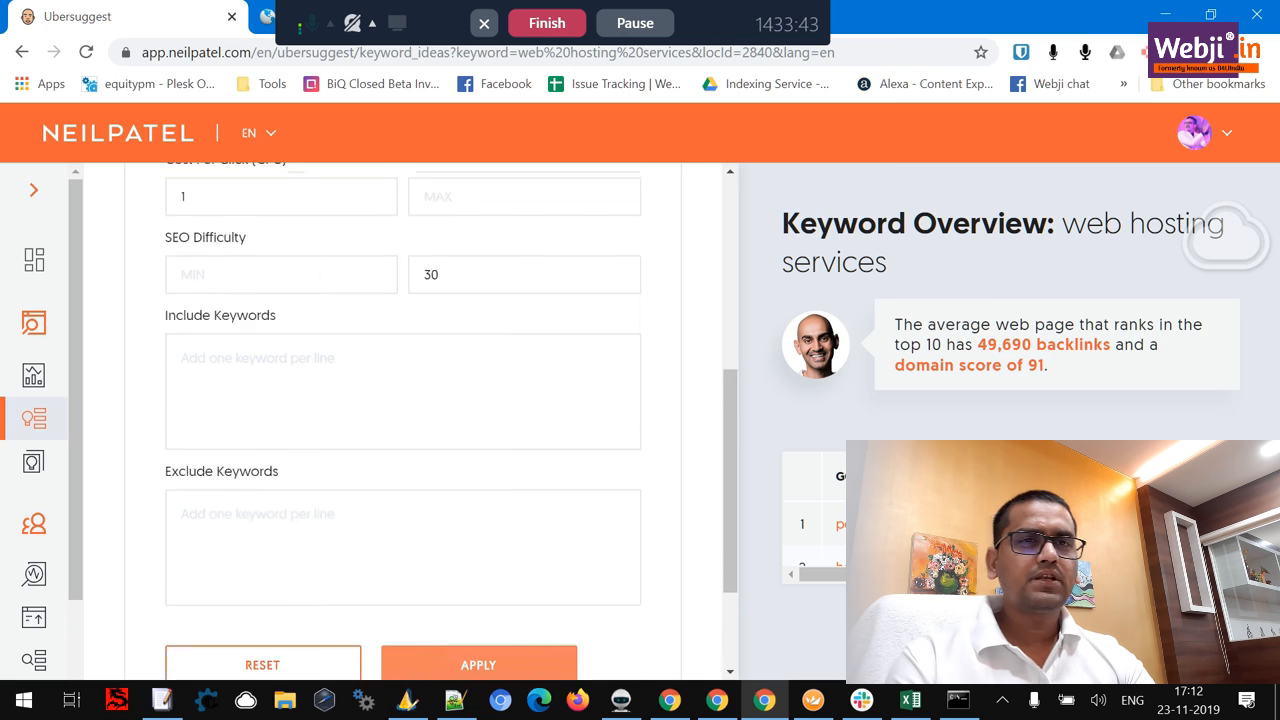
scroll(down, 3)
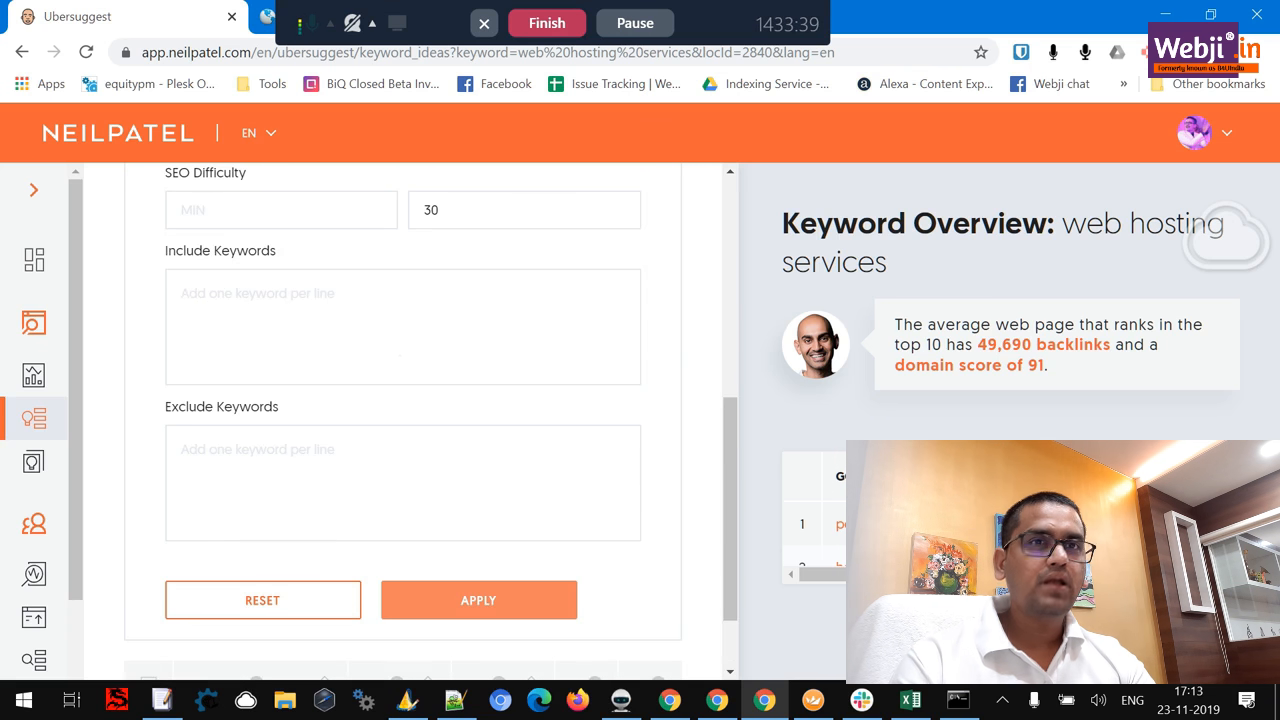
scroll(down, 3)
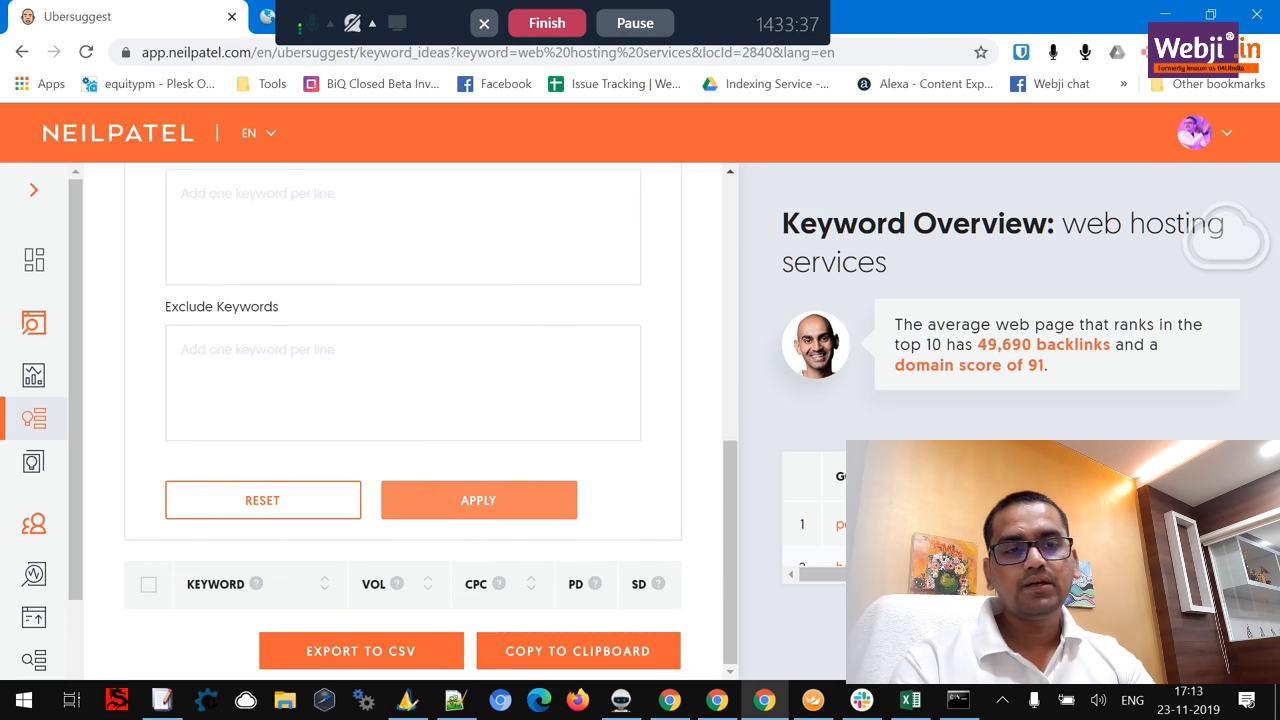
scroll(up, 3)
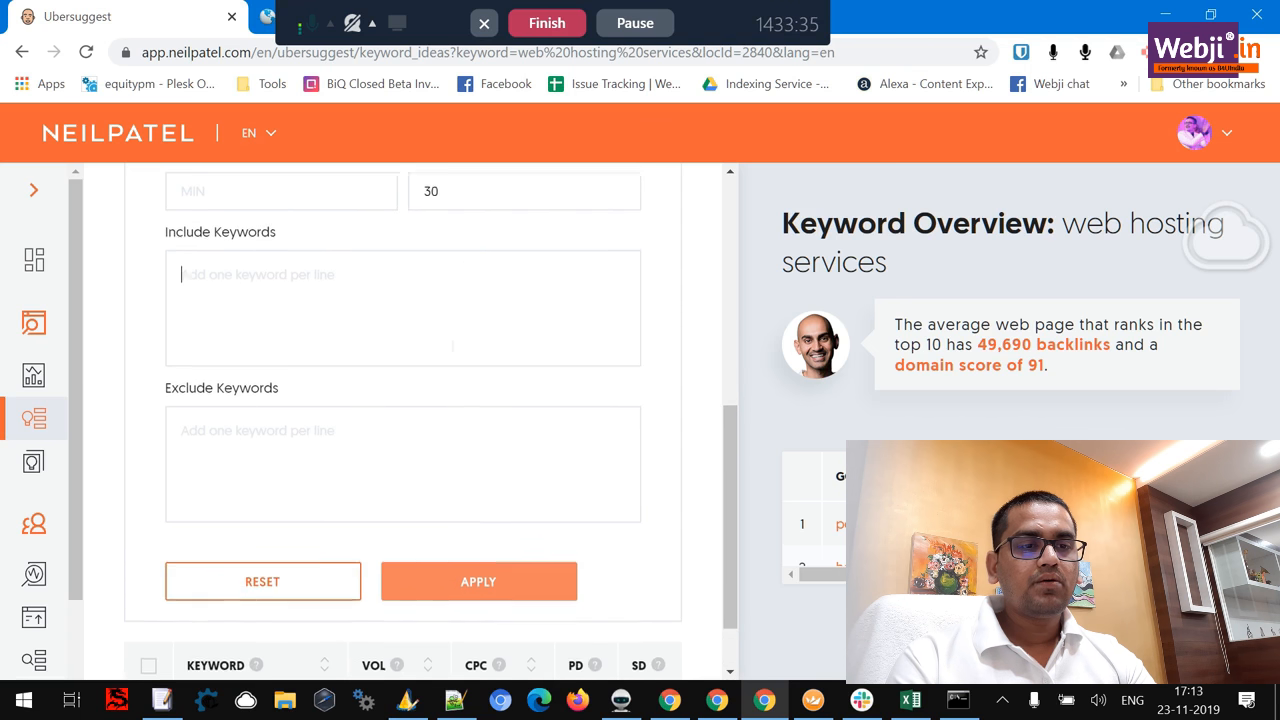
text(free)
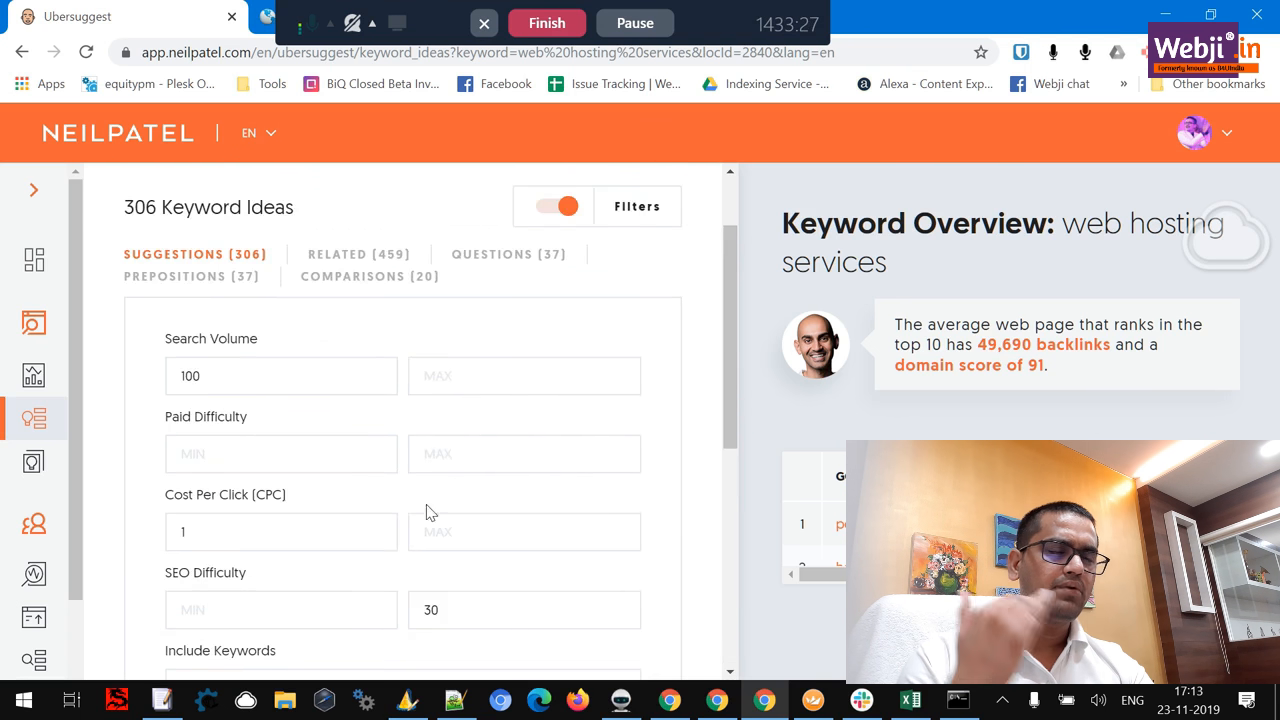
scroll(down, 3)
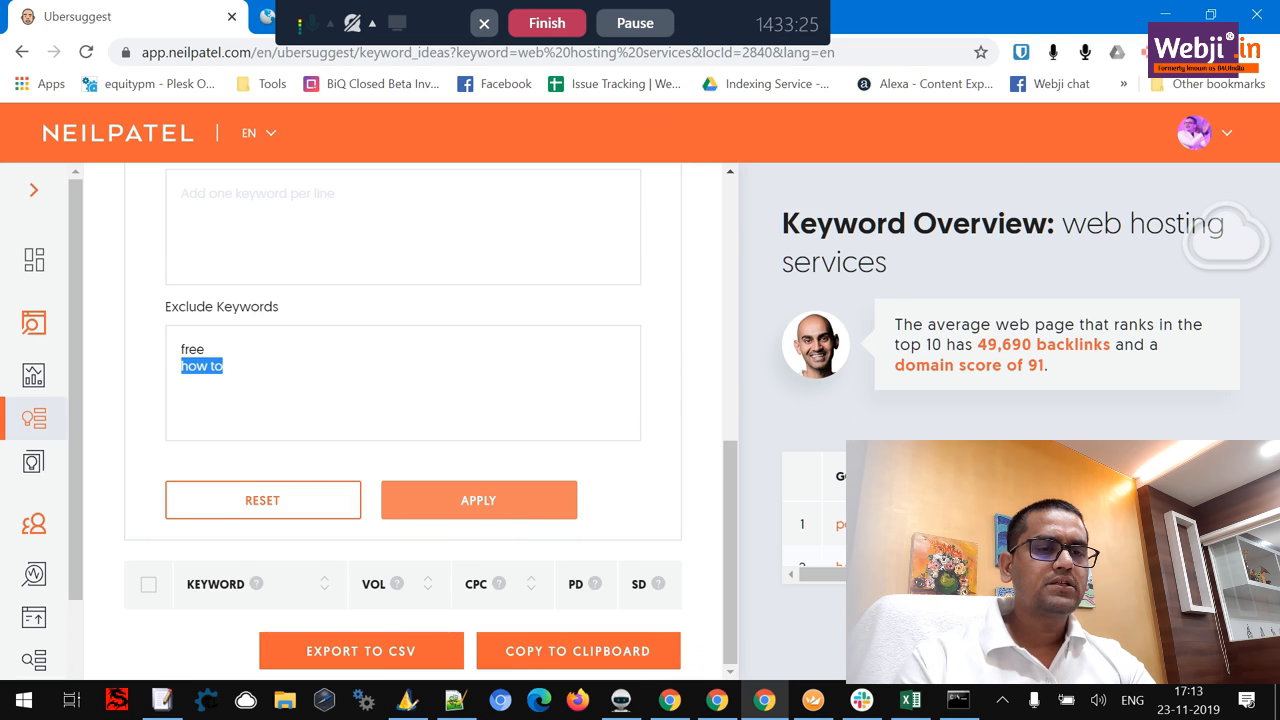
click(478, 500)
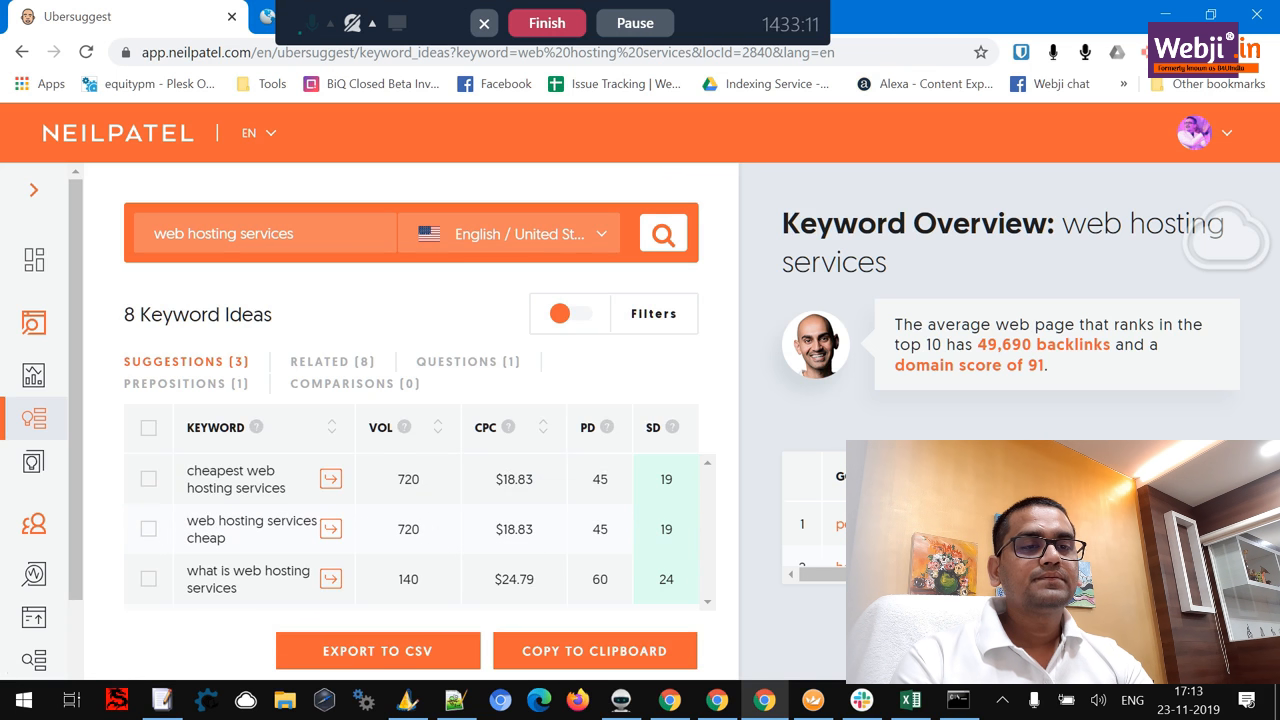
mouse_move(120, 548)
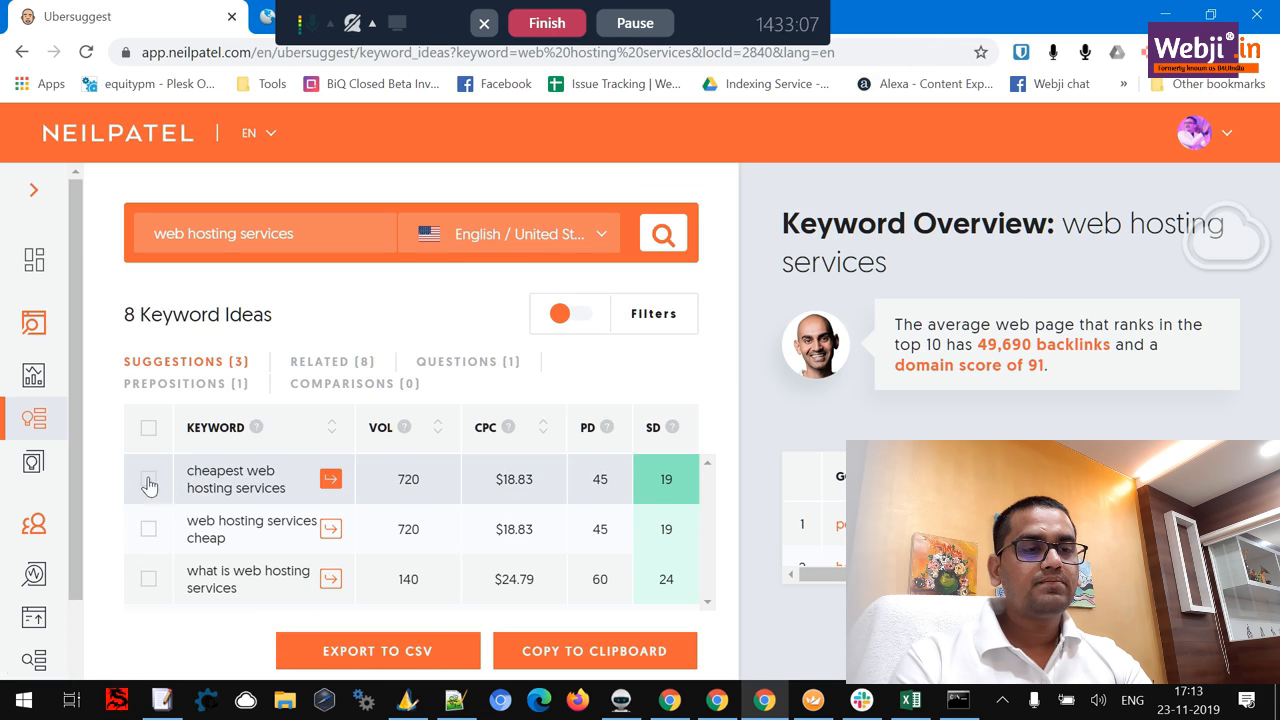
Step: Tick 'cheapest web hosting services' and add it to the Notepad++ keyword list
click(148, 478)
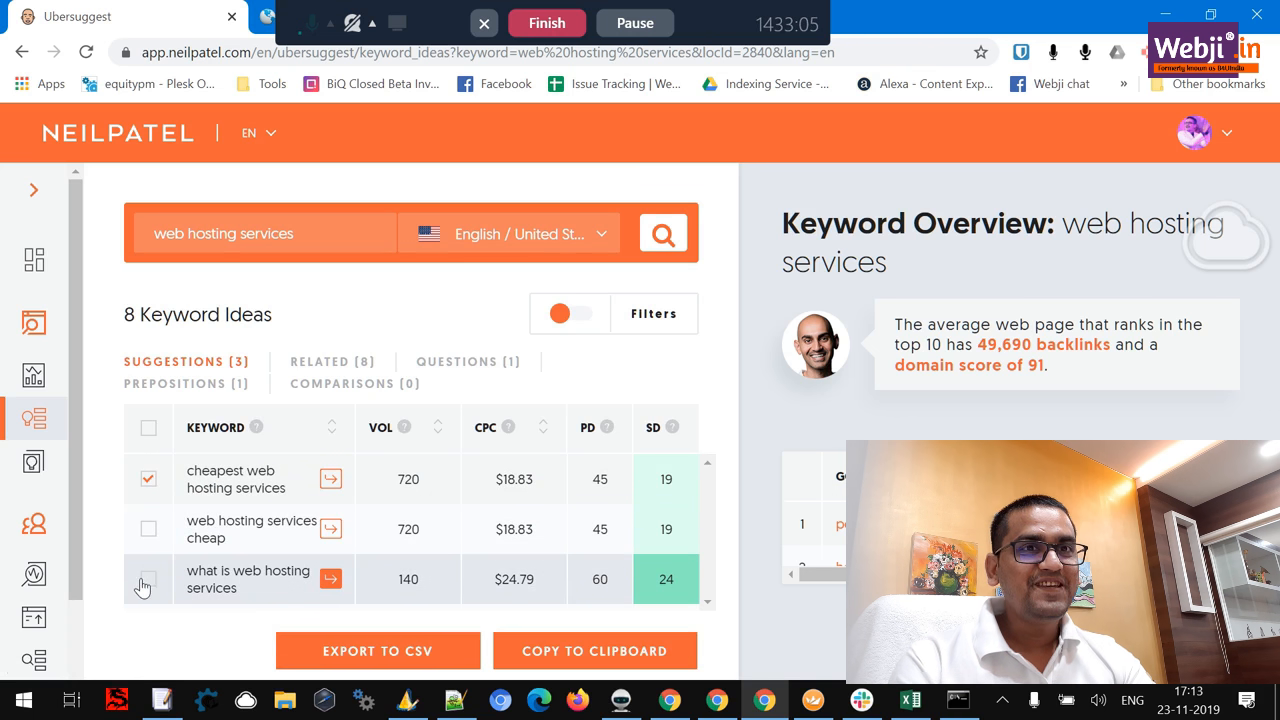
click(596, 652)
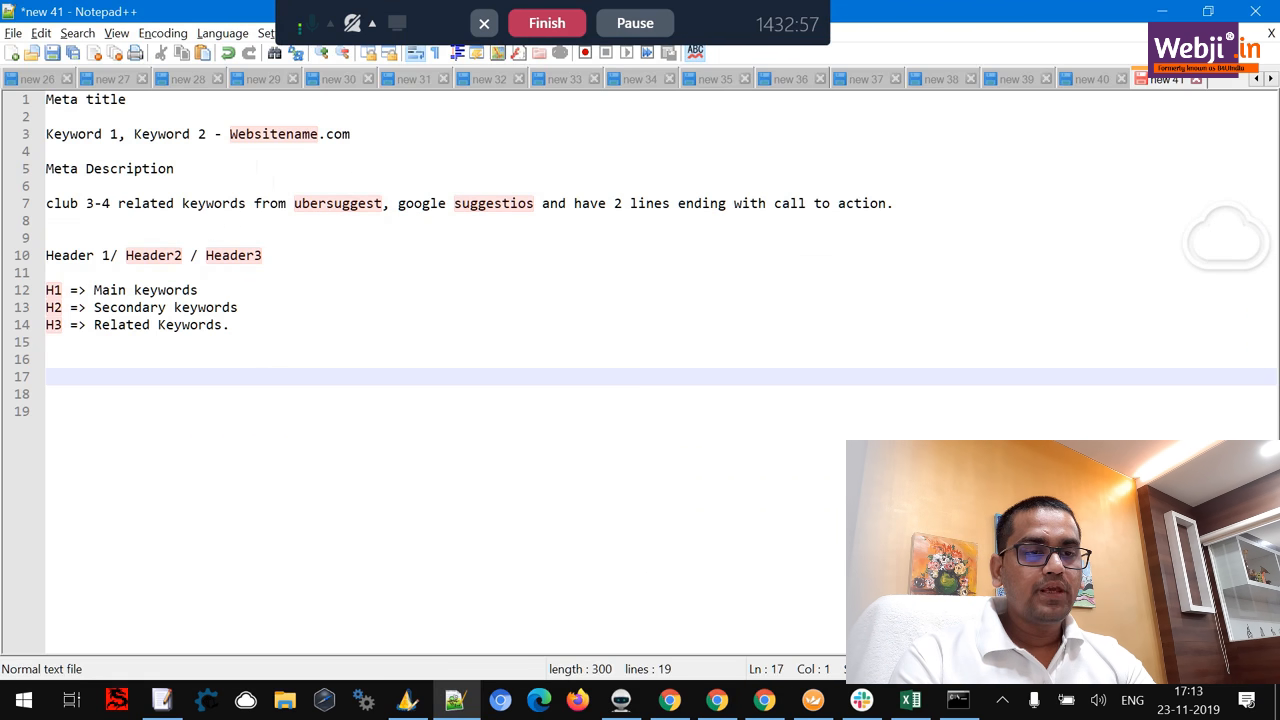
text(cheapest web hosting services)
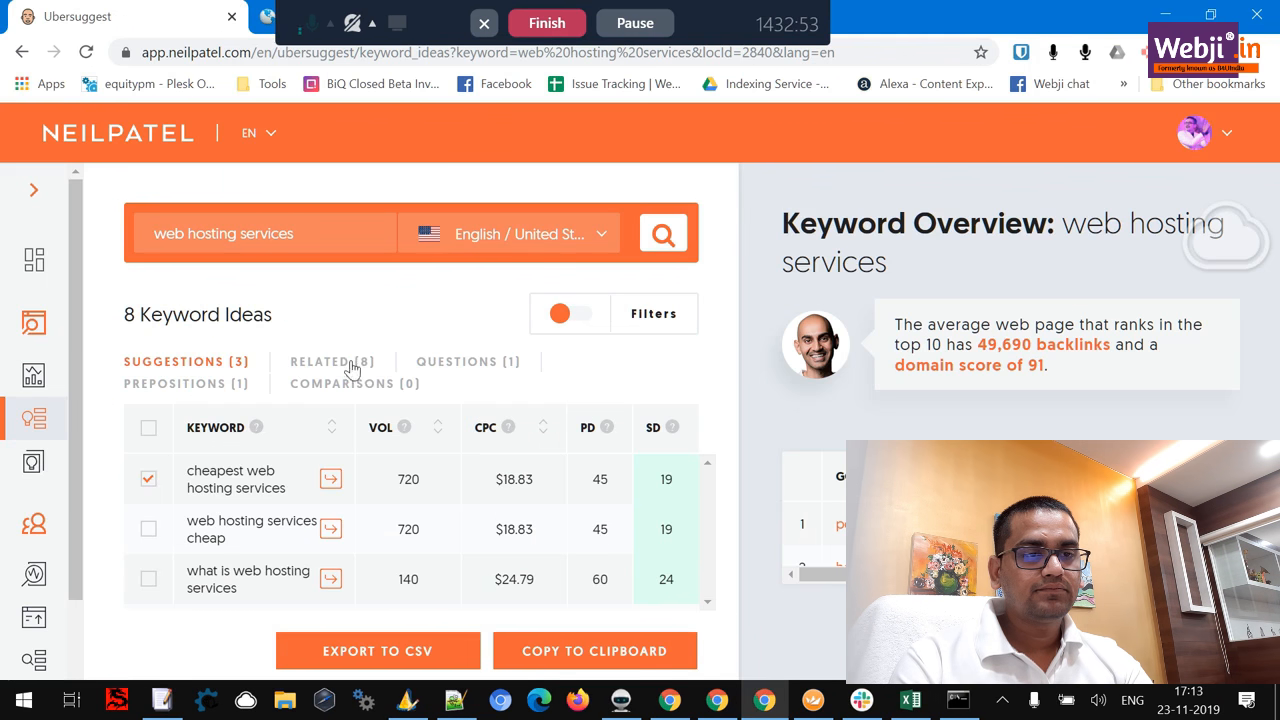
Step: Compare the Suggestions and Related tabs and review the overview for website hosting services
click(332, 360)
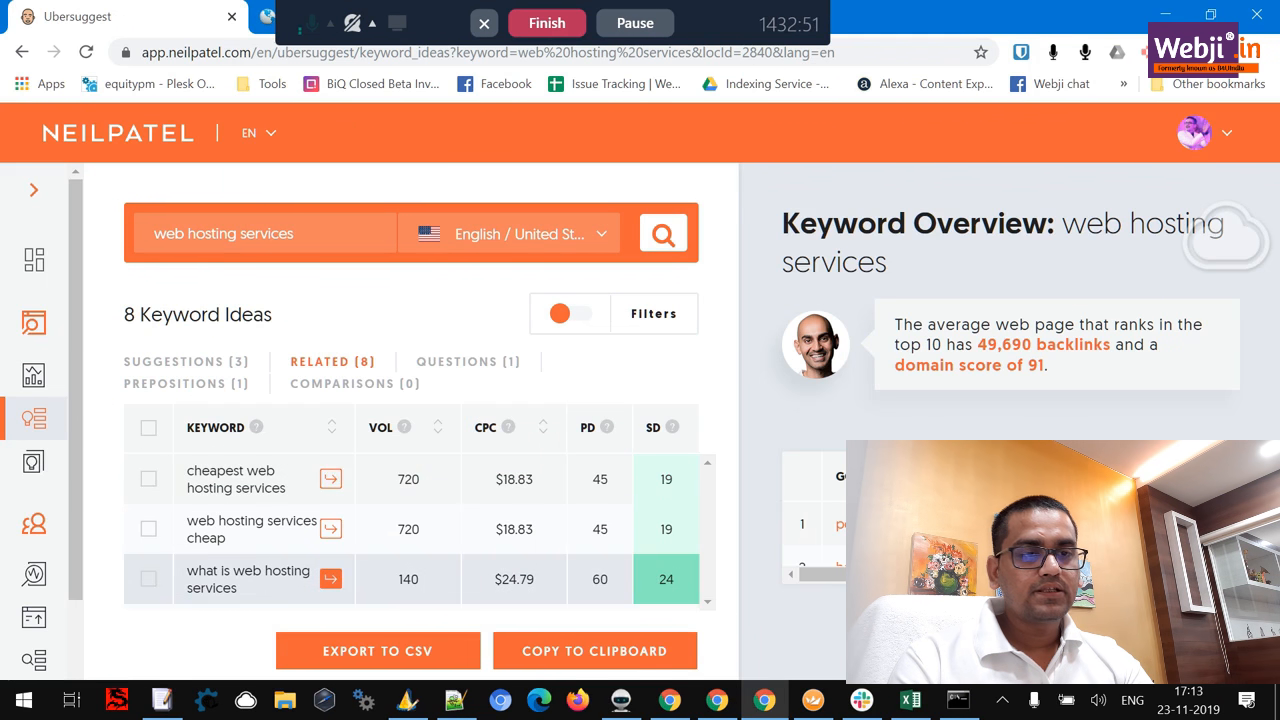
click(172, 360)
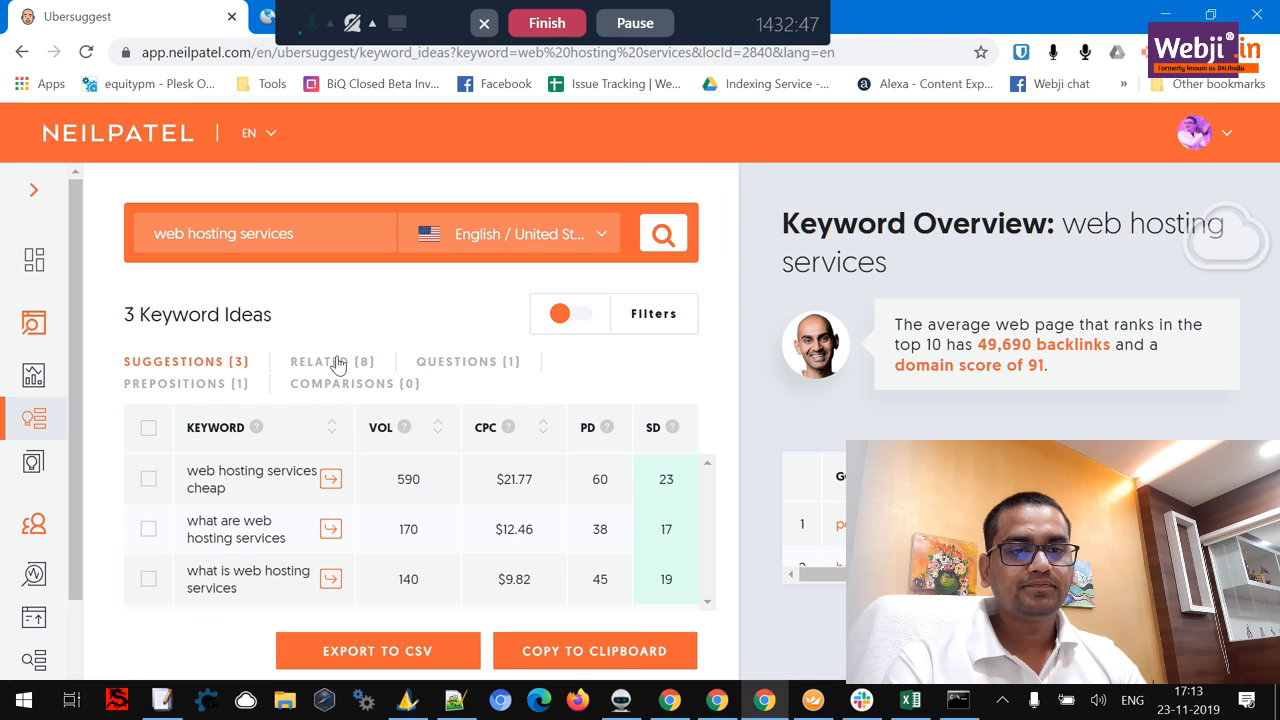
click(332, 360)
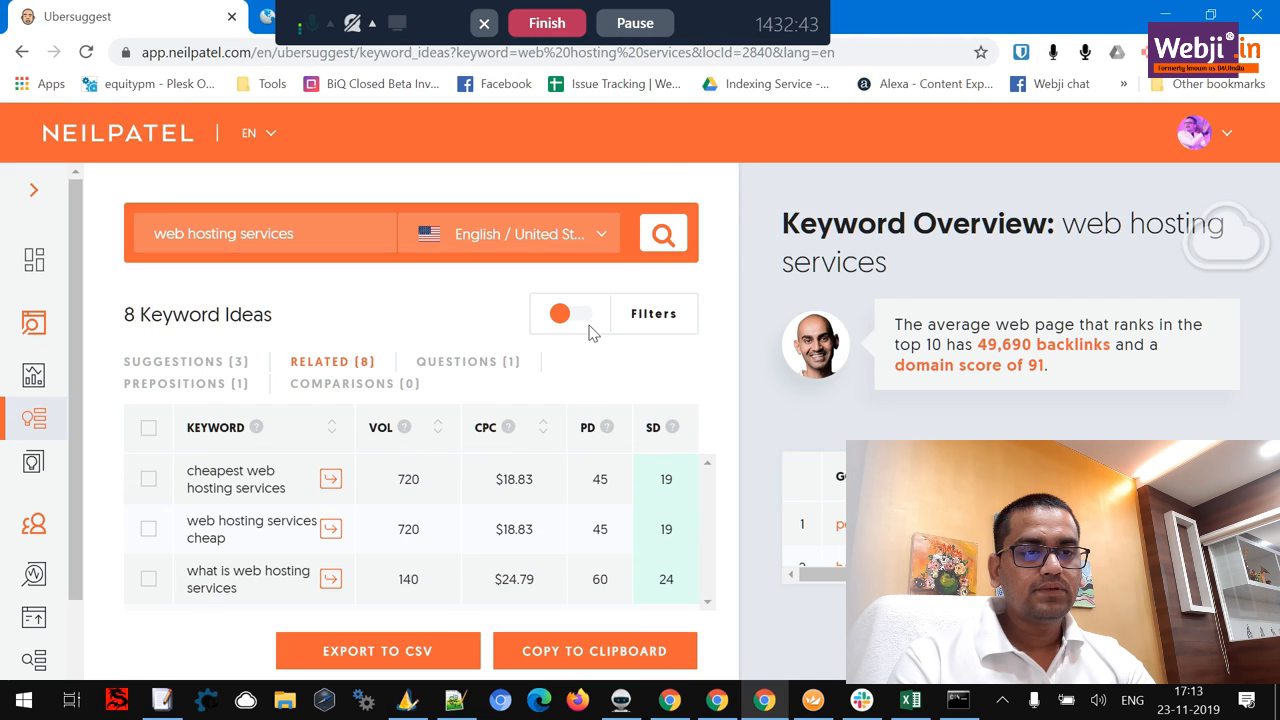
mouse_move(192, 392)
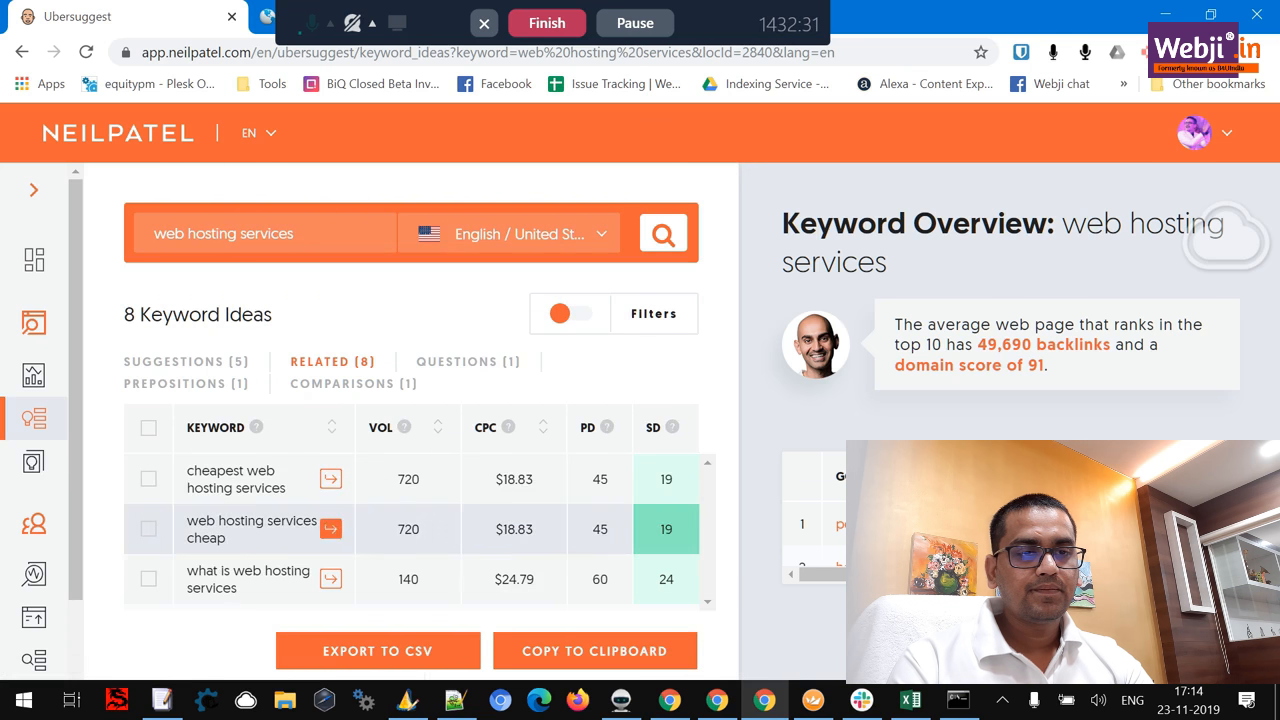
click(174, 360)
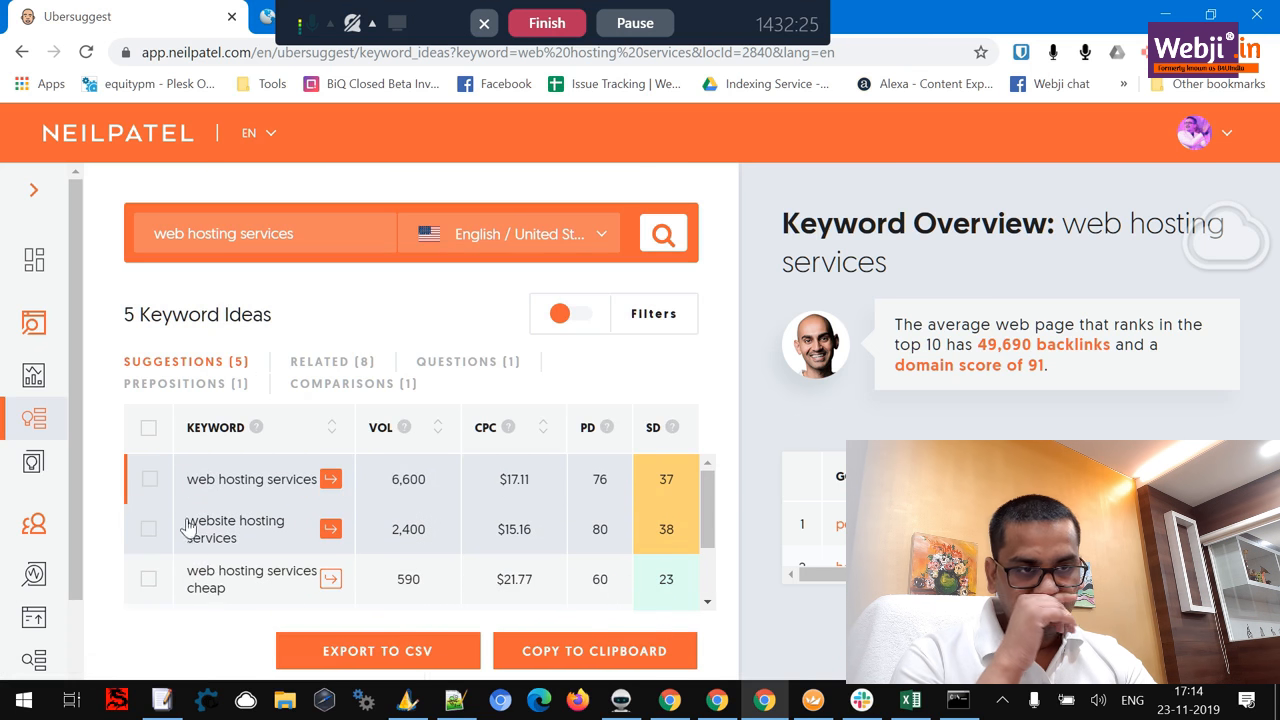
double_click(234, 528)
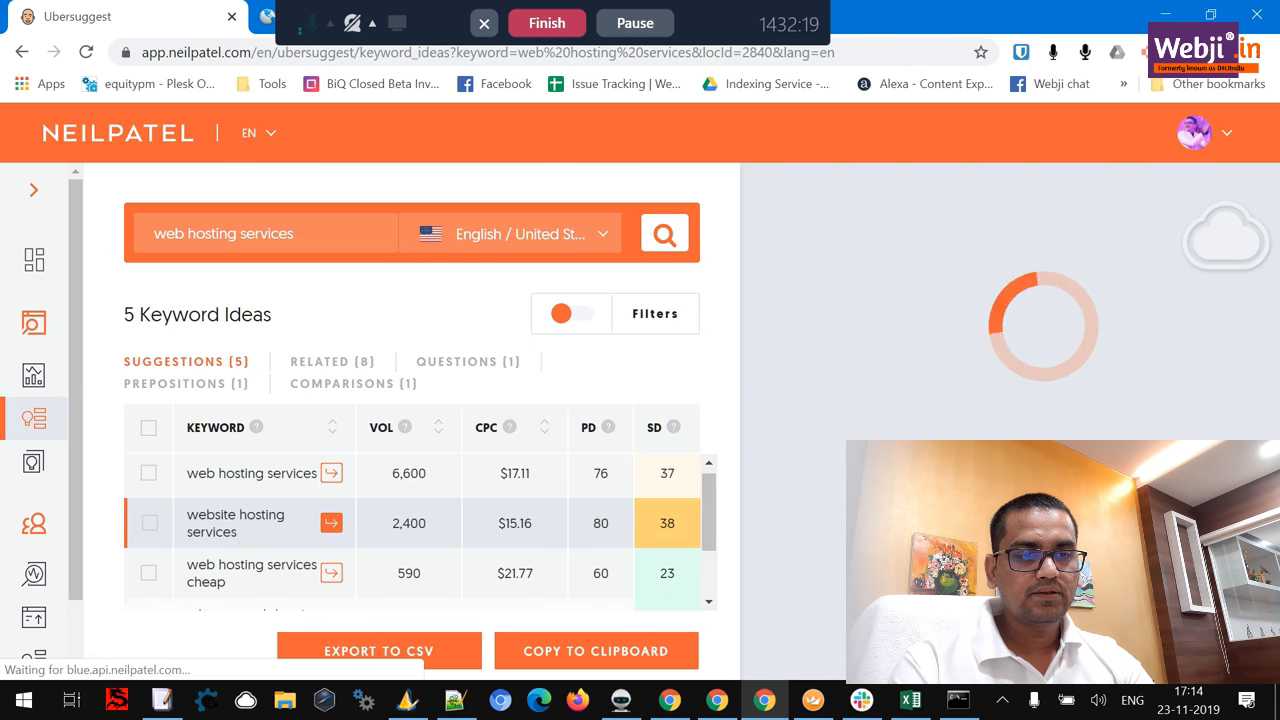
click(252, 472)
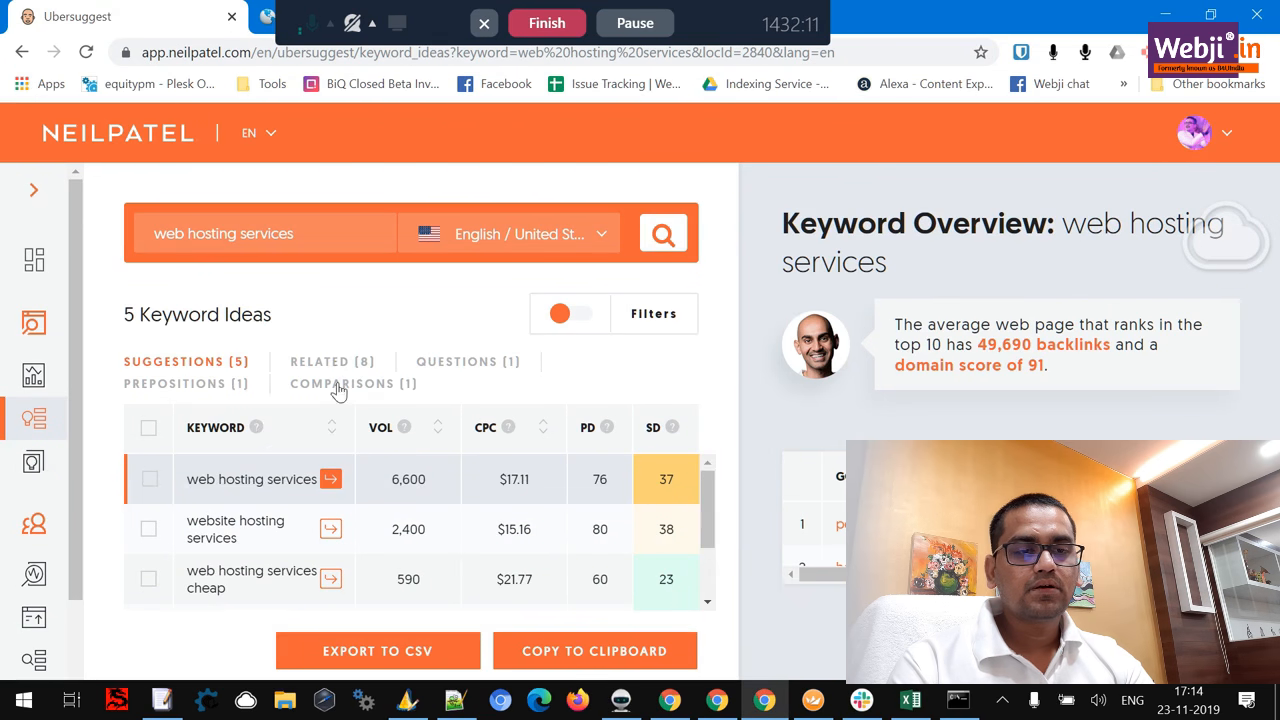
click(332, 360)
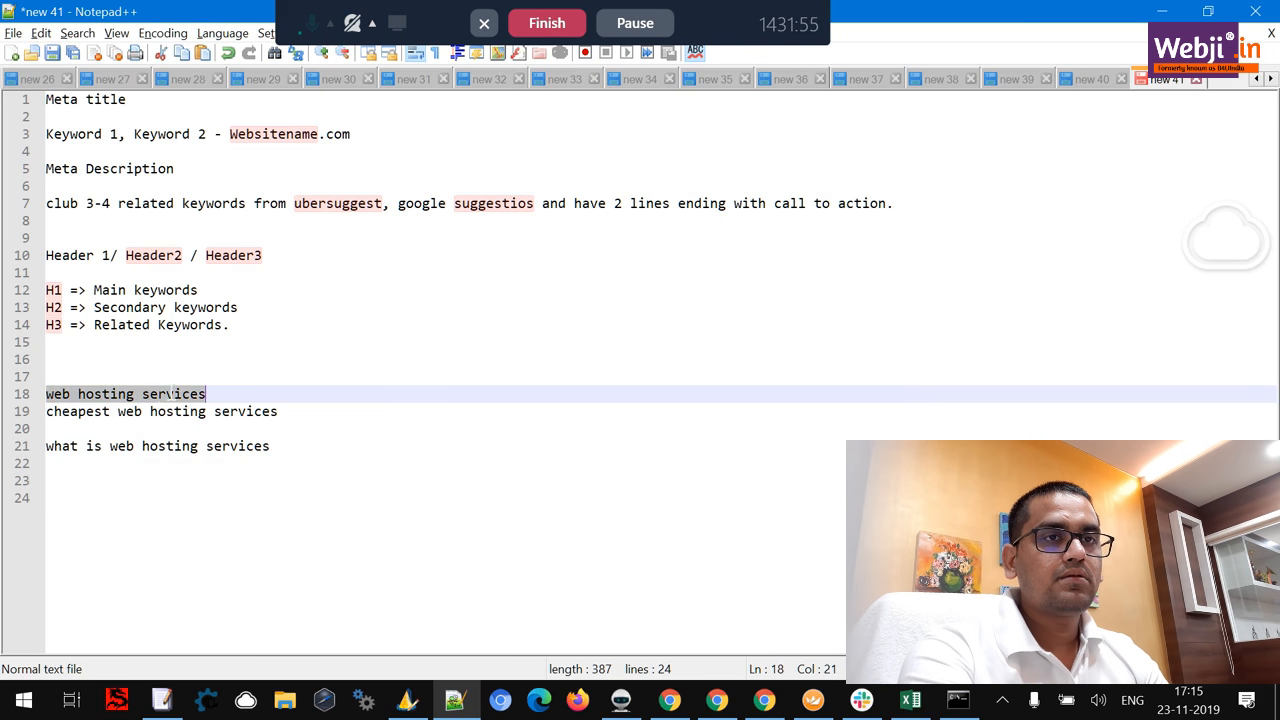
Step: Finish the meta title line with 'web hosting services,' and move to the empty meta description line
text(web hosting services, cheapest web hosting services - Webji.in)
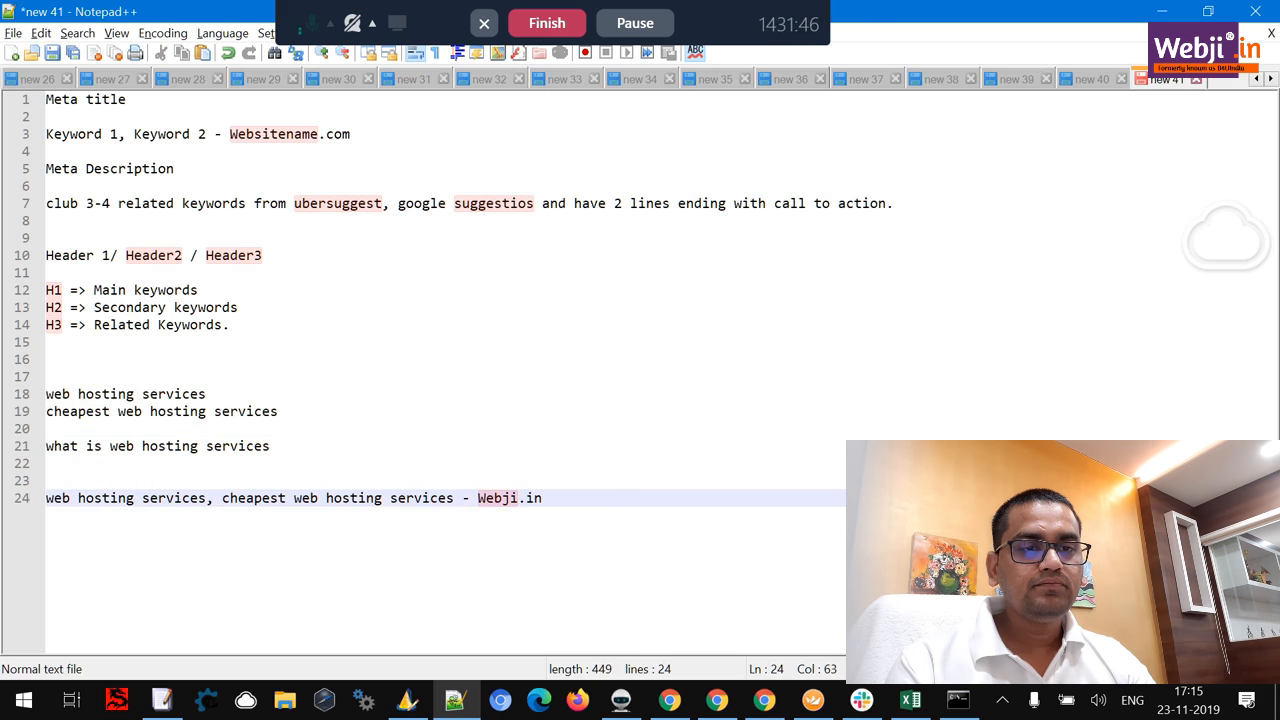
key(enter)
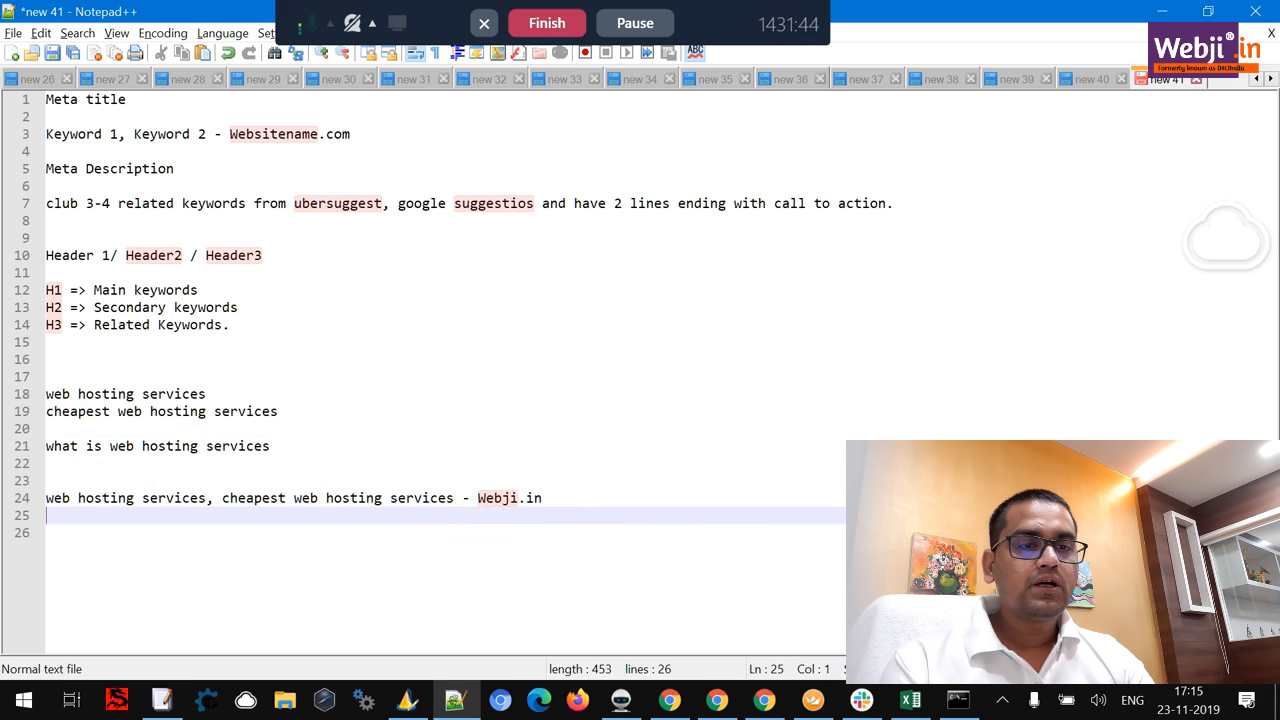
click(512, 496)
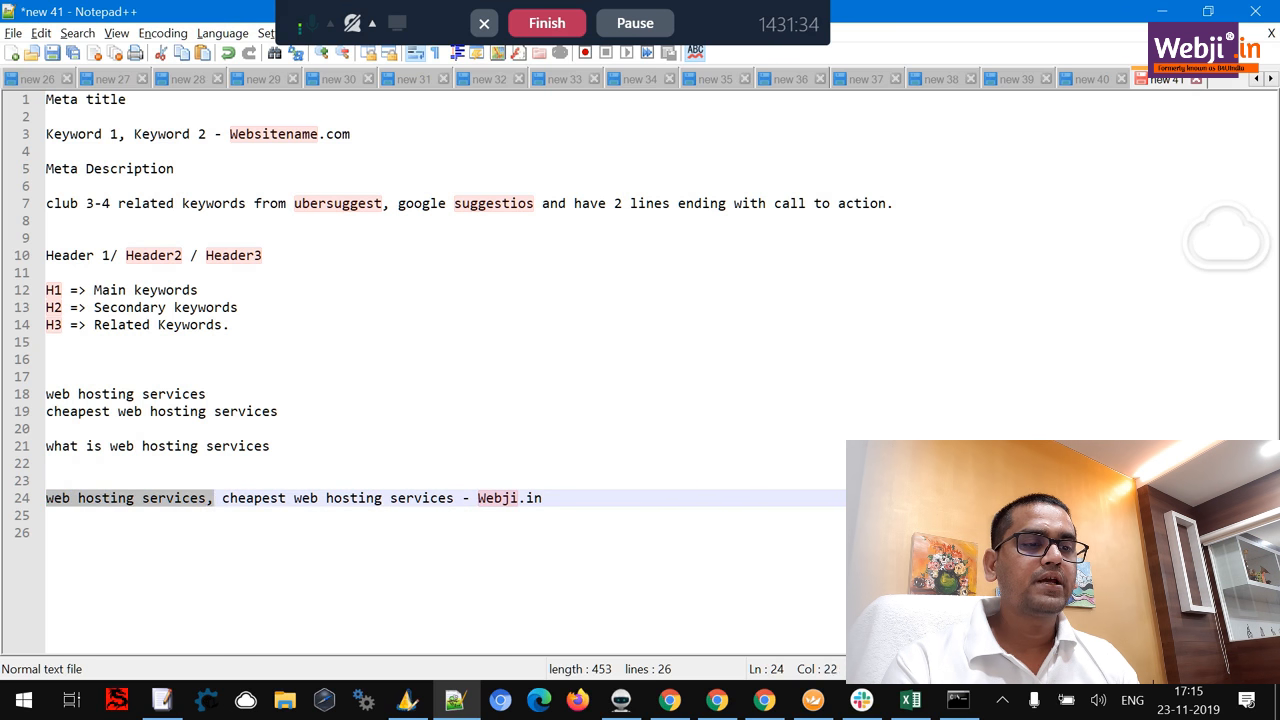
click(50, 516)
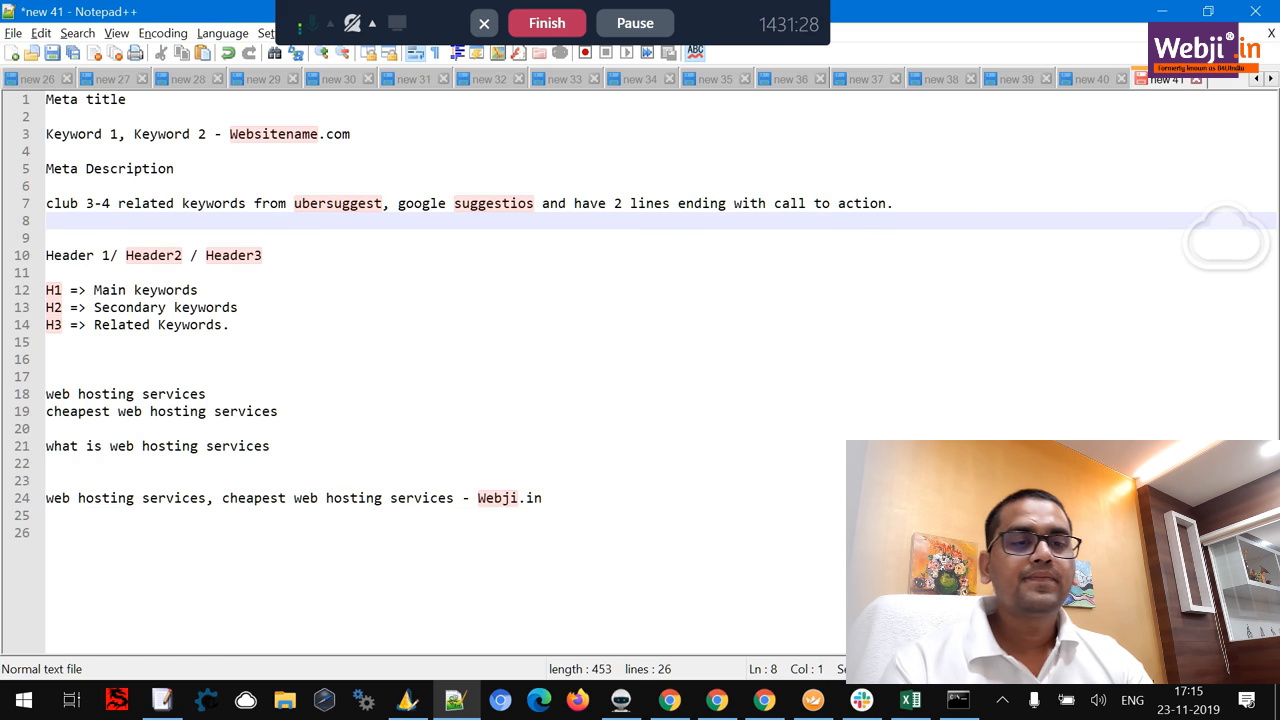
click(144, 168)
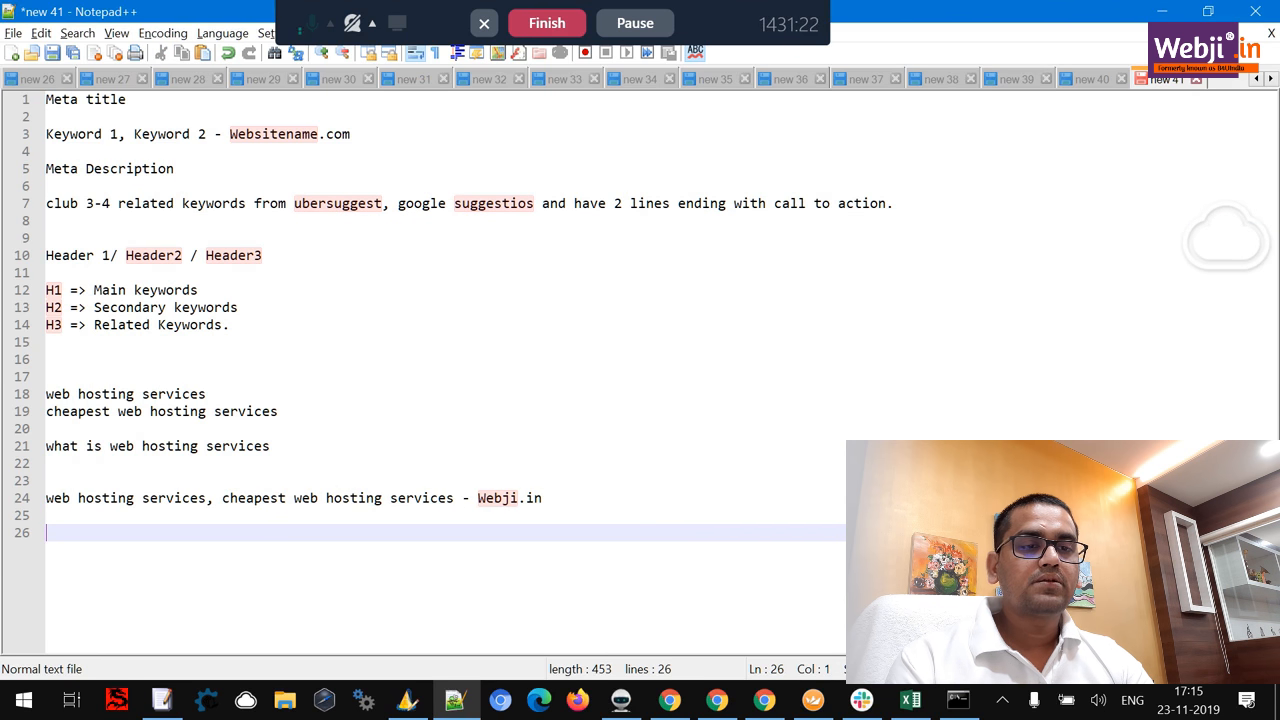
Step: Draft the meta description: 'Looking for cheapest web hosting services solutions in India with 24x7 supports'
text(web hosting serv)
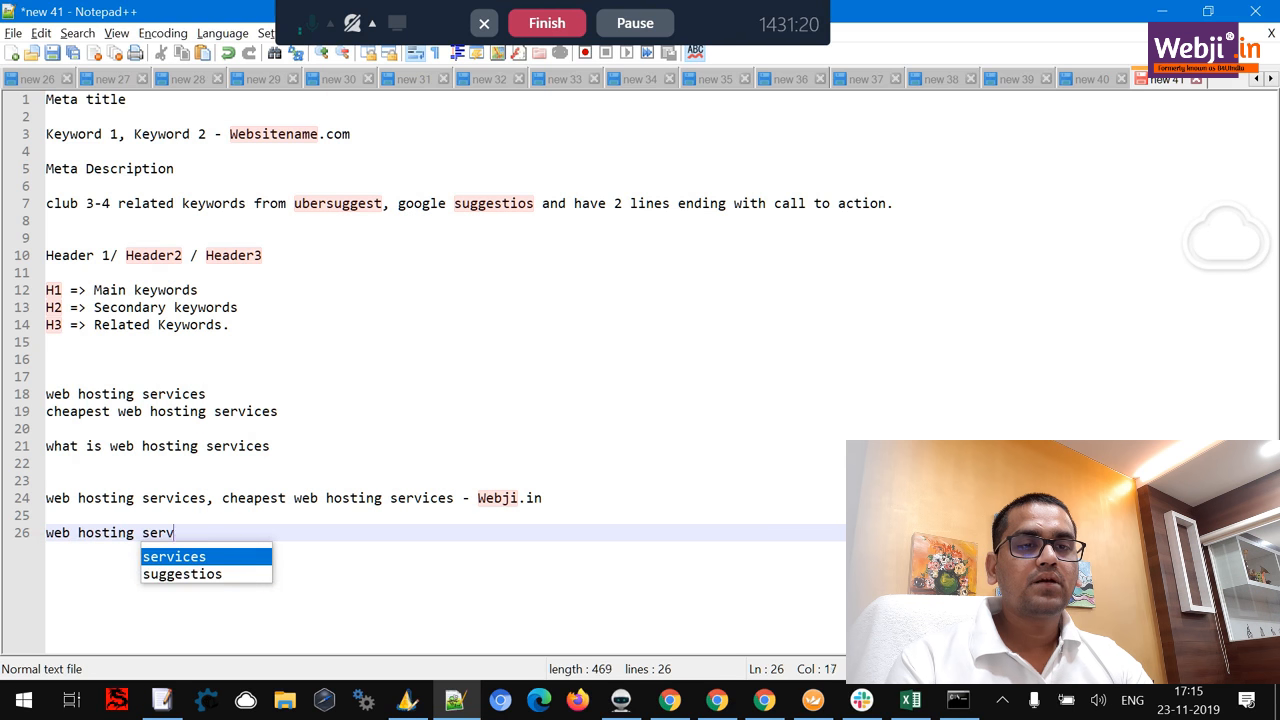
click(174, 556)
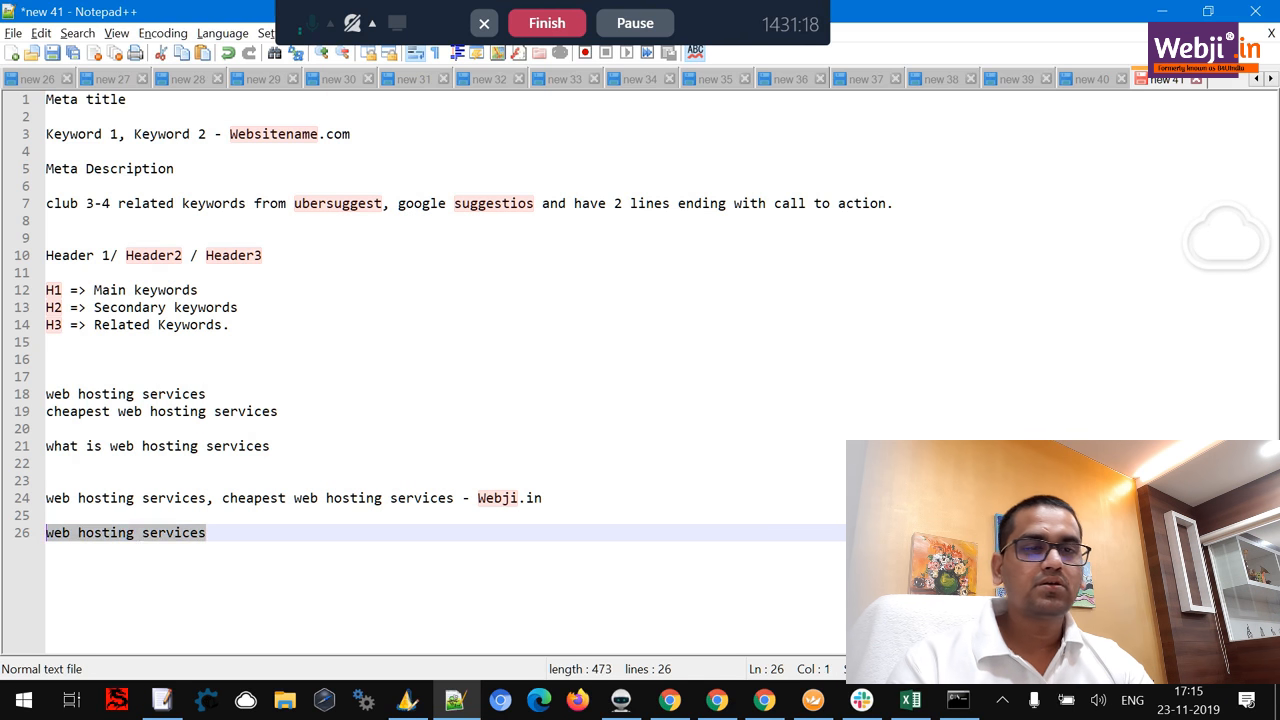
text(Looking for)
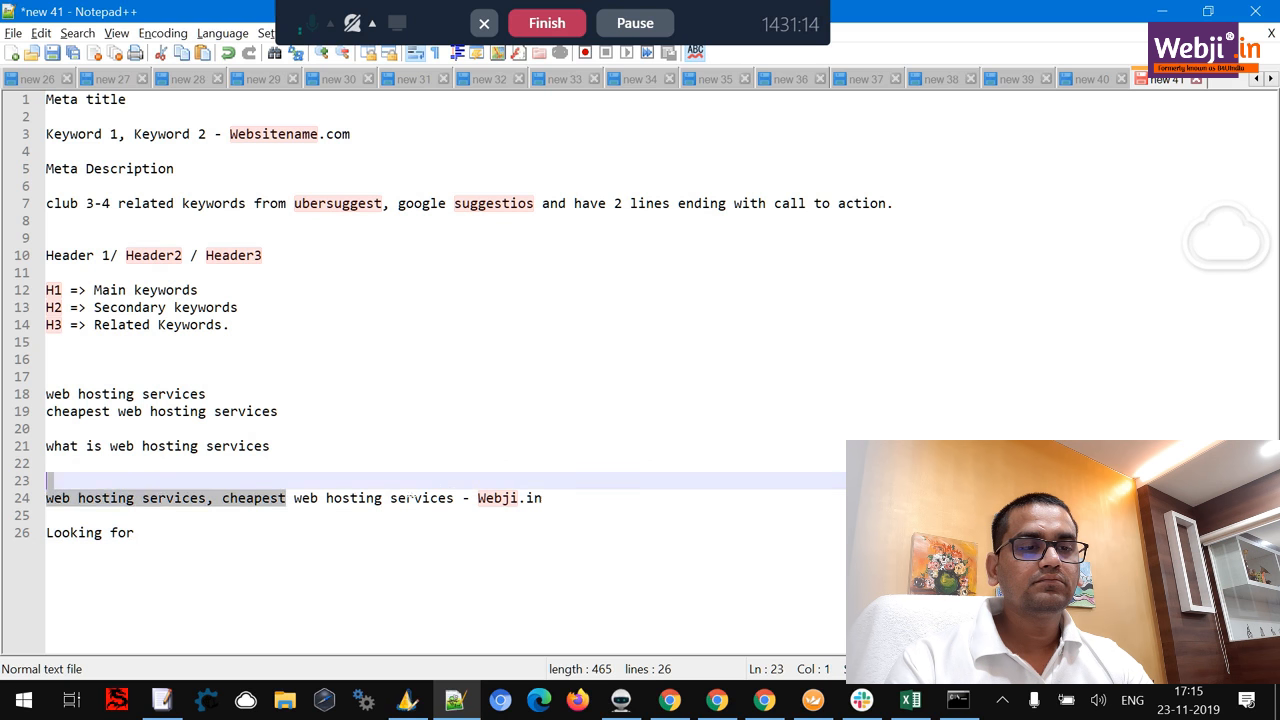
text(cheapest web hosting services soluti)
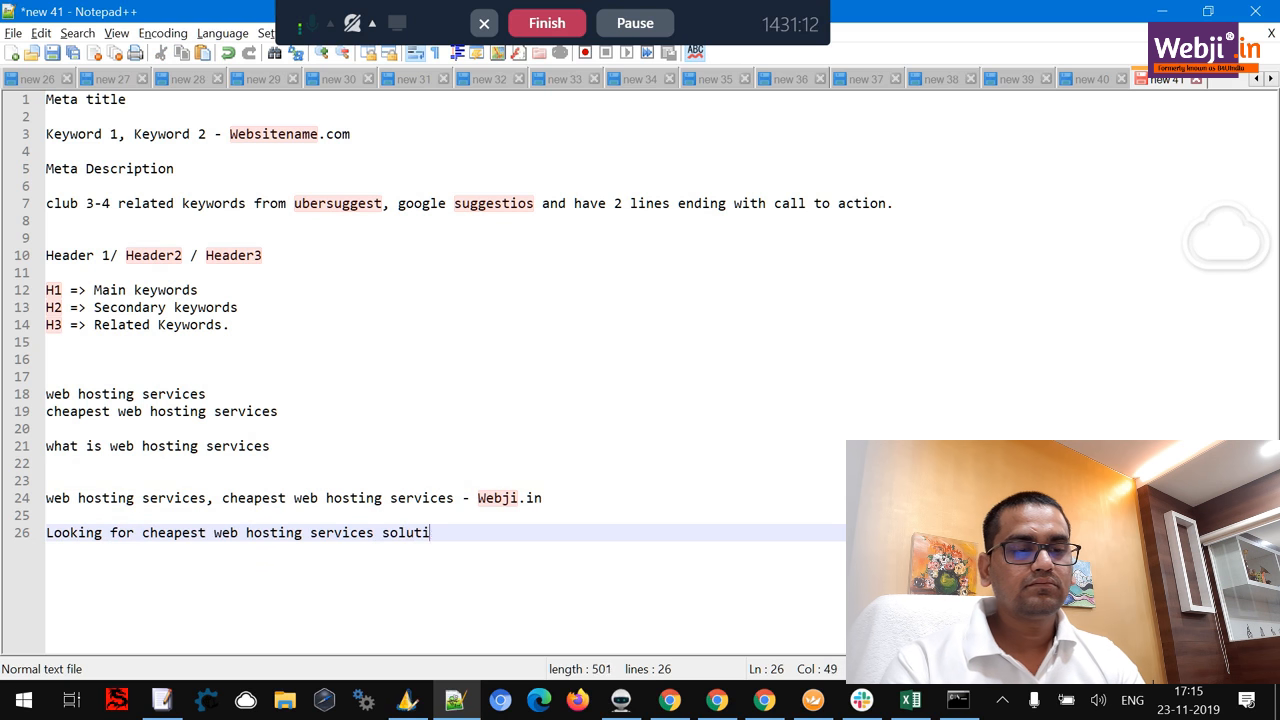
text(ons in Id)
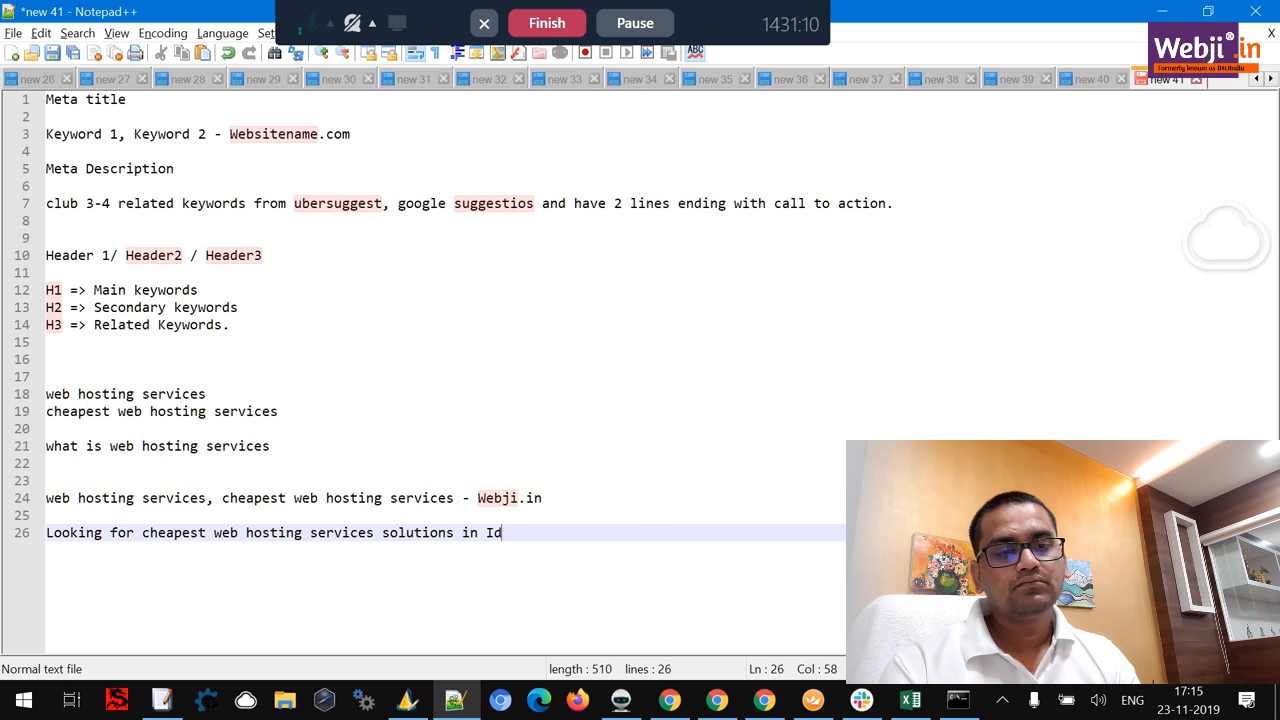
text(ndia with 24)
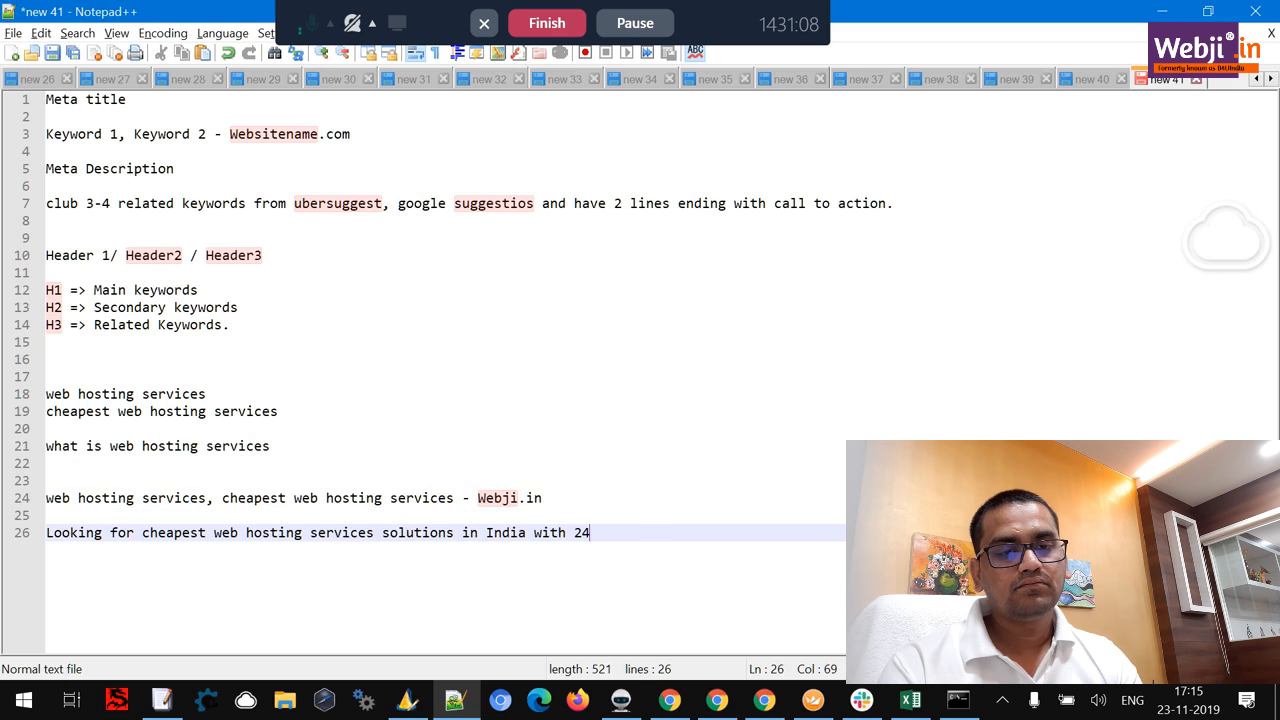
text(x7 supports)
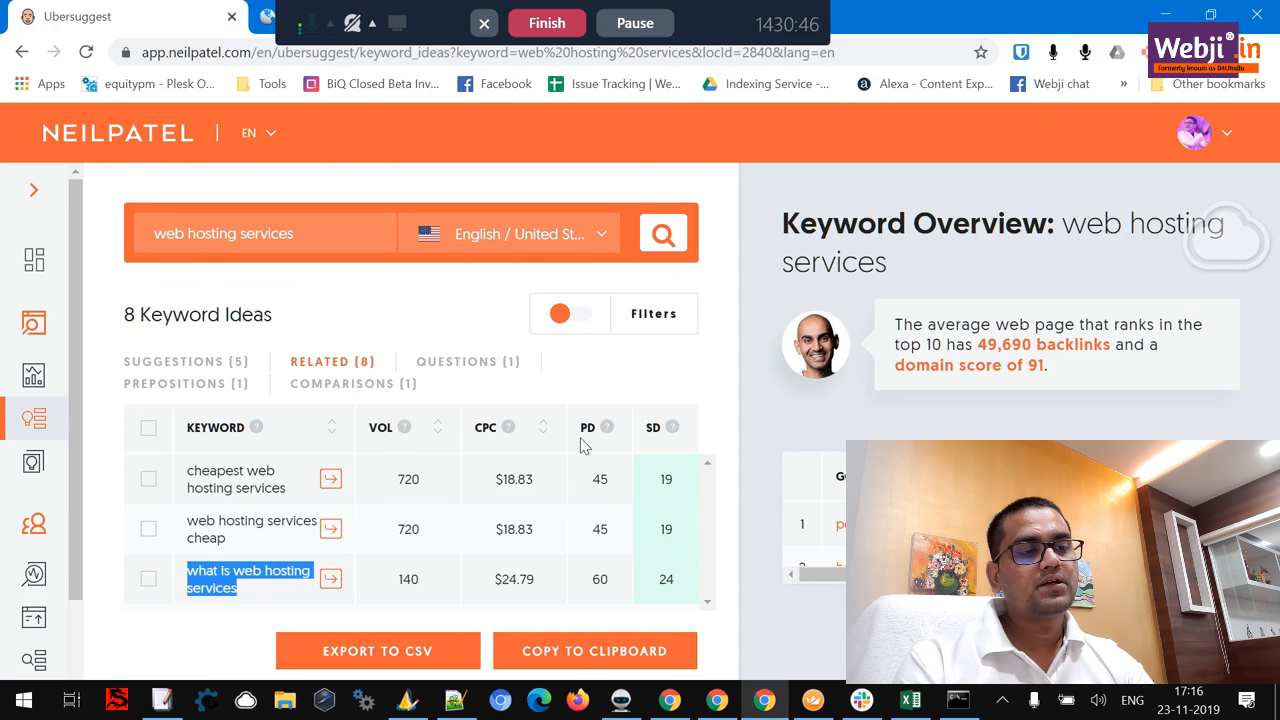
Step: List all 459 related keyword ideas in Ubersuggest and browse them
click(556, 312)
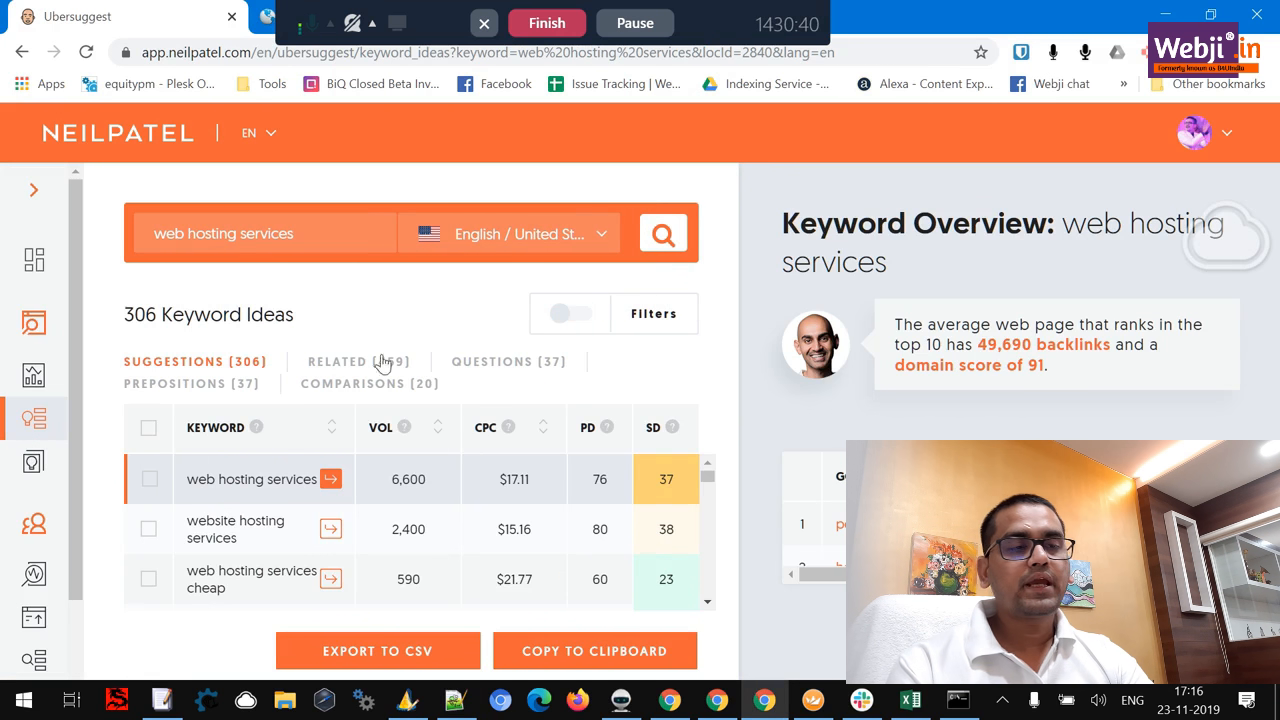
click(358, 360)
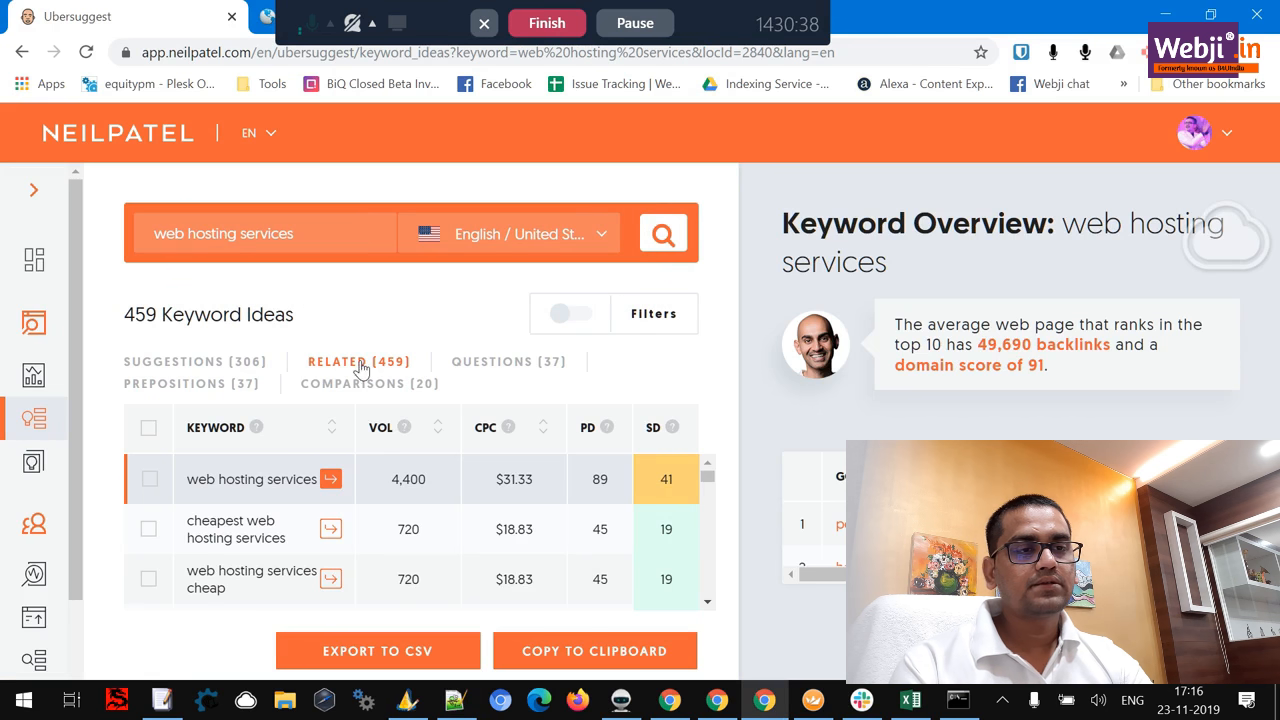
scroll(down, 3)
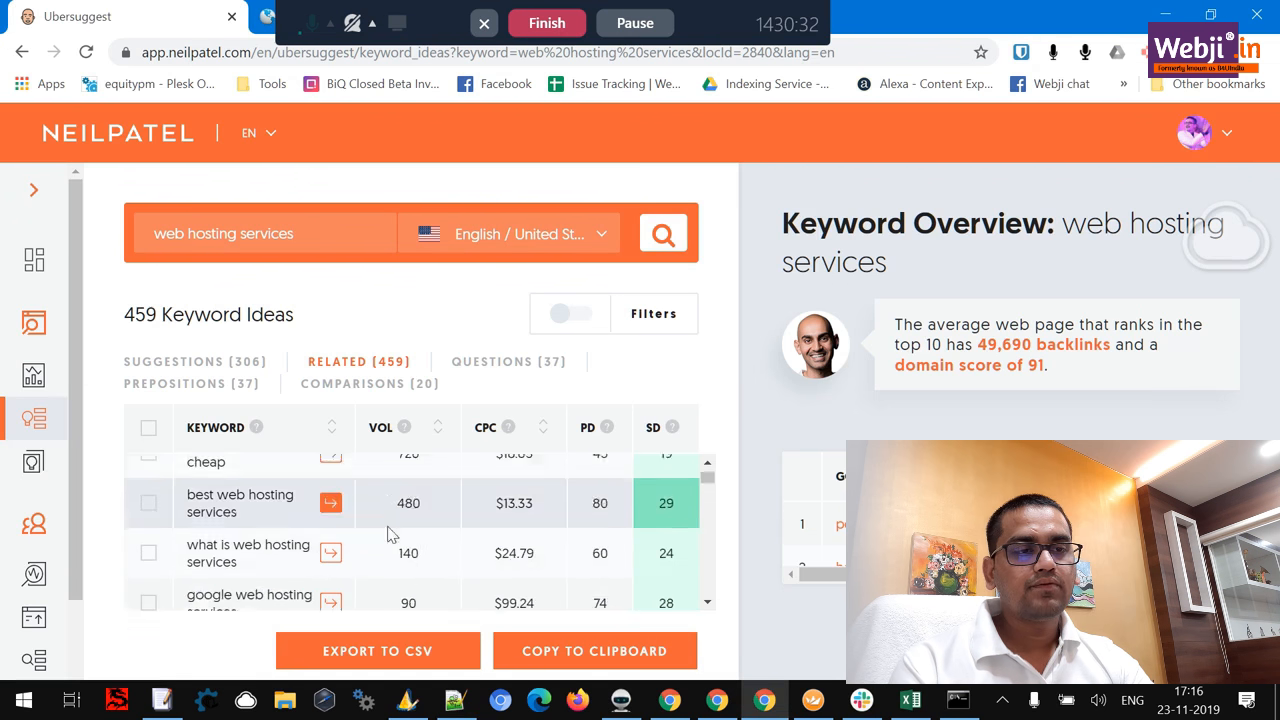
scroll(down, 3)
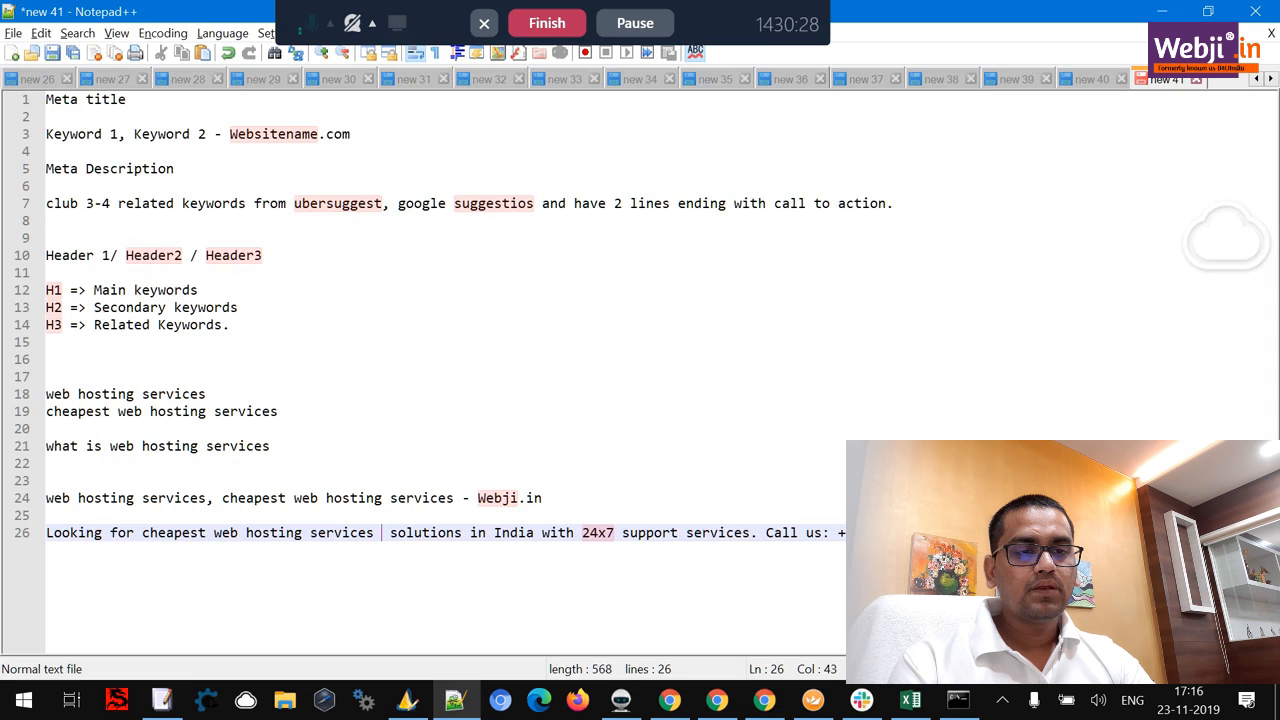
Step: Reword the description to 'provider for small business' instead of 'solutions', then keep browsing the keyword list
text(provider)
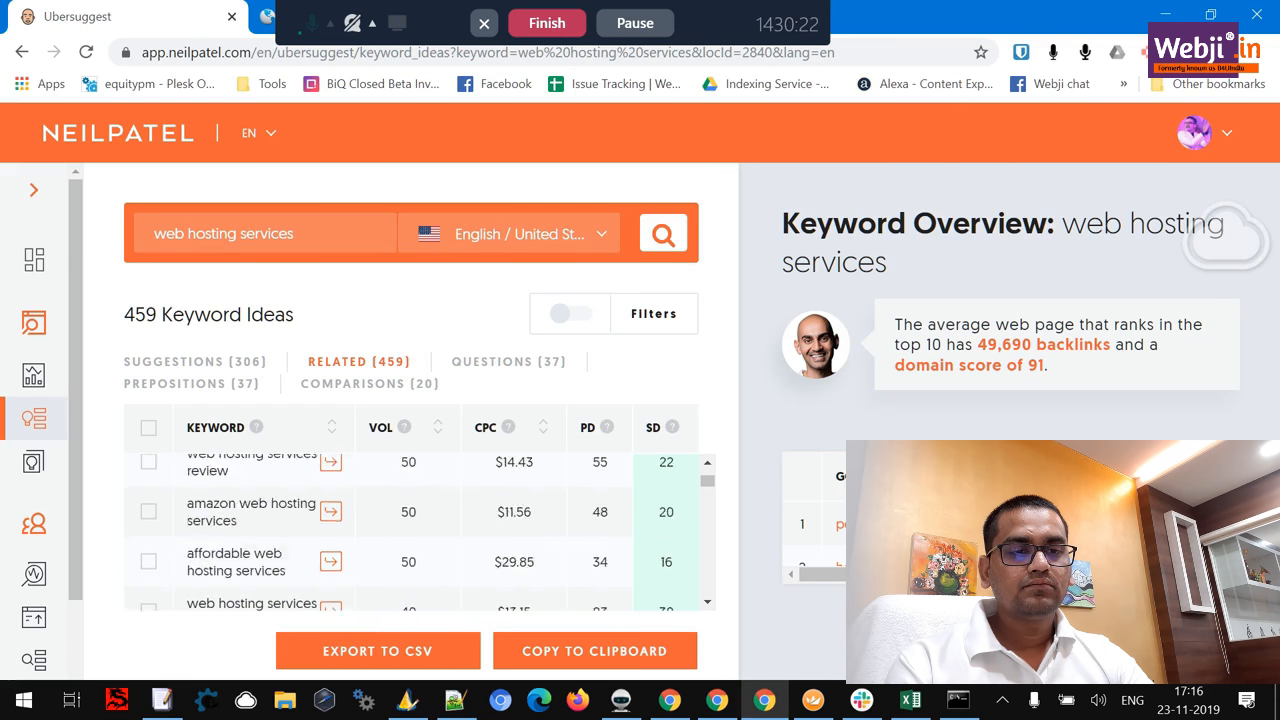
scroll(down, 3)
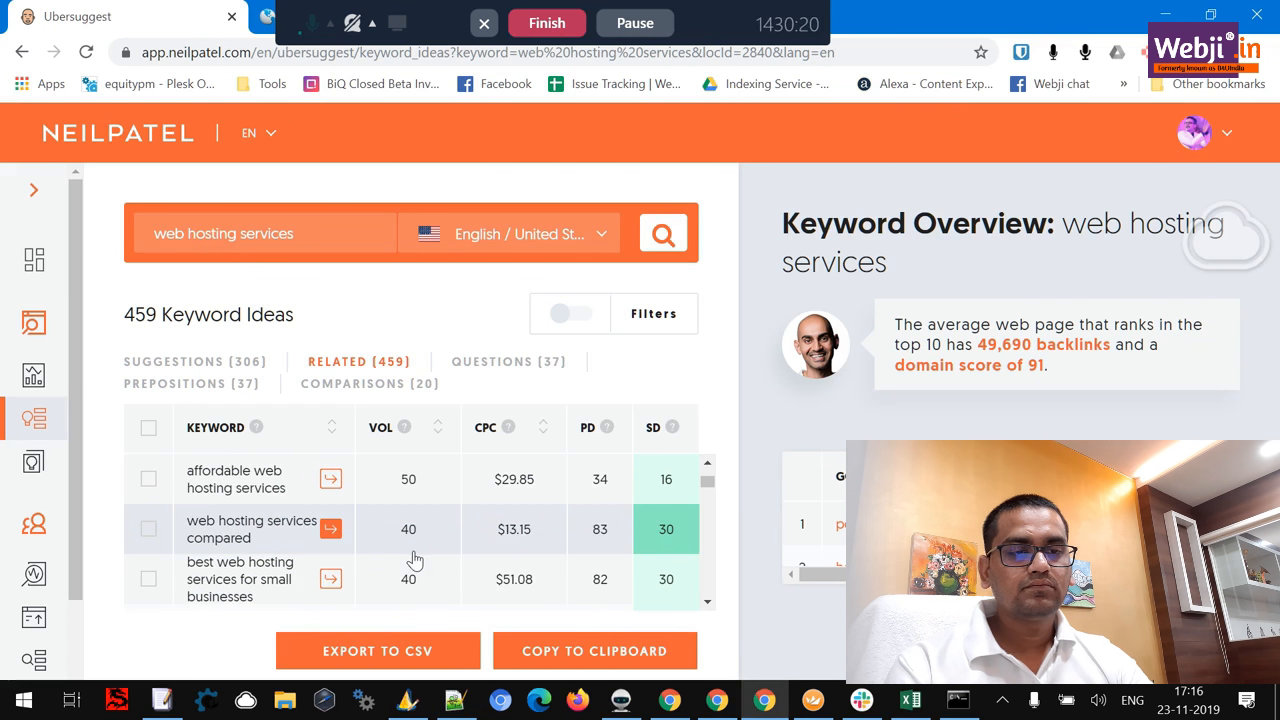
click(160, 700)
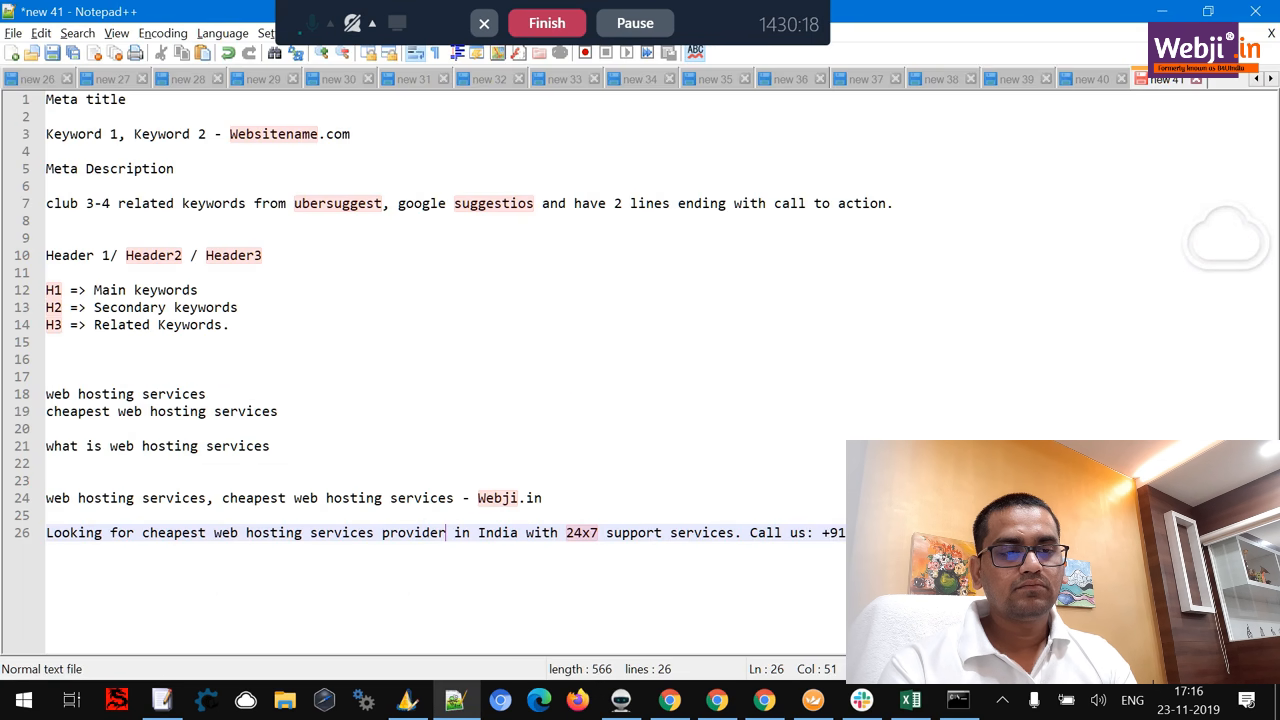
text(for small busin)
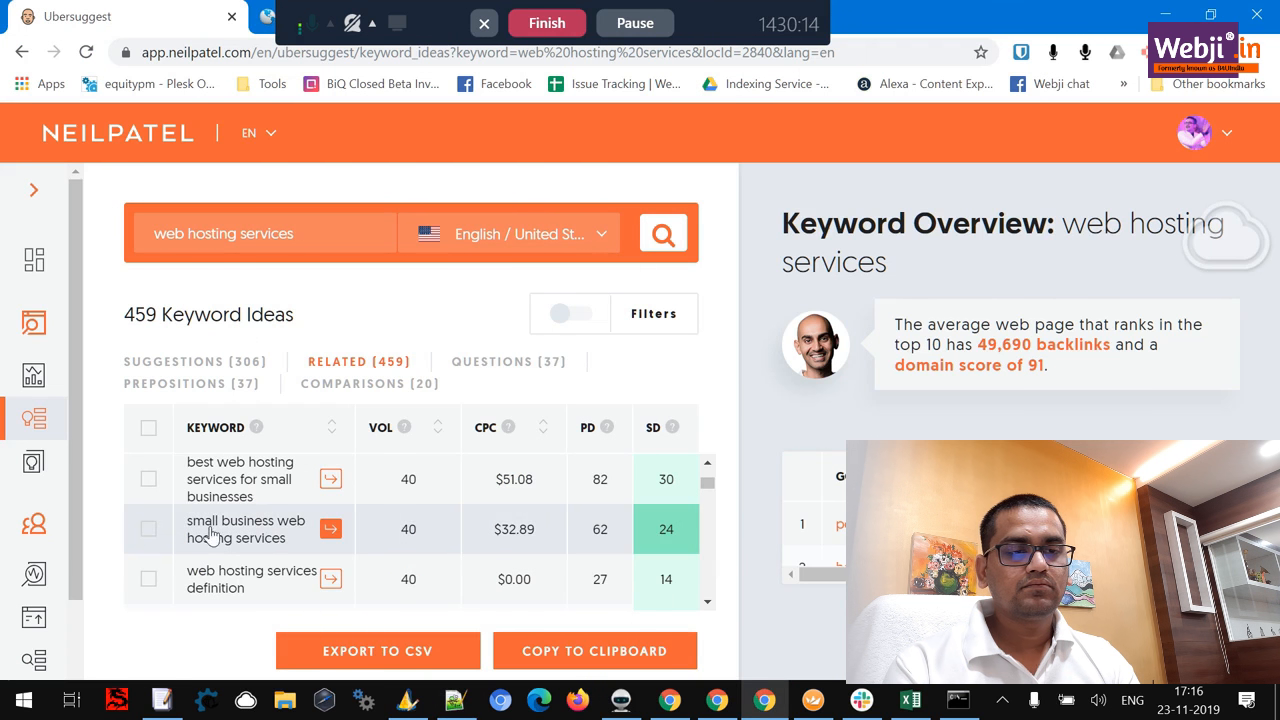
scroll(down, 3)
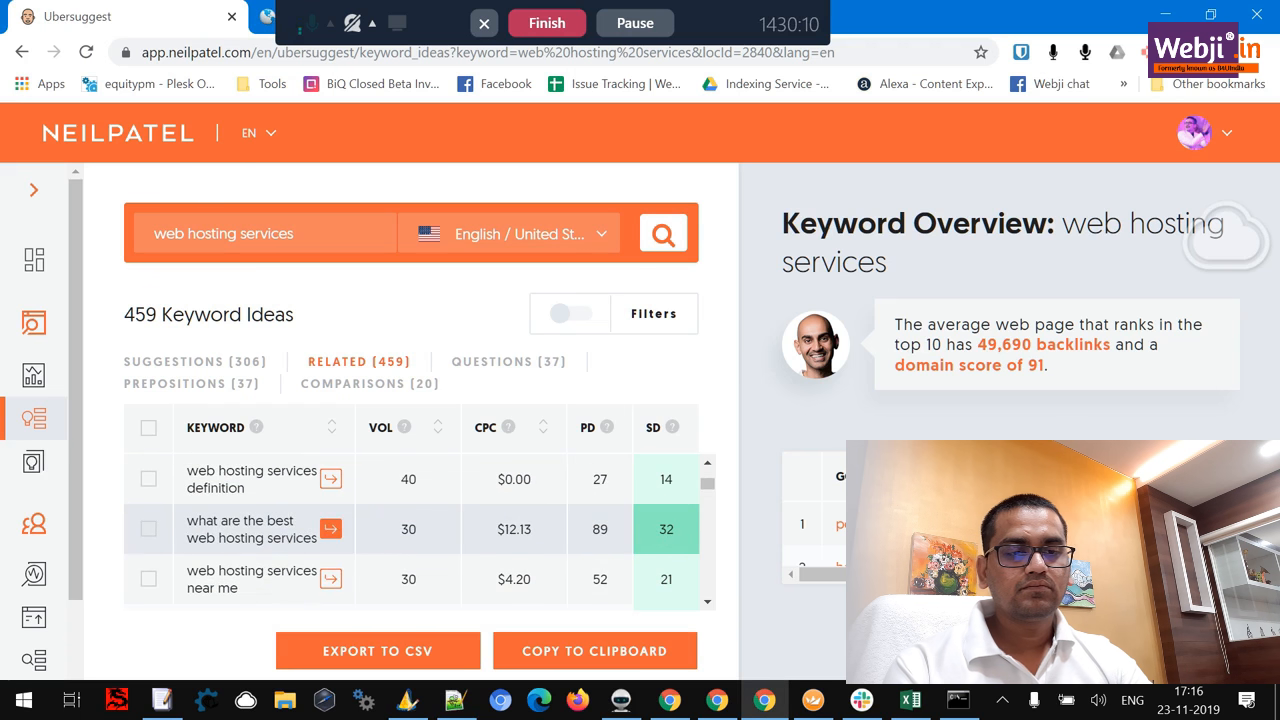
mouse_move(256, 568)
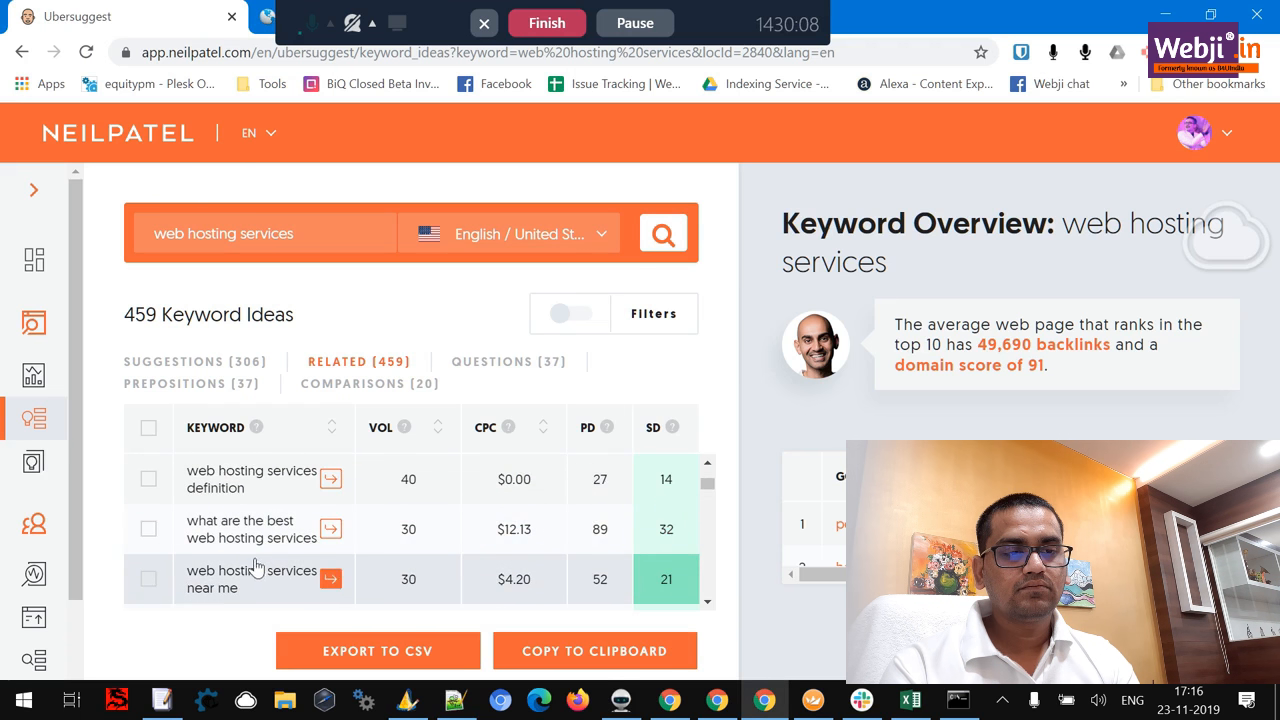
scroll(down, 3)
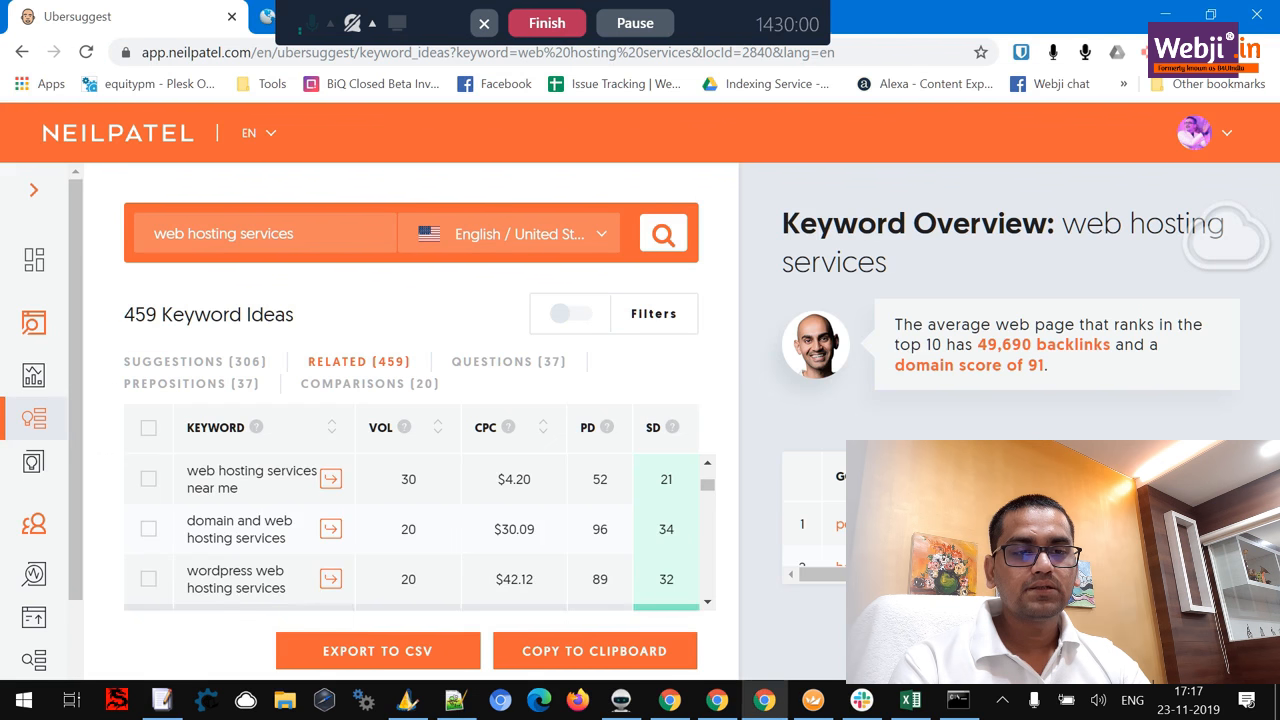
scroll(down, 3)
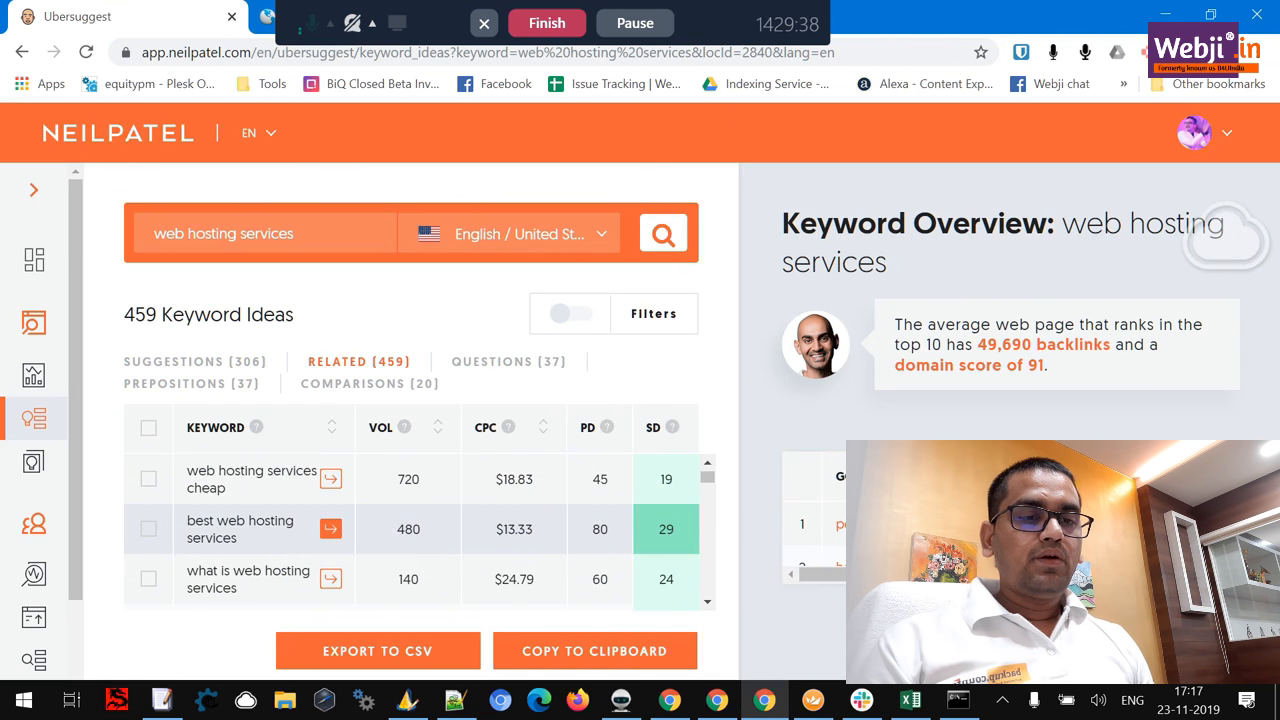
scroll(down, 3)
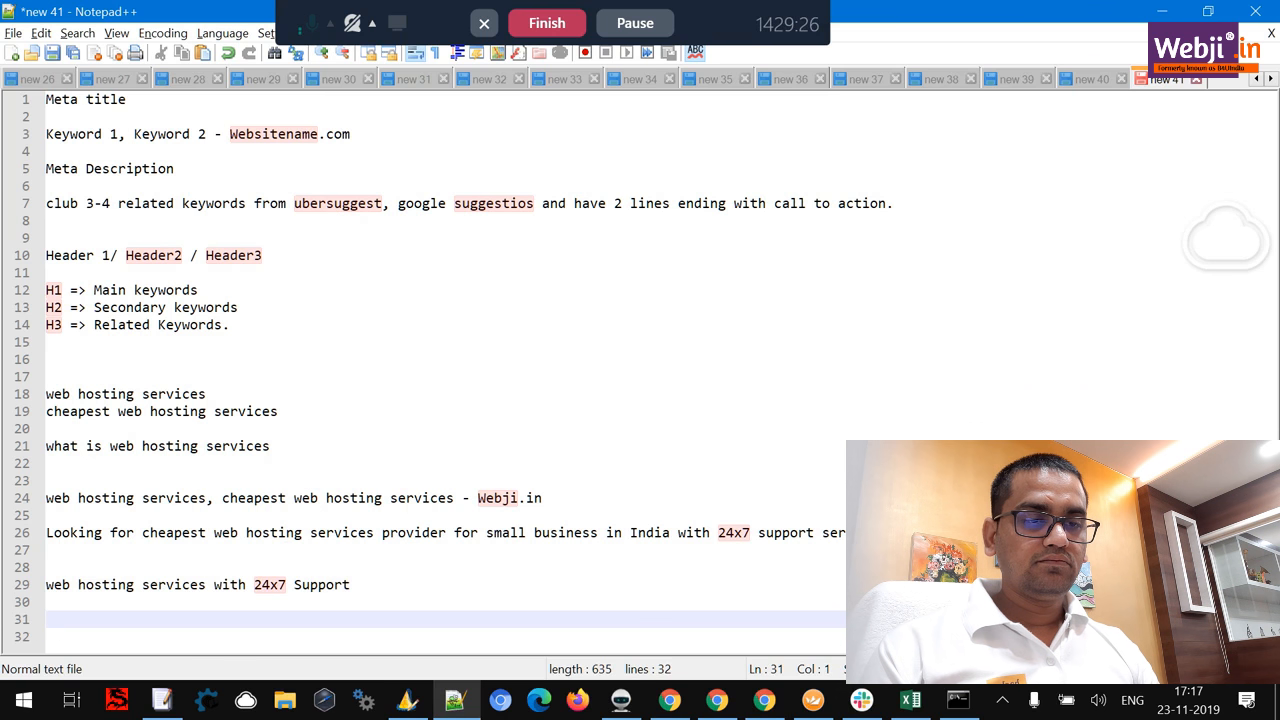
Step: Add 'cheapest web hosting services for small business' and the heading 'what is web hosting services?'
click(350, 584)
text(cheapest web hosting services)
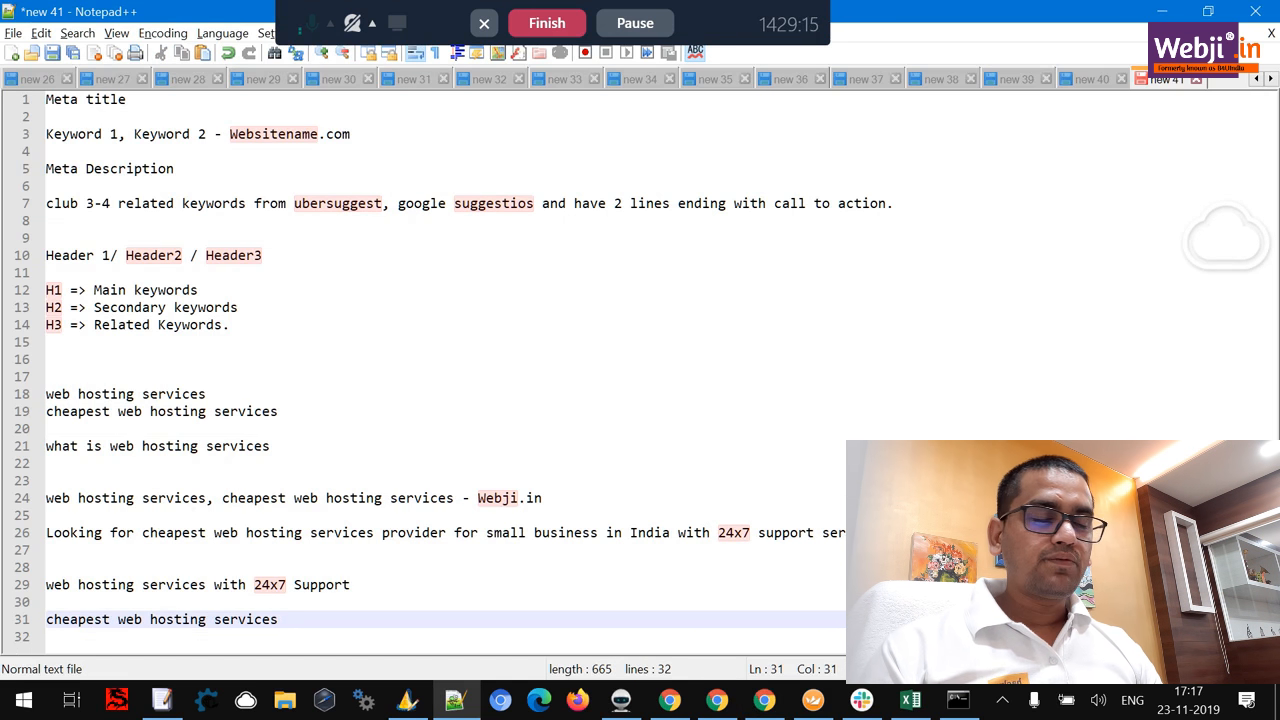
text(for)
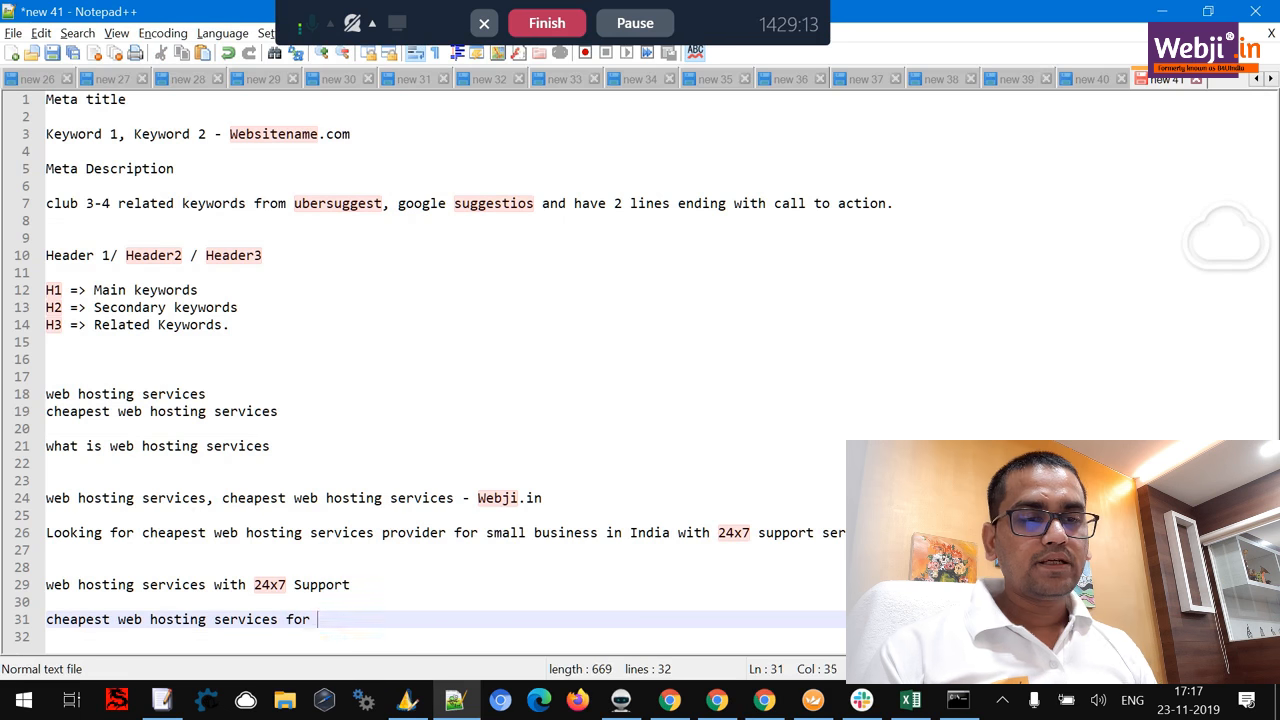
text(small business)
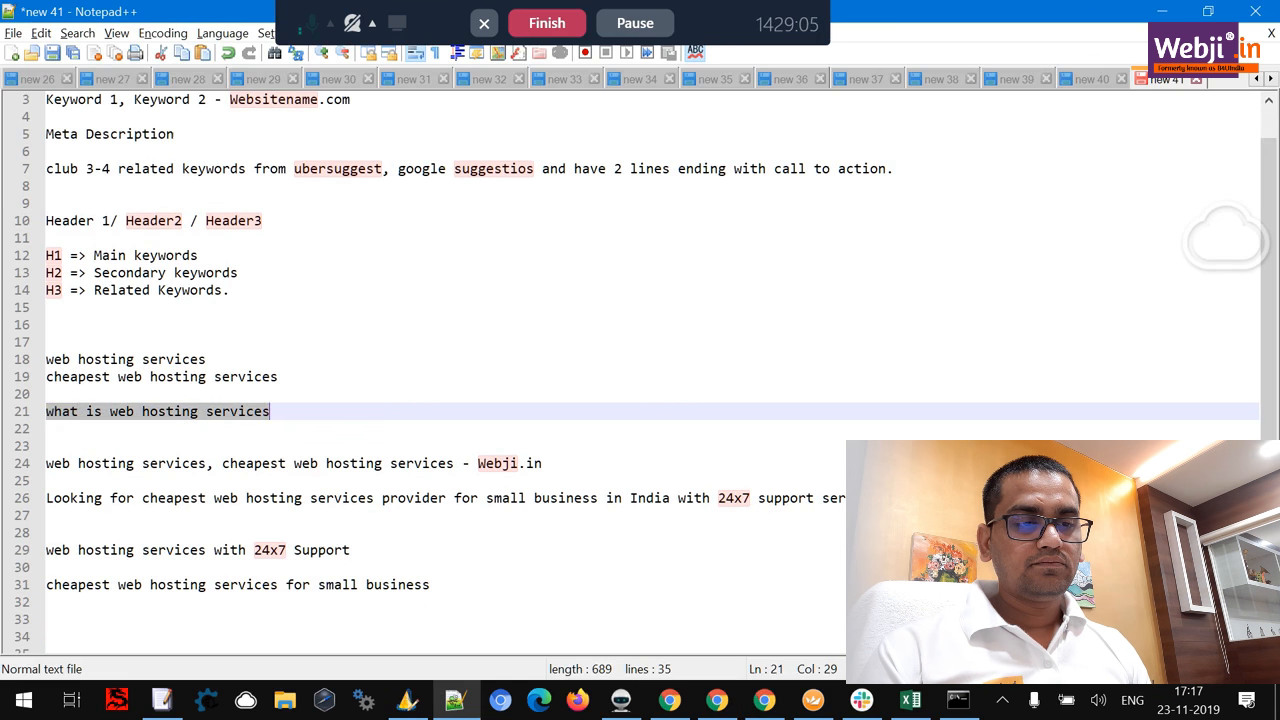
text(what is web hosting services?)
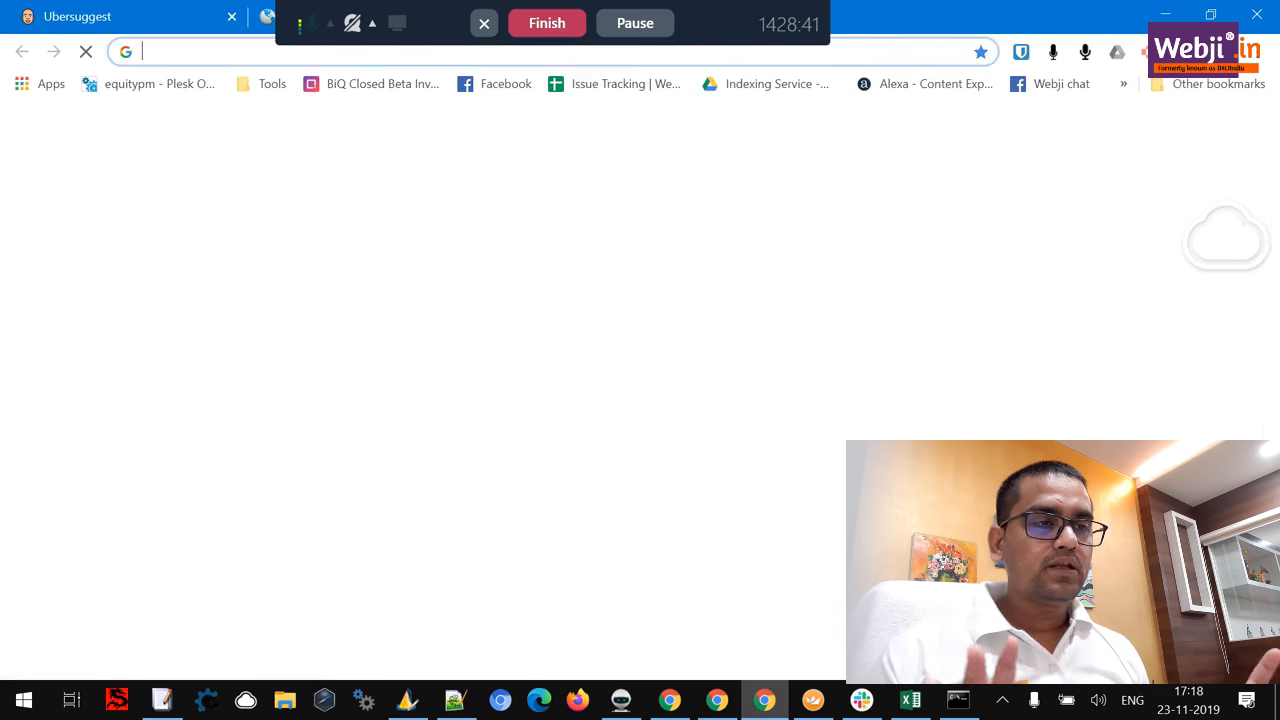
Step: Load verifyseo.com and activate the Targeted Keyword field
text(verifyseo.com)
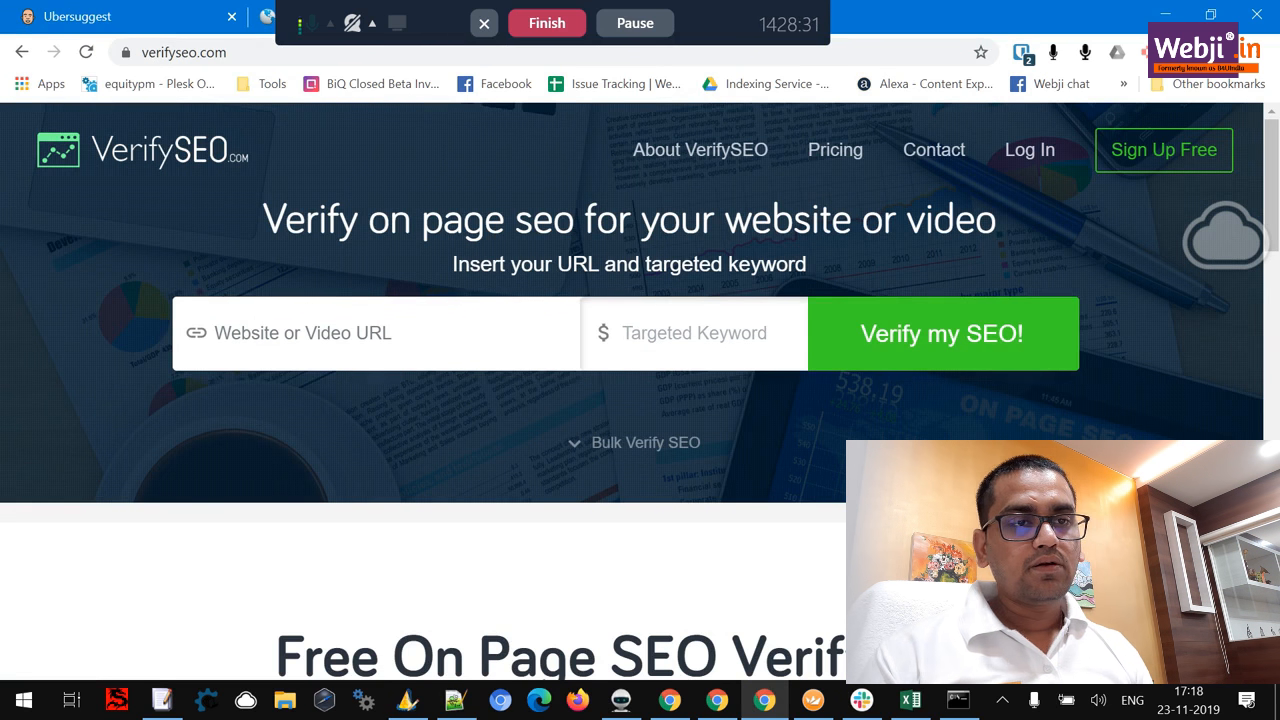
click(694, 332)
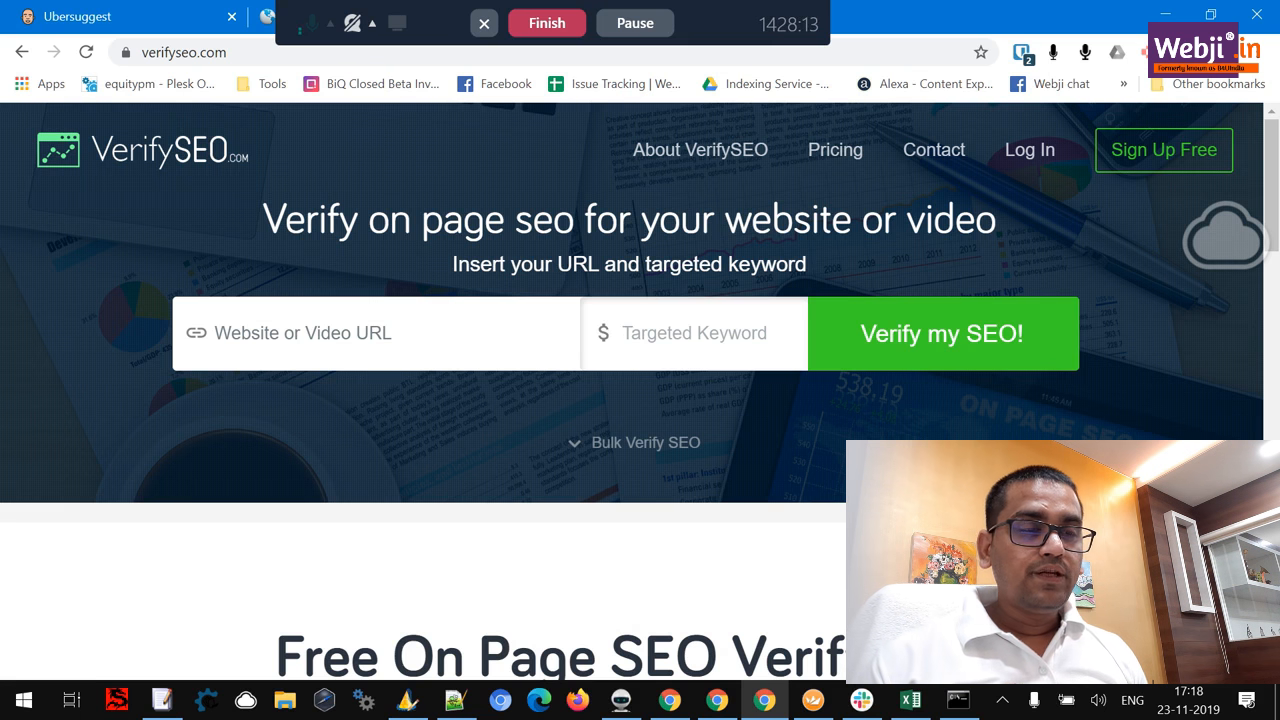
click(694, 332)
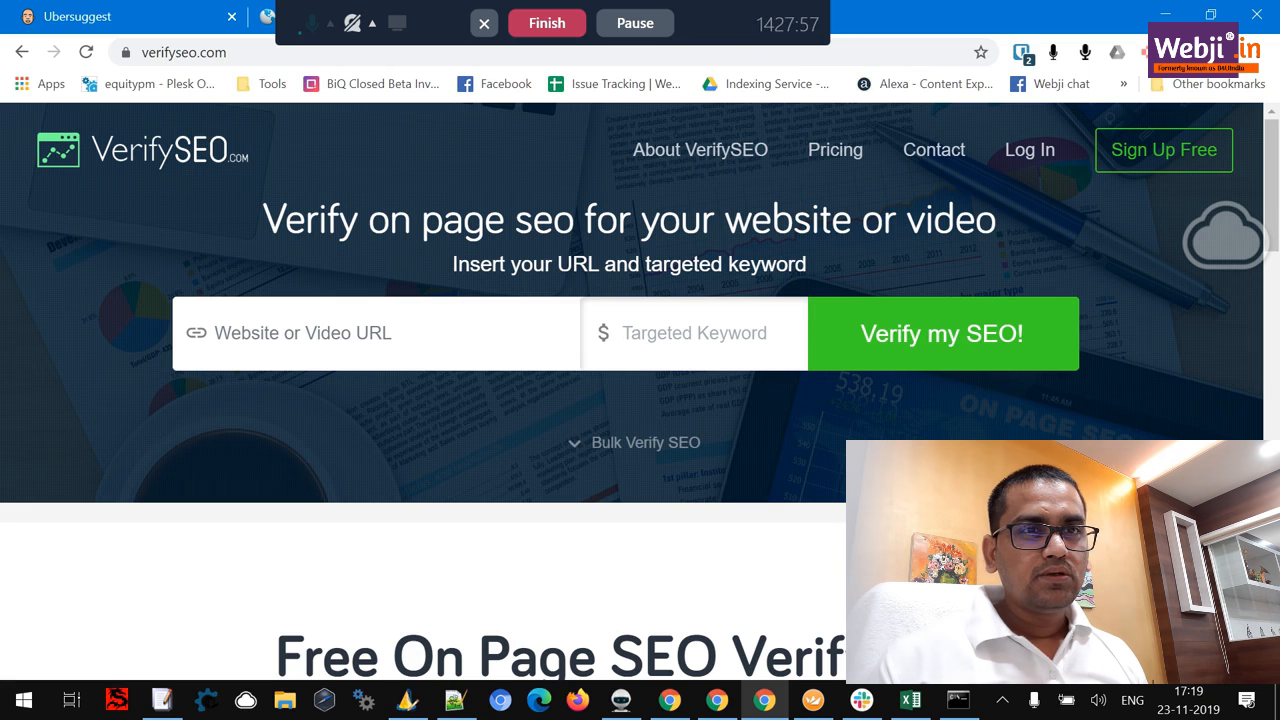
click(694, 332)
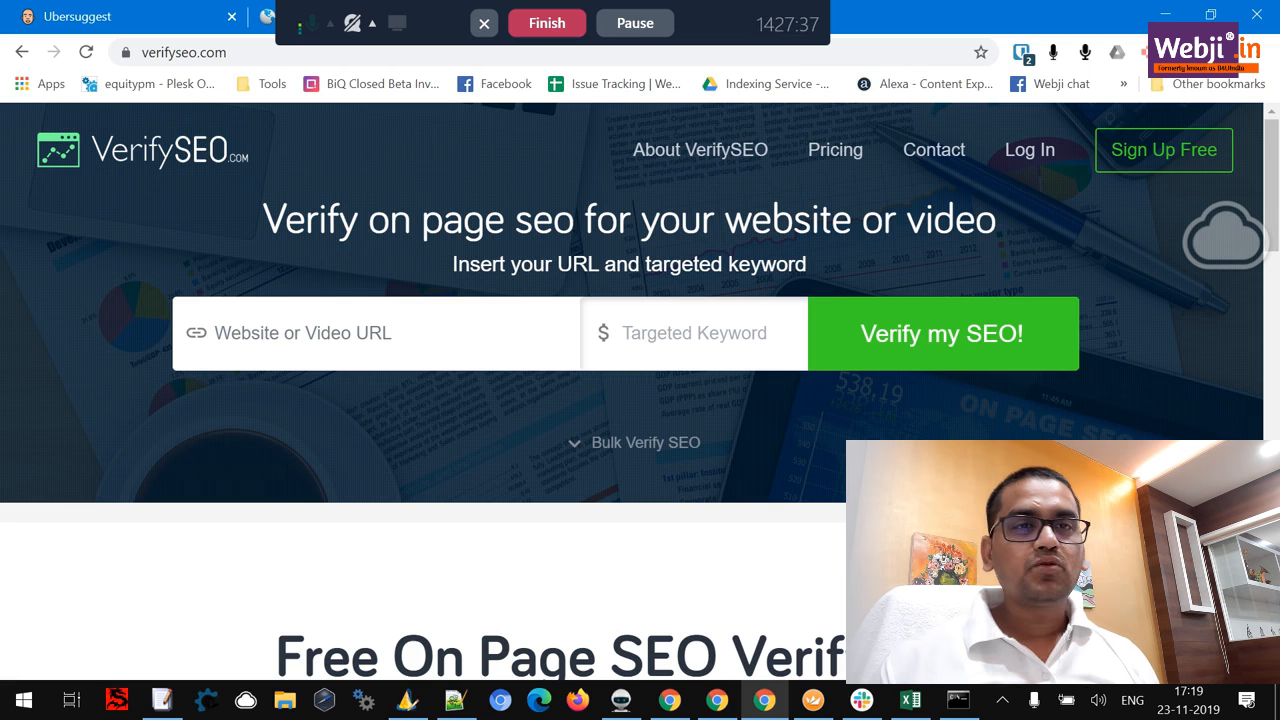
click(694, 332)
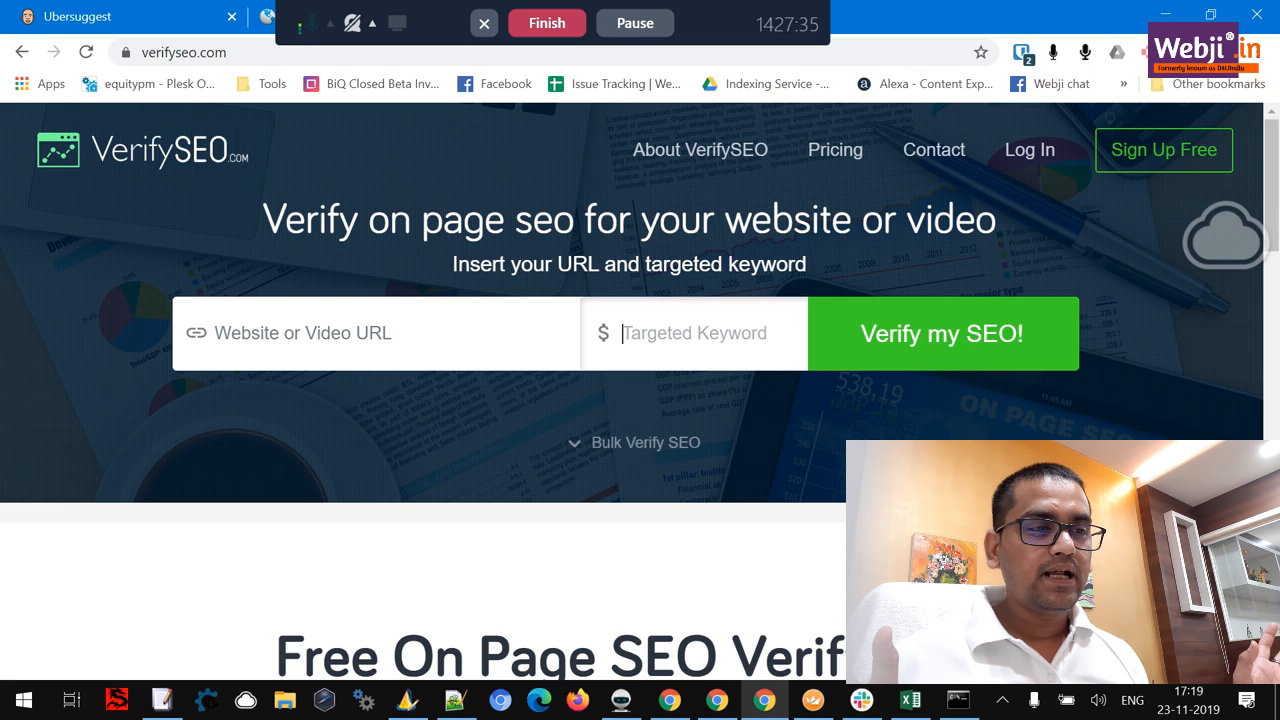